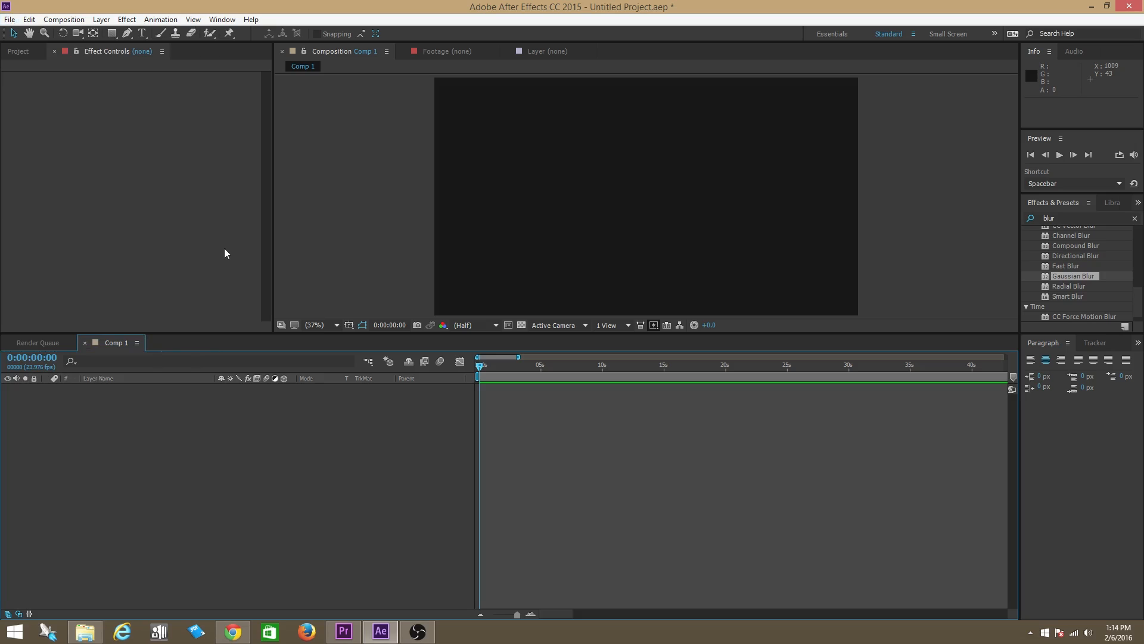
mouse_move(236, 239)
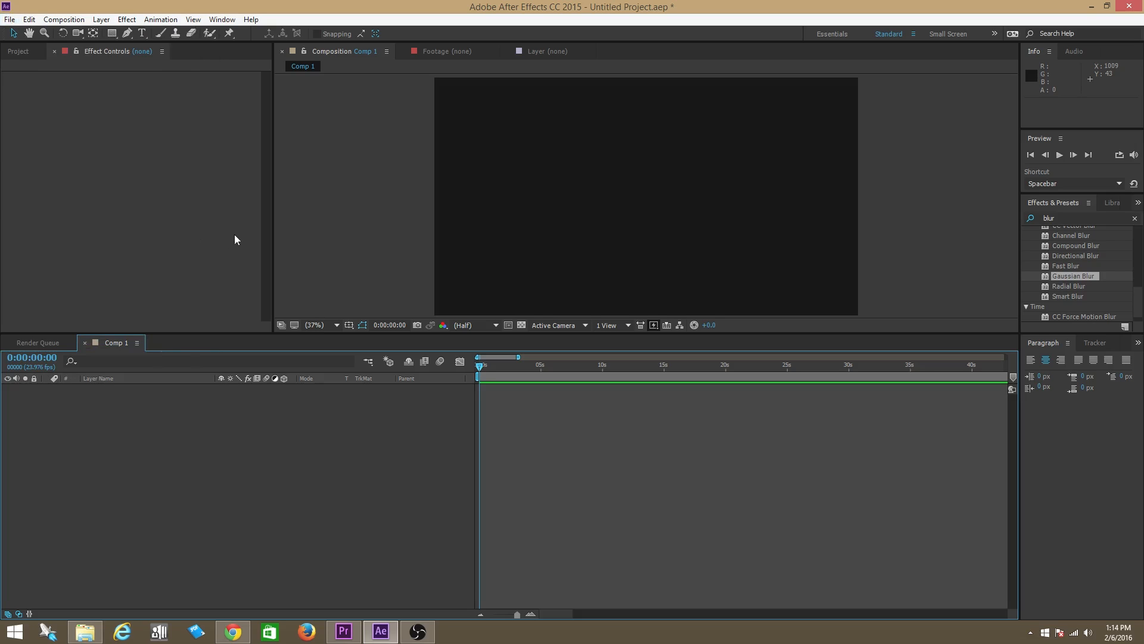
- Review and confirm the composition settings from the Composition menu
click(64, 19)
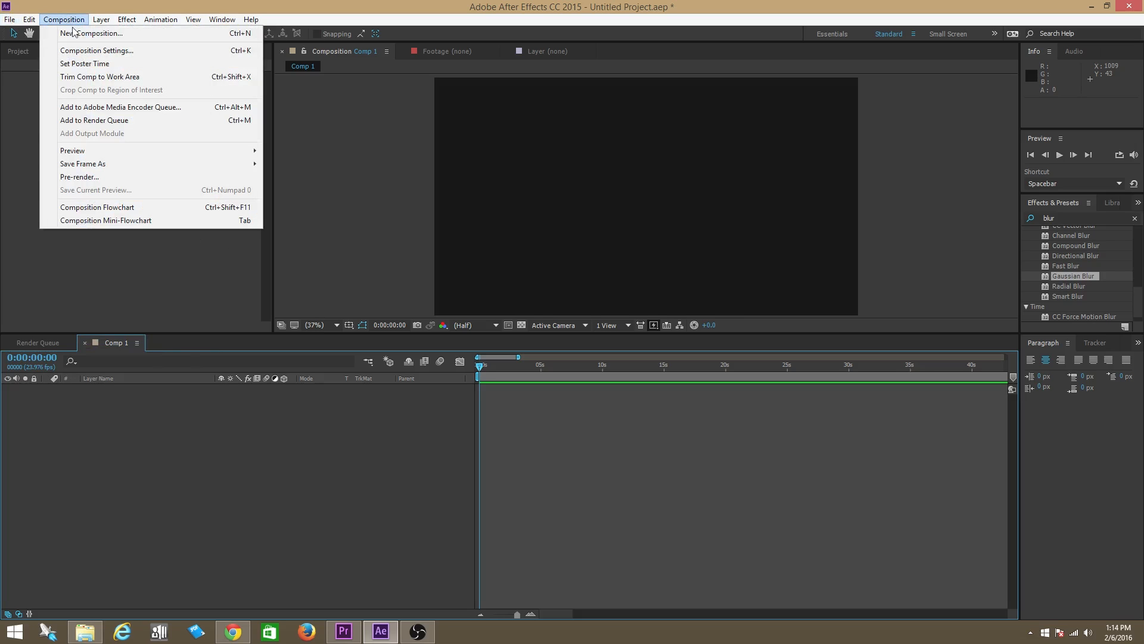
mouse_move(90, 51)
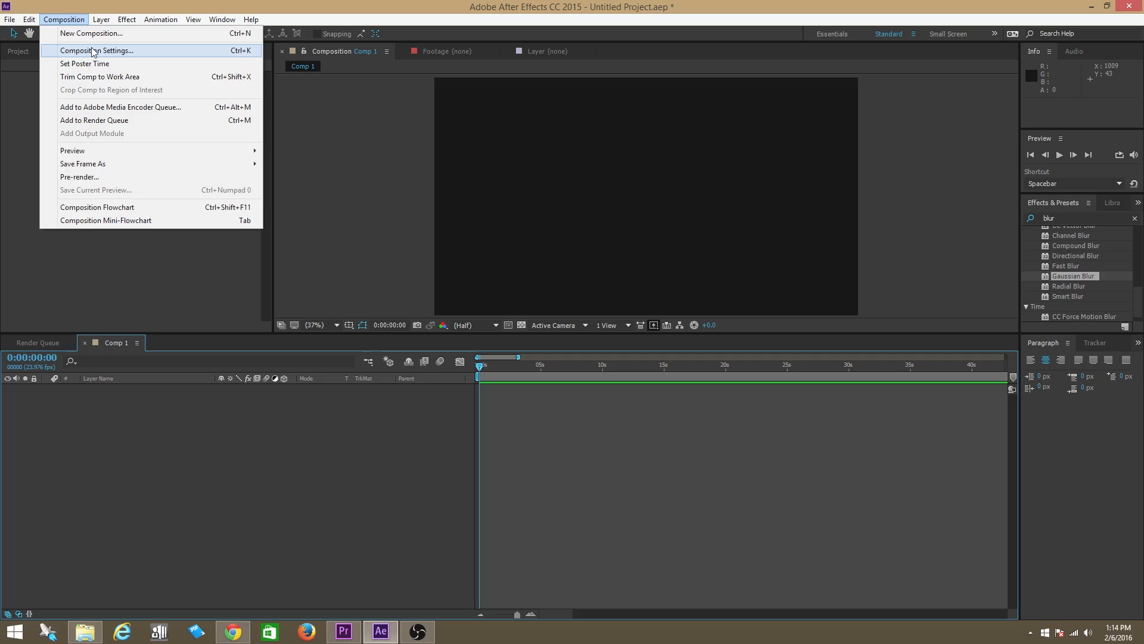
click(96, 51)
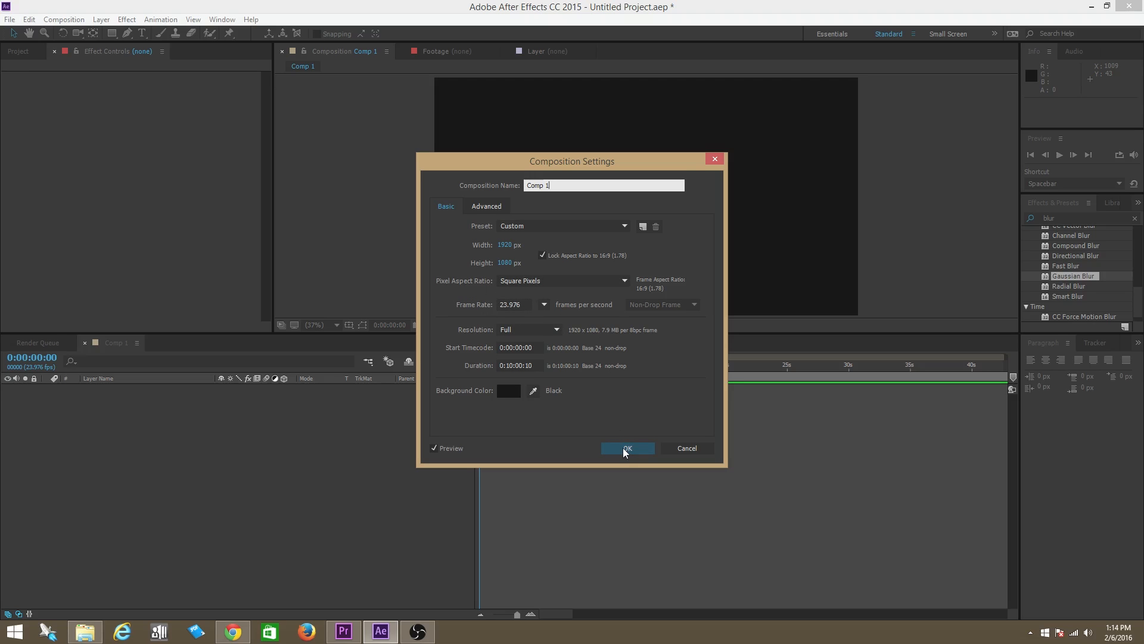
click(627, 447)
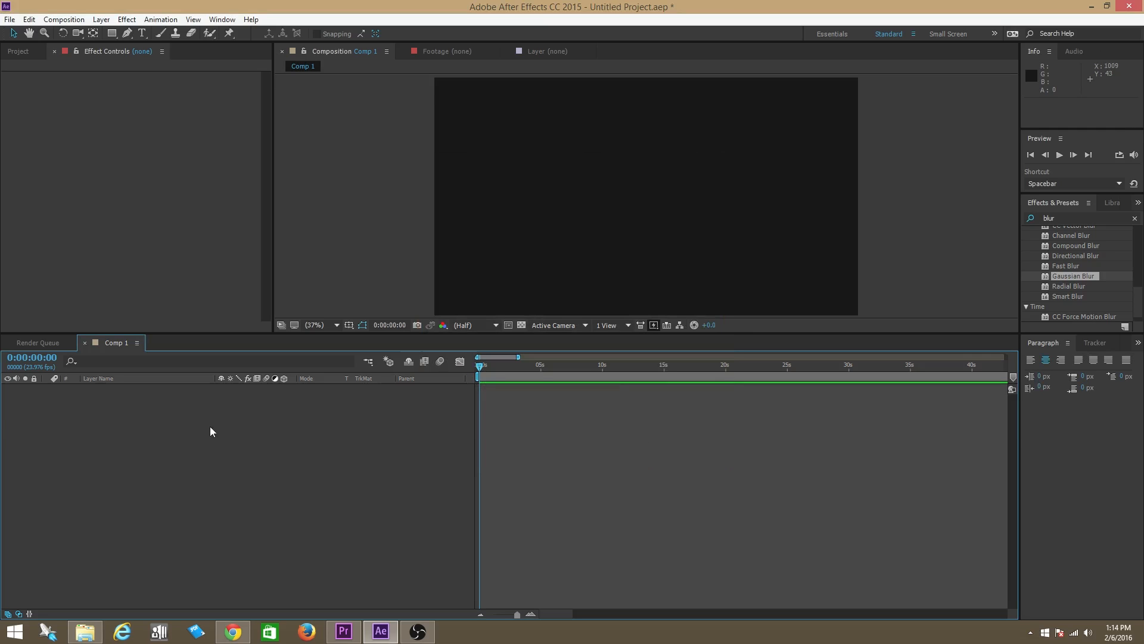
- Add a new text layer to the comp and type ESPOUSED
right_click(212, 431)
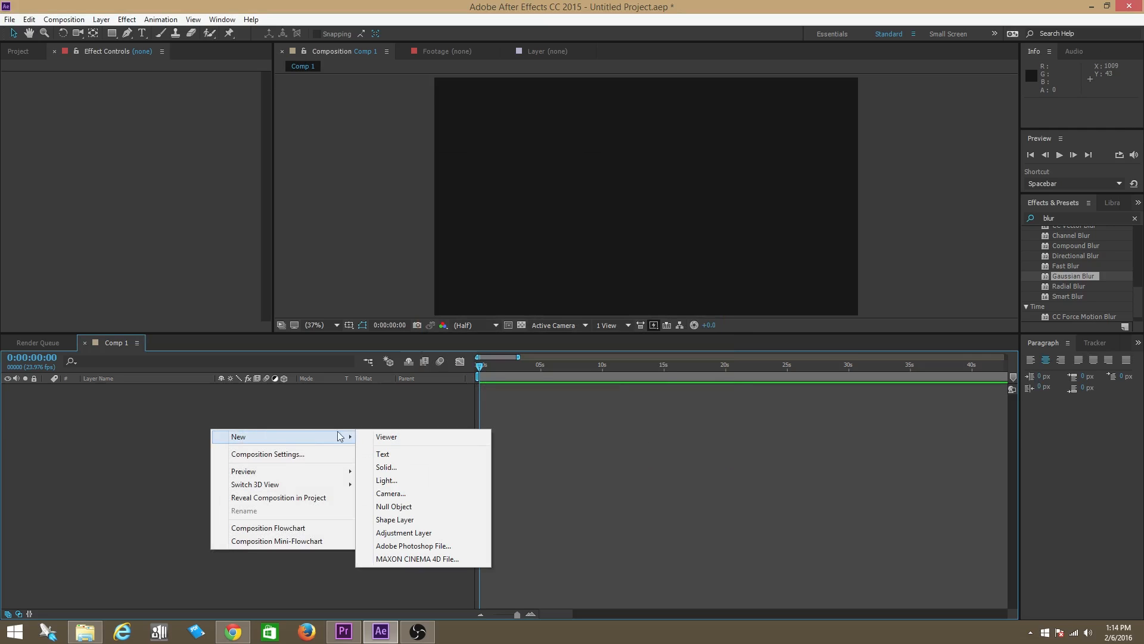
click(382, 453)
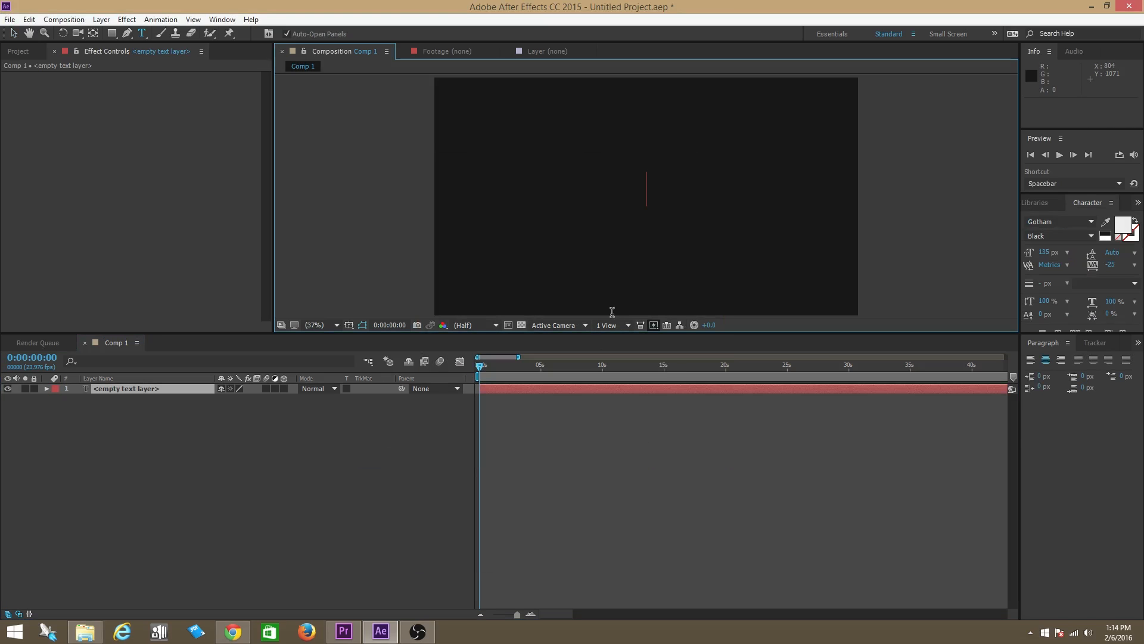
text(E)
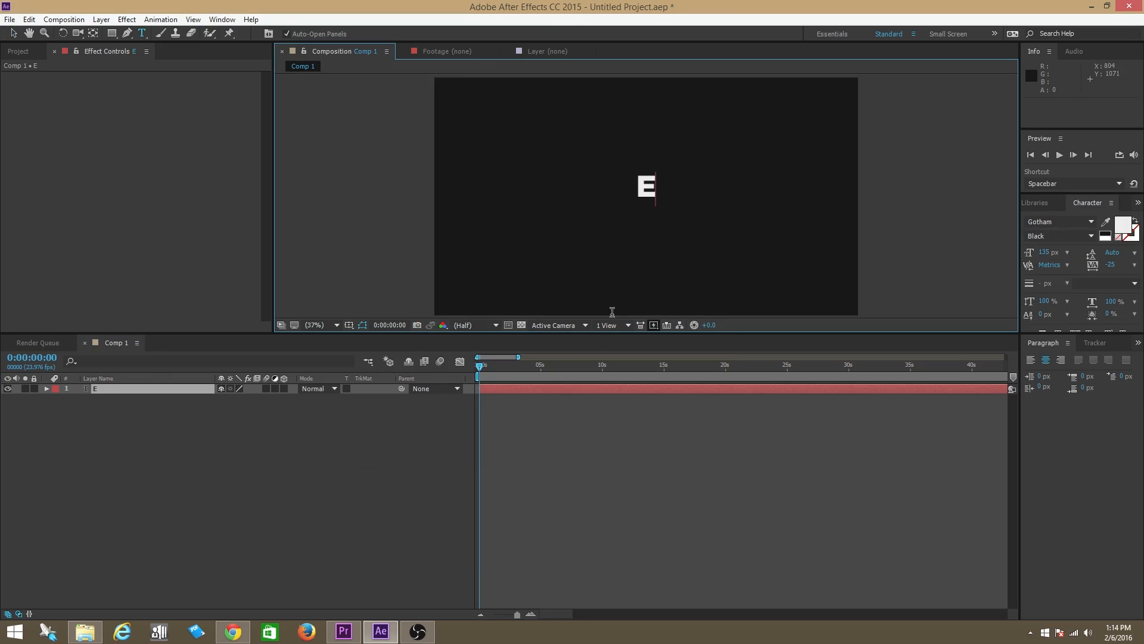
text(SPOUSED)
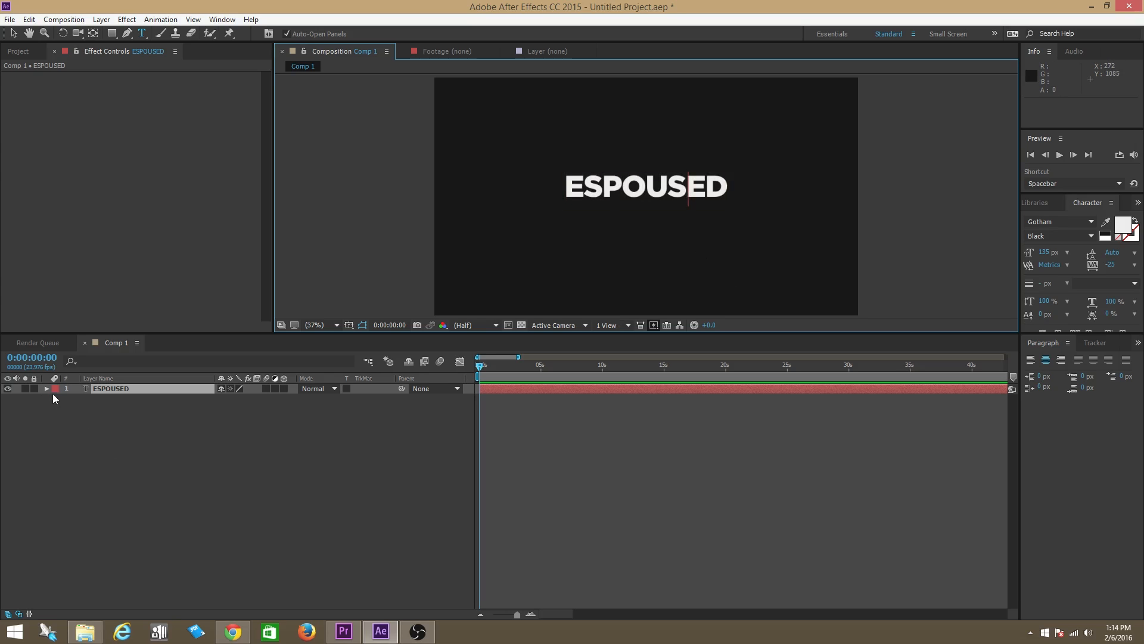
- Add an Opacity animator to ESPOUSED and expand Range Selector 1's Advanced options
click(47, 388)
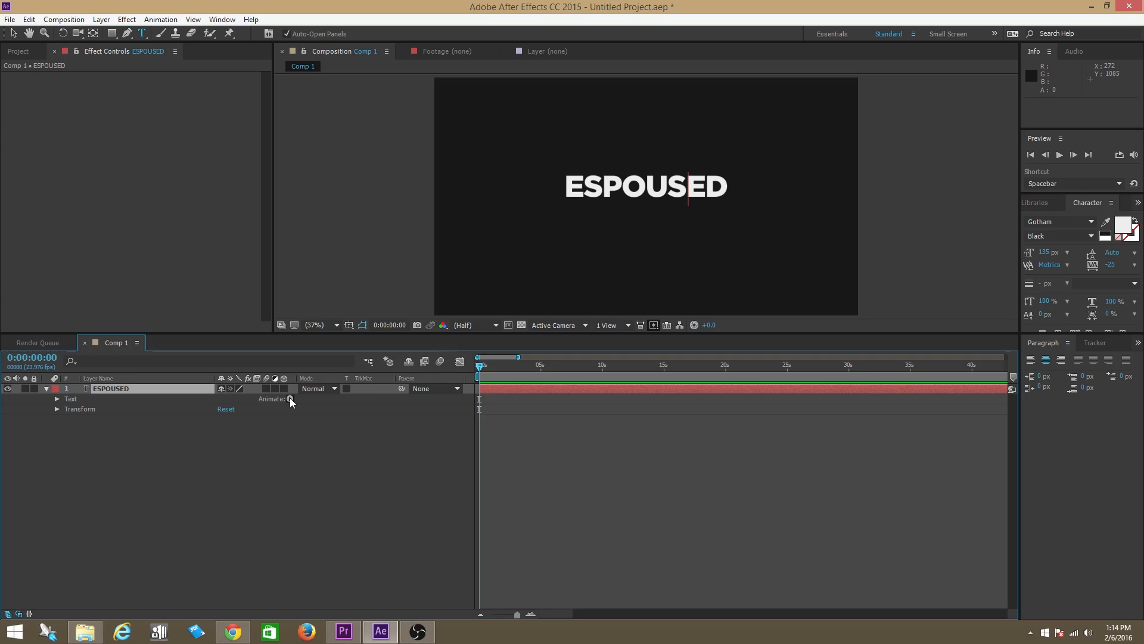
click(290, 399)
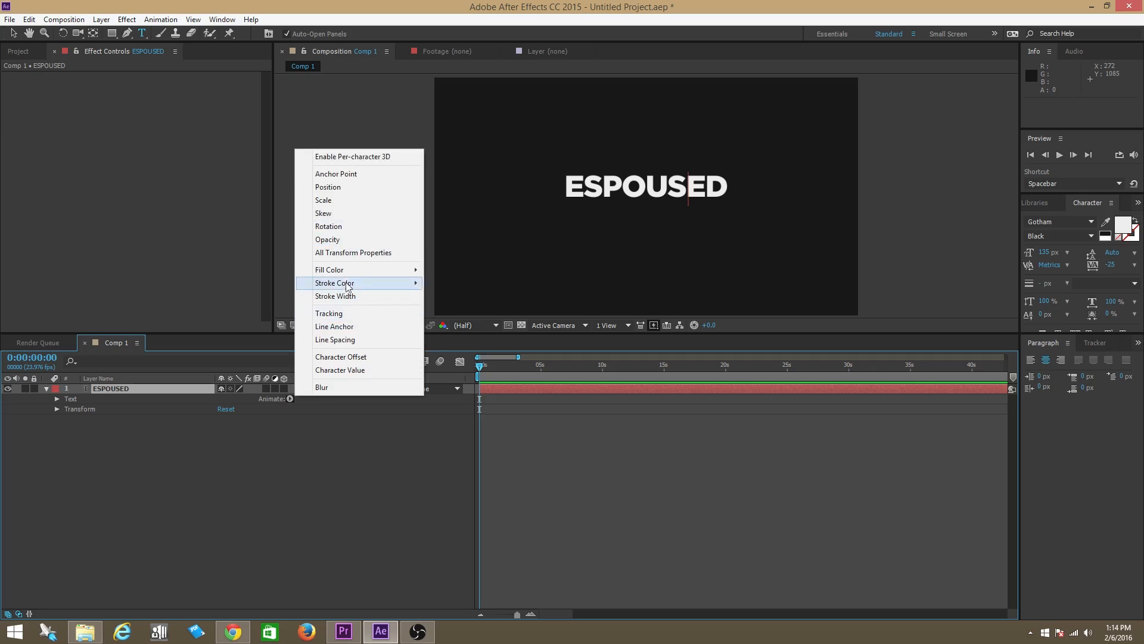
click(328, 240)
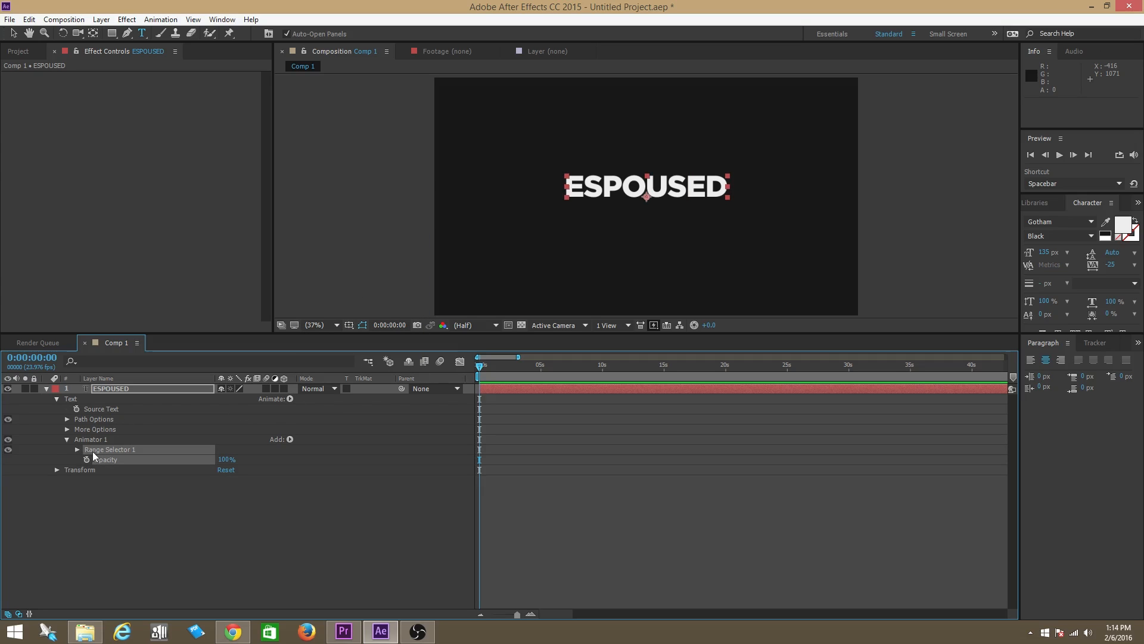
click(77, 450)
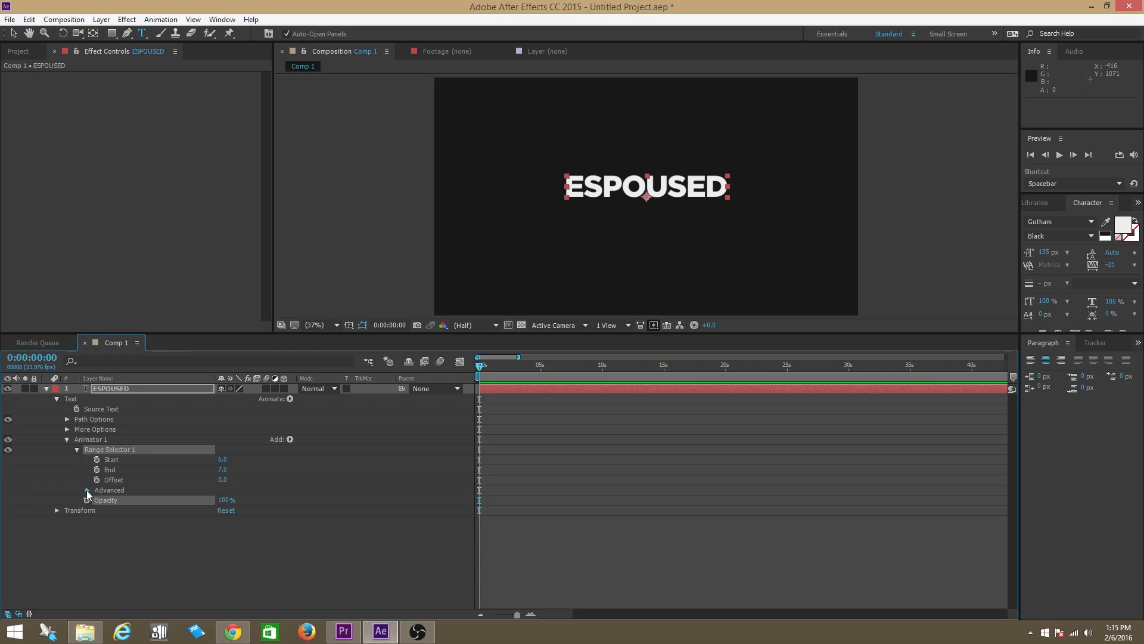
click(68, 490)
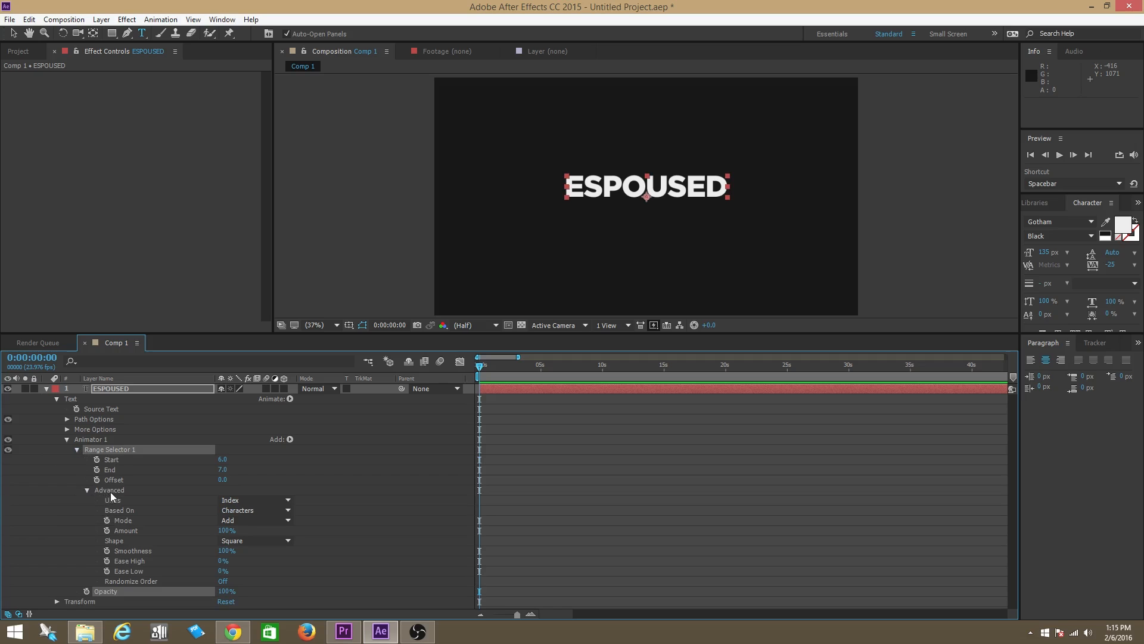
mouse_move(118, 508)
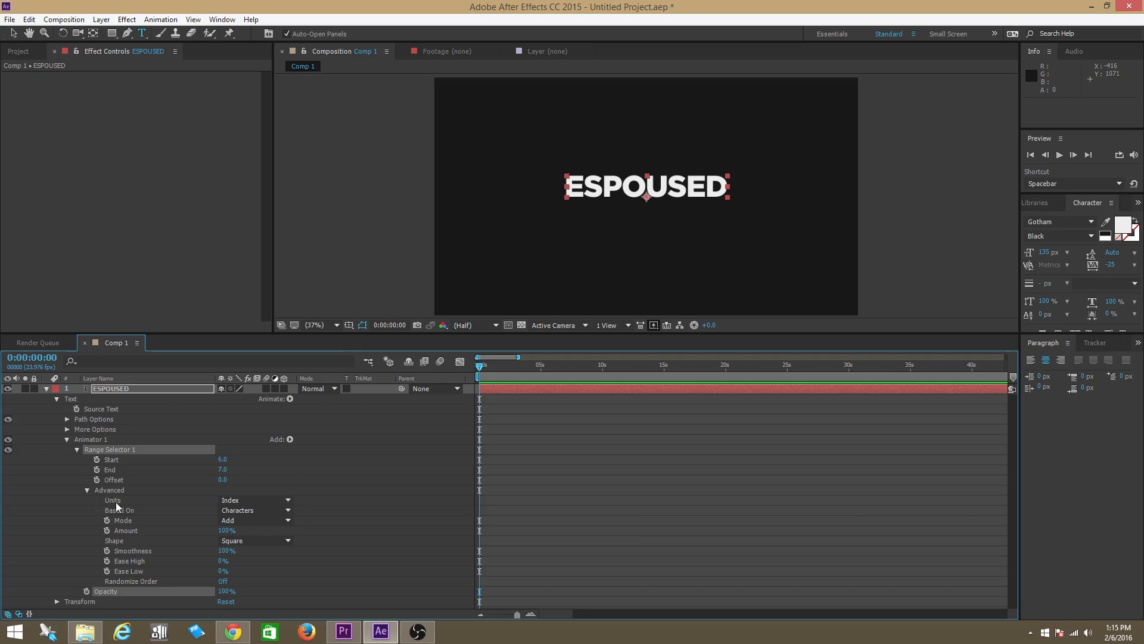
- Set range selector Units to Percentage, Shape to Ramp Up, and Randomize Order on
click(255, 500)
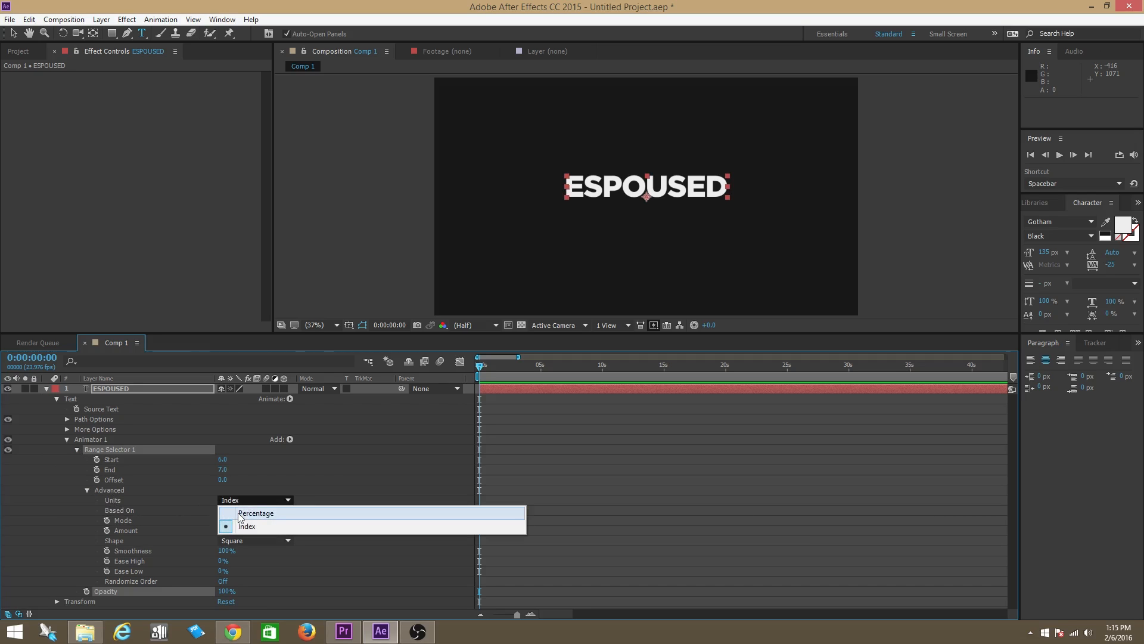
click(256, 513)
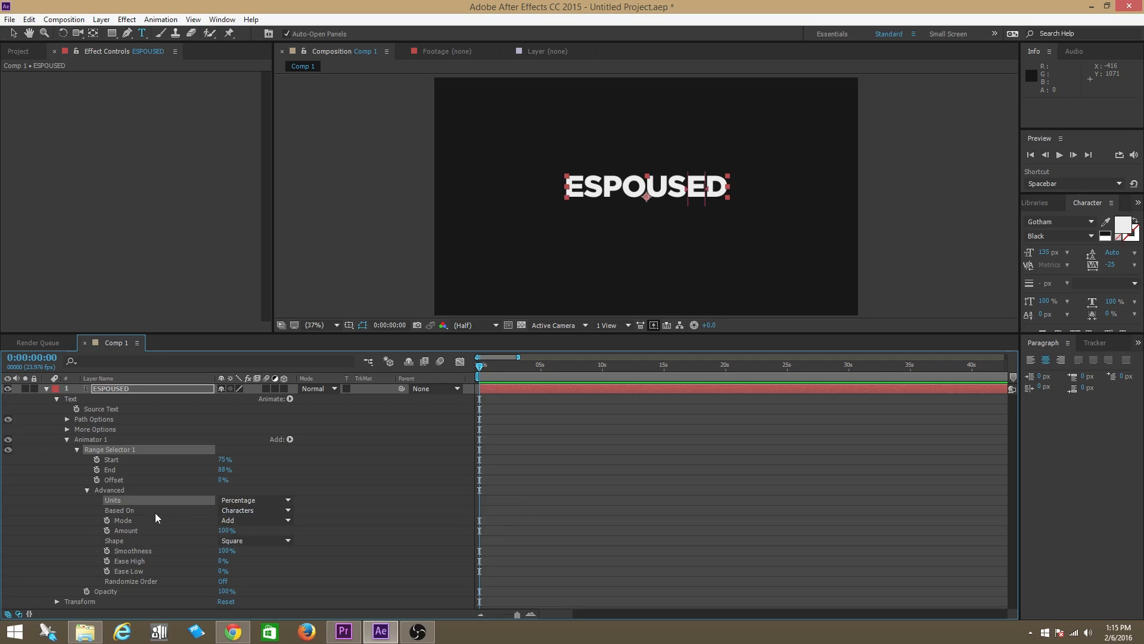
mouse_move(132, 532)
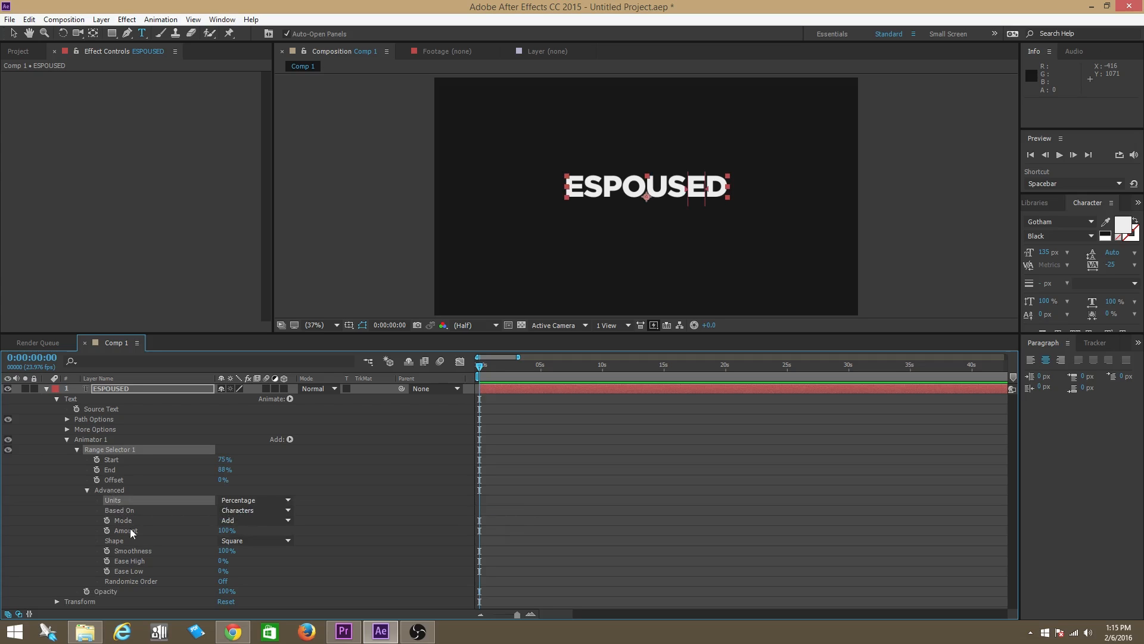
mouse_move(140, 551)
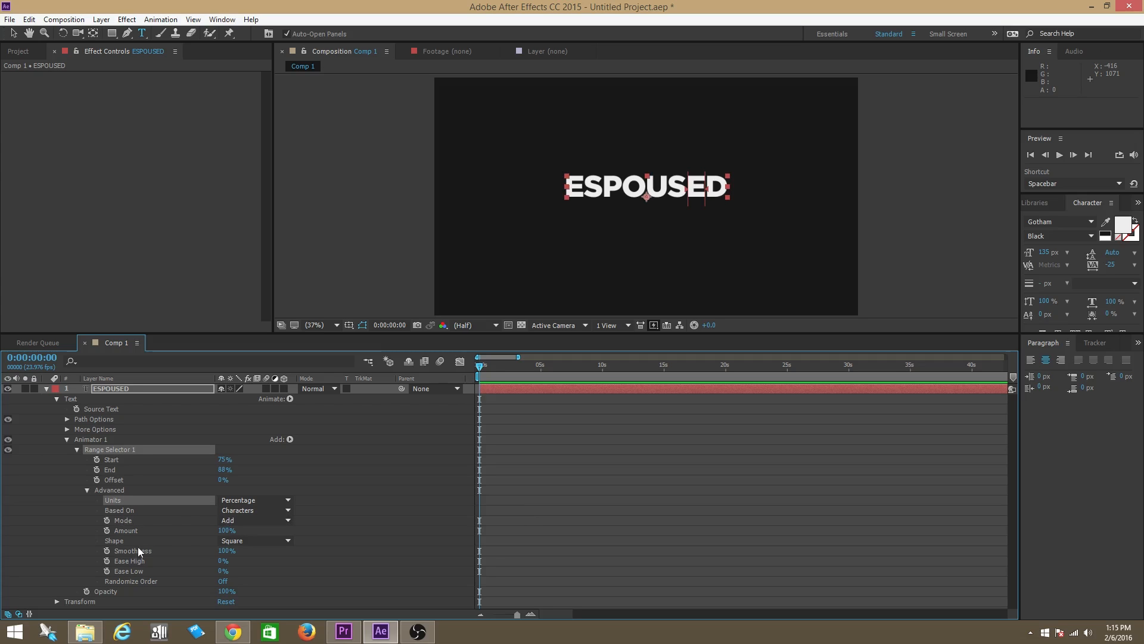
click(255, 541)
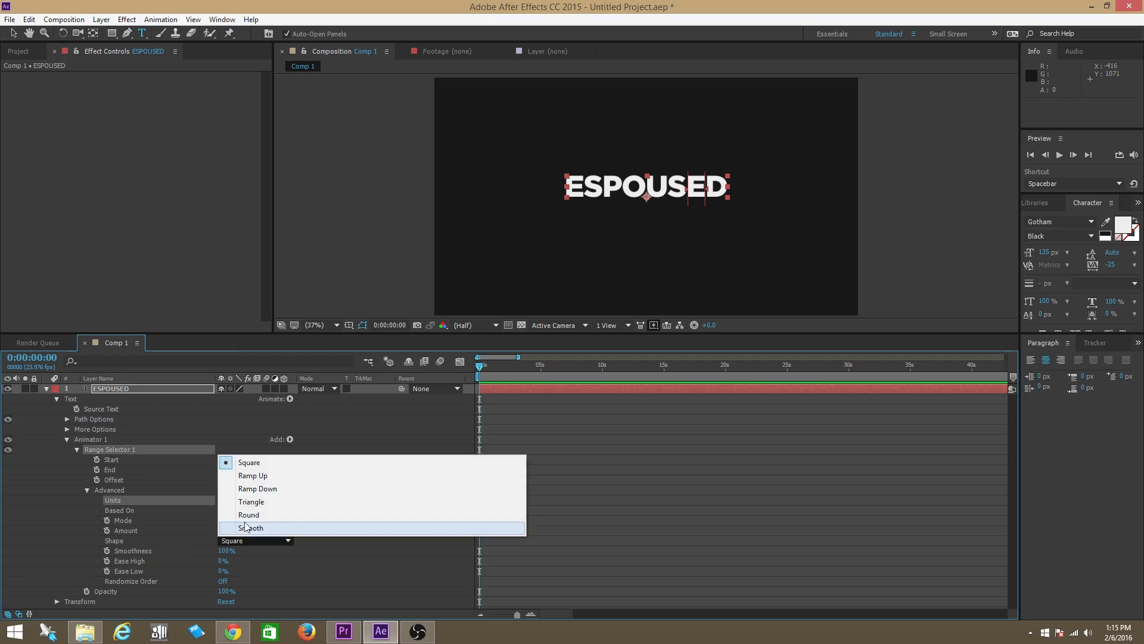
click(252, 475)
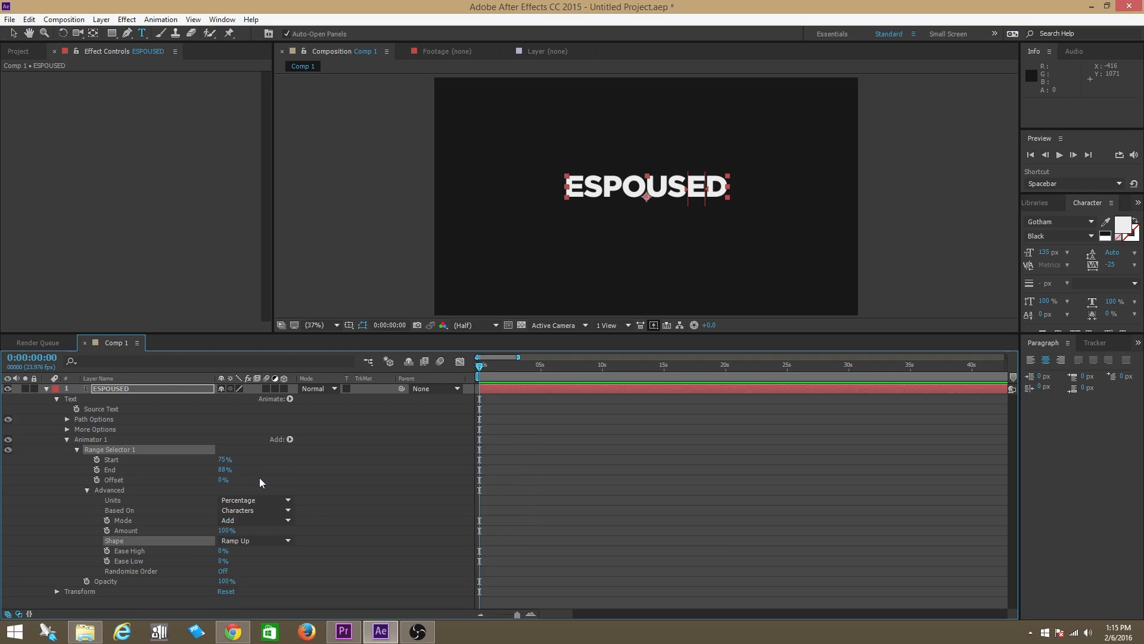
mouse_move(200, 566)
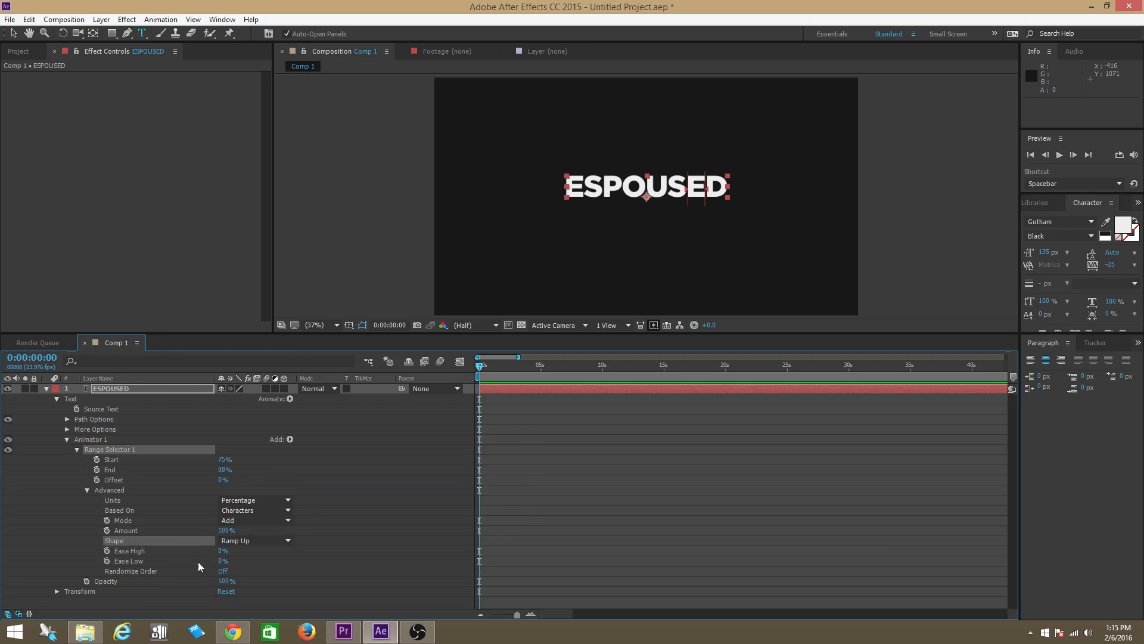
mouse_move(161, 579)
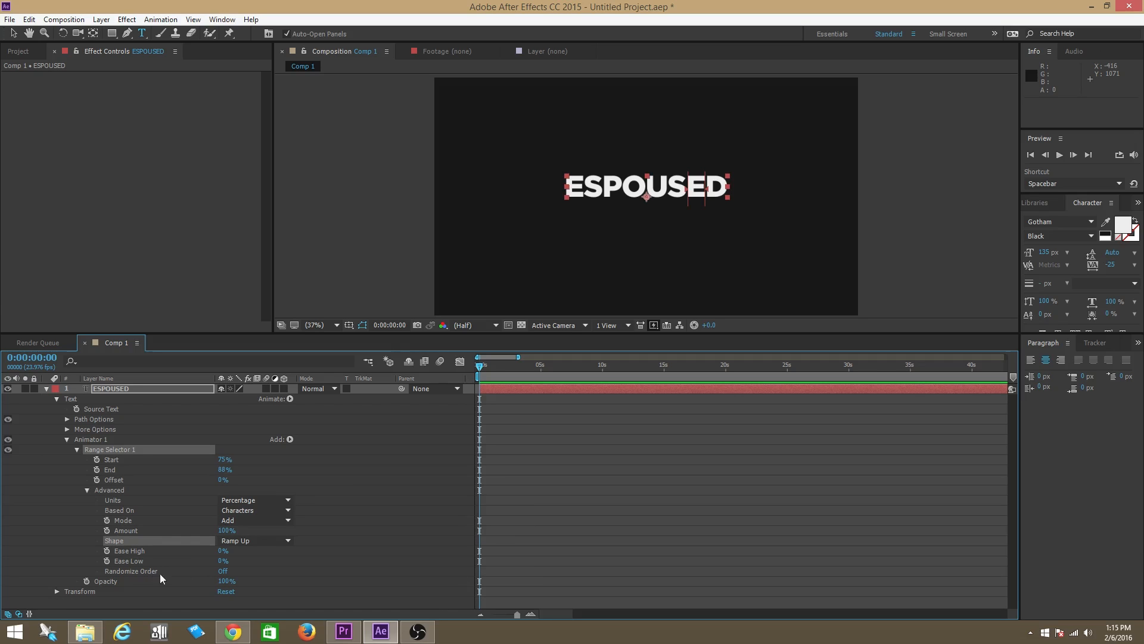
click(222, 571)
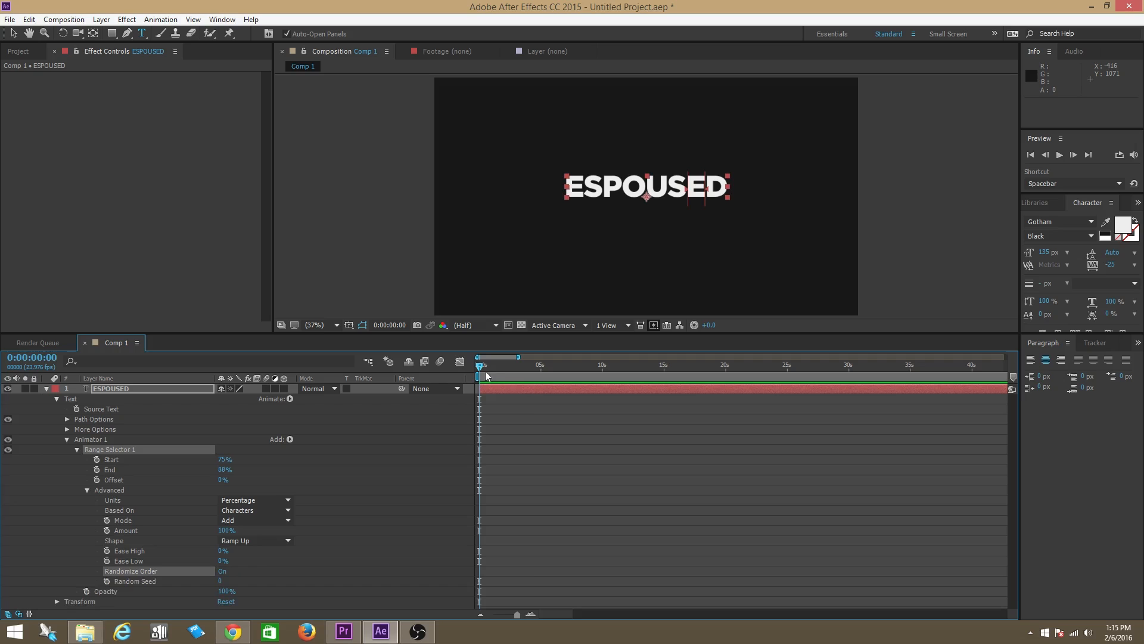
mouse_move(308, 488)
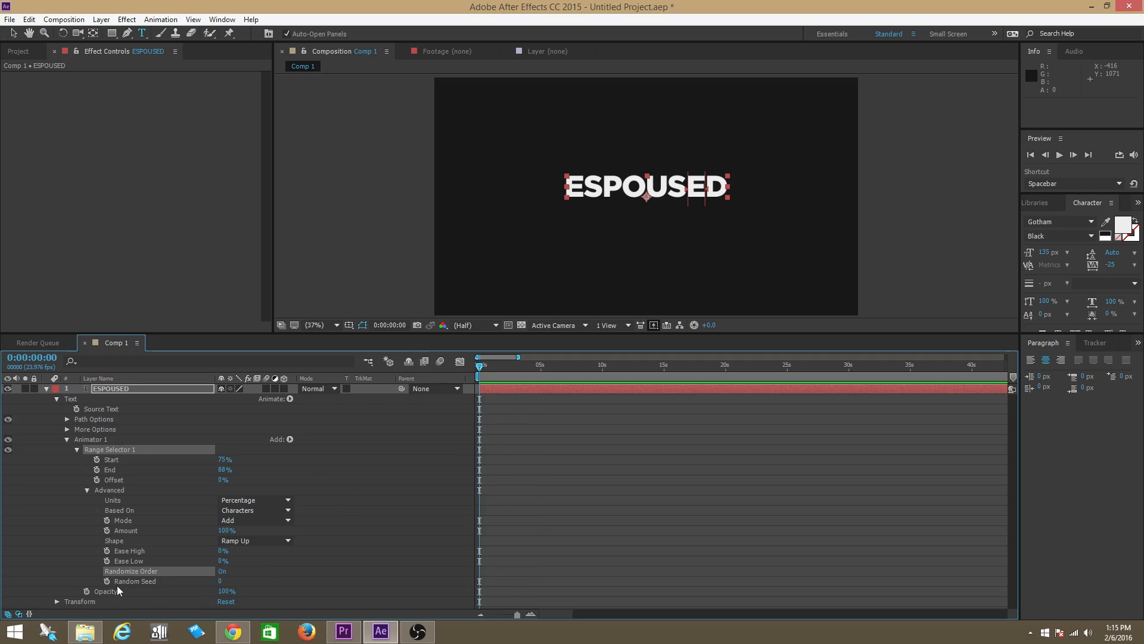
mouse_move(110, 588)
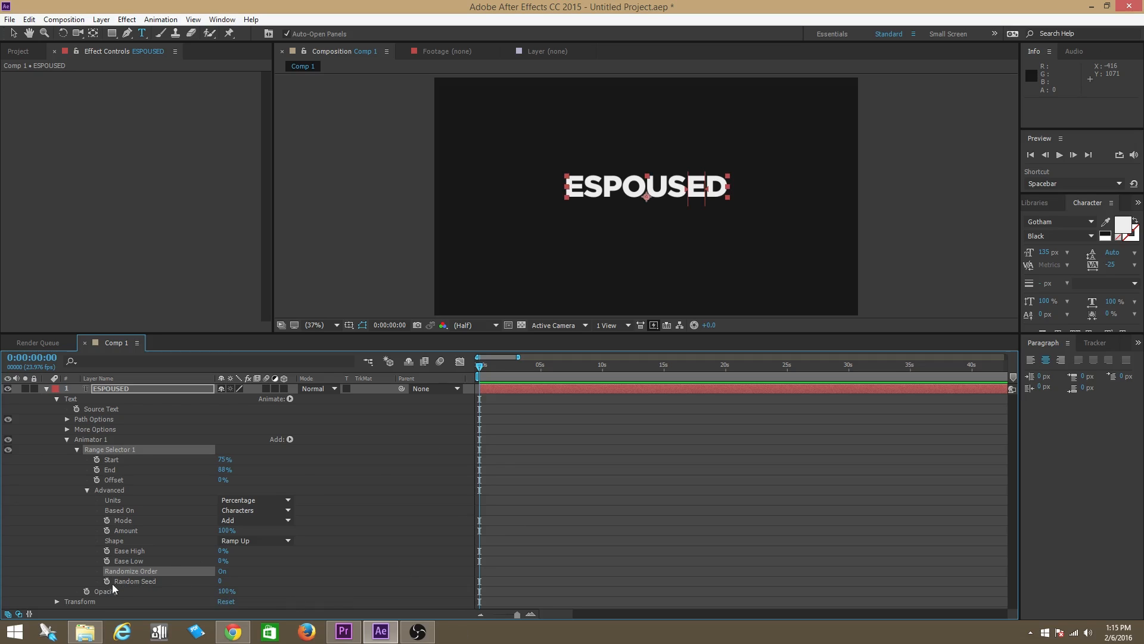
- Keyframe Random Seed across the first 2:17, then review the keyframes from the start
click(104, 581)
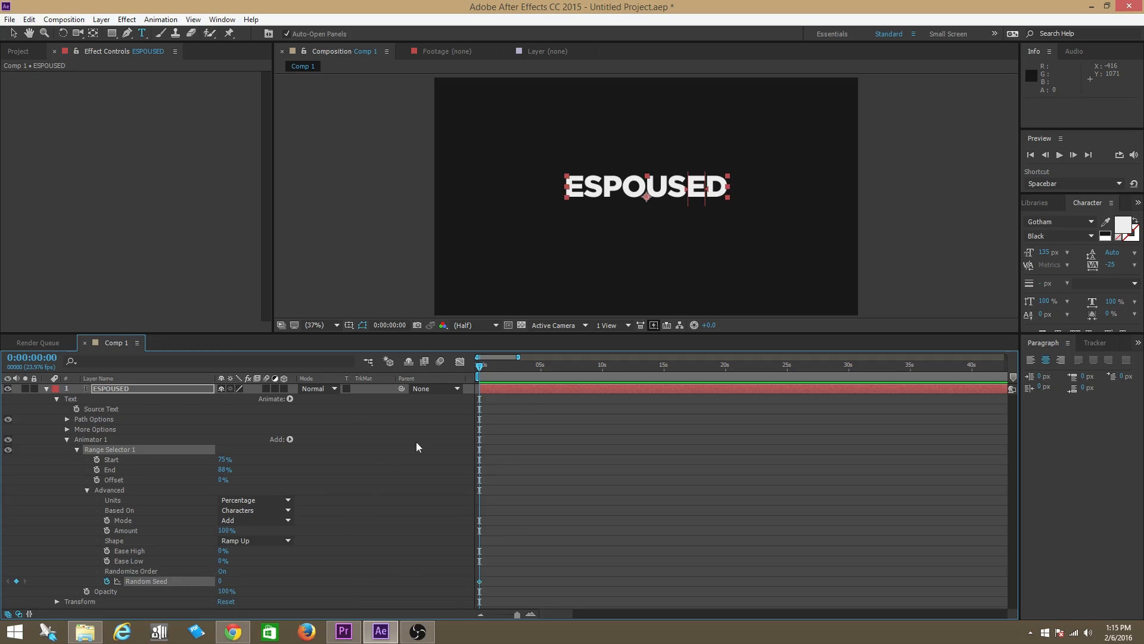
click(483, 364)
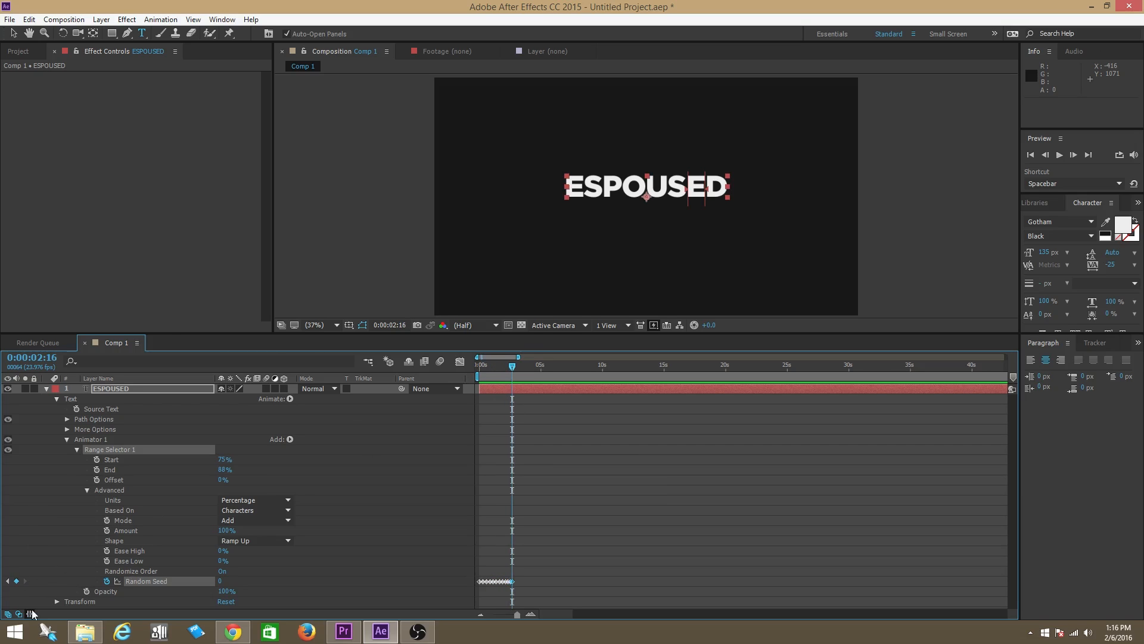
click(490, 364)
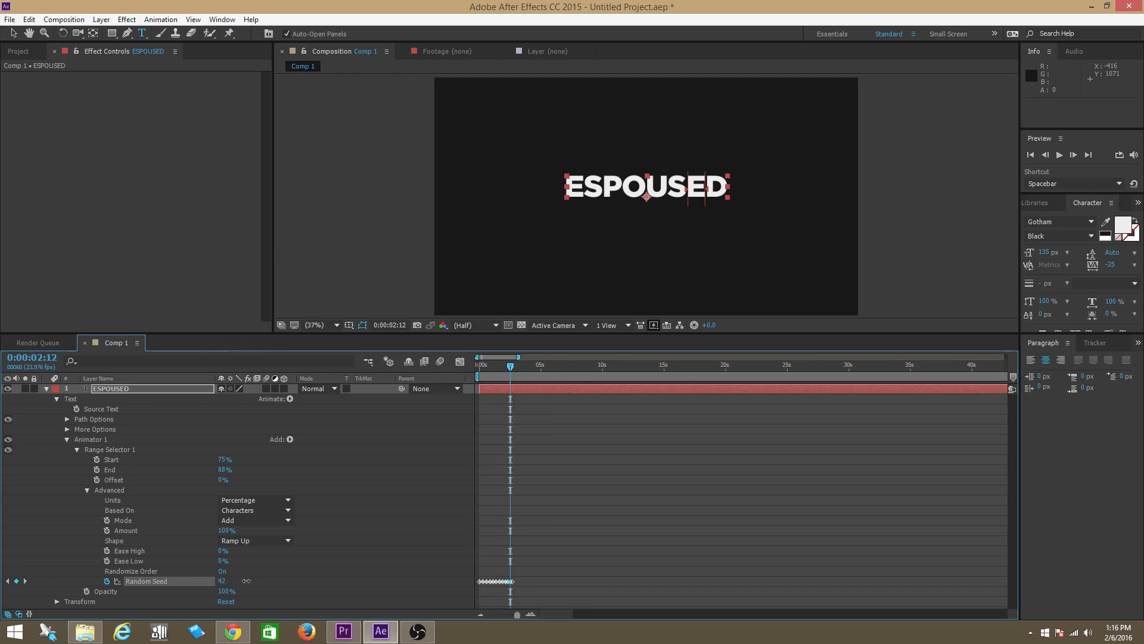
click(478, 365)
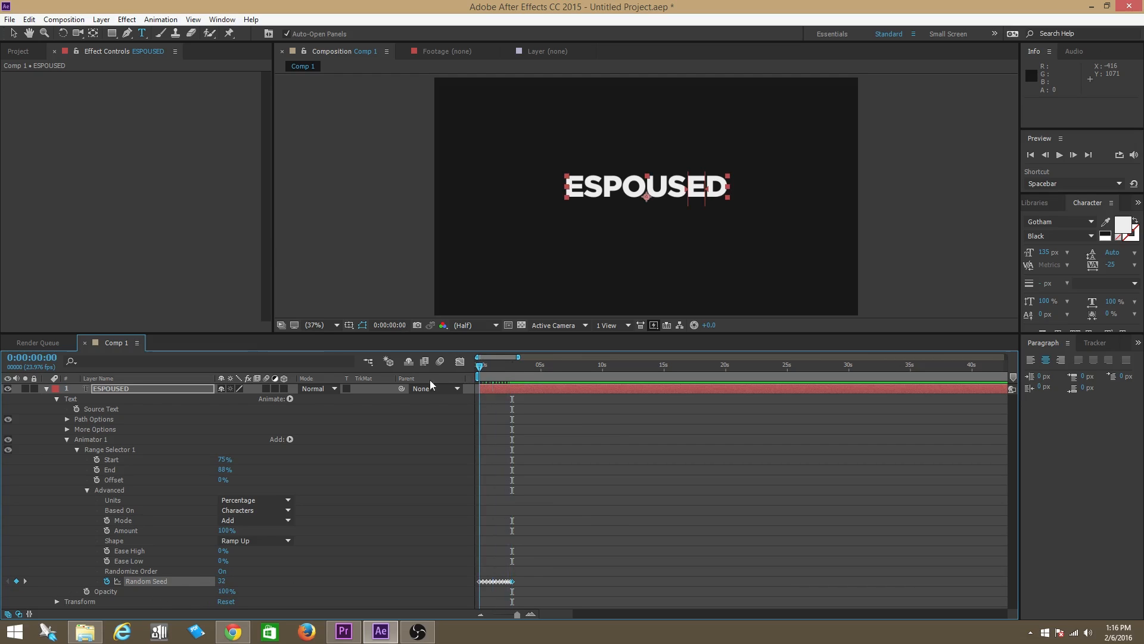
key(Space)
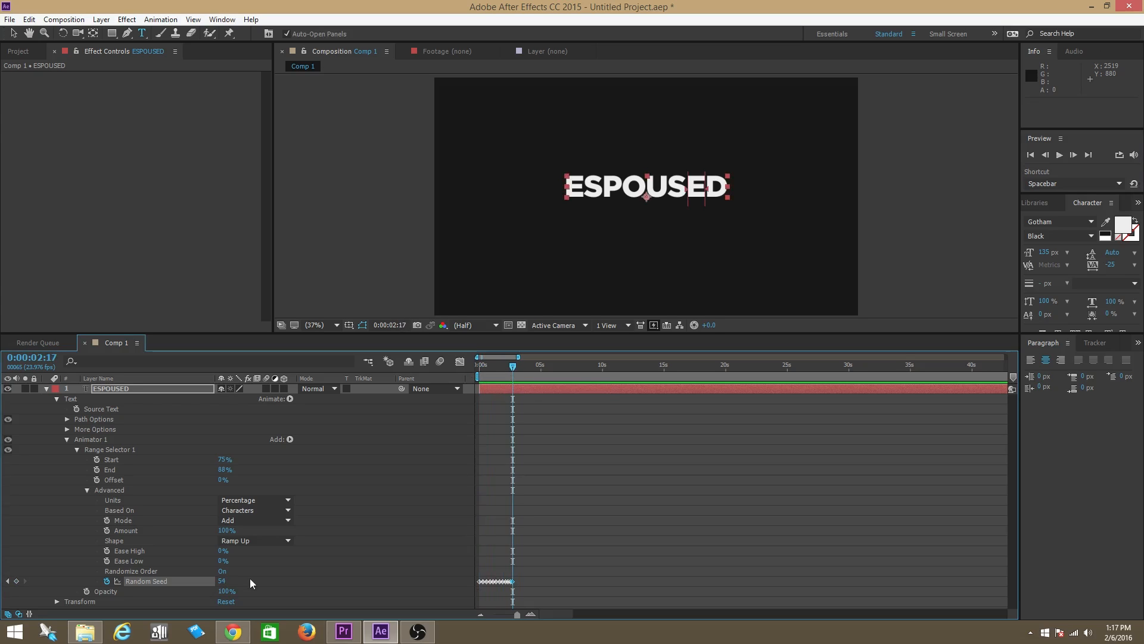
- Set Animator 1 opacity to 73 and play then stop the glitch preview
click(225, 591)
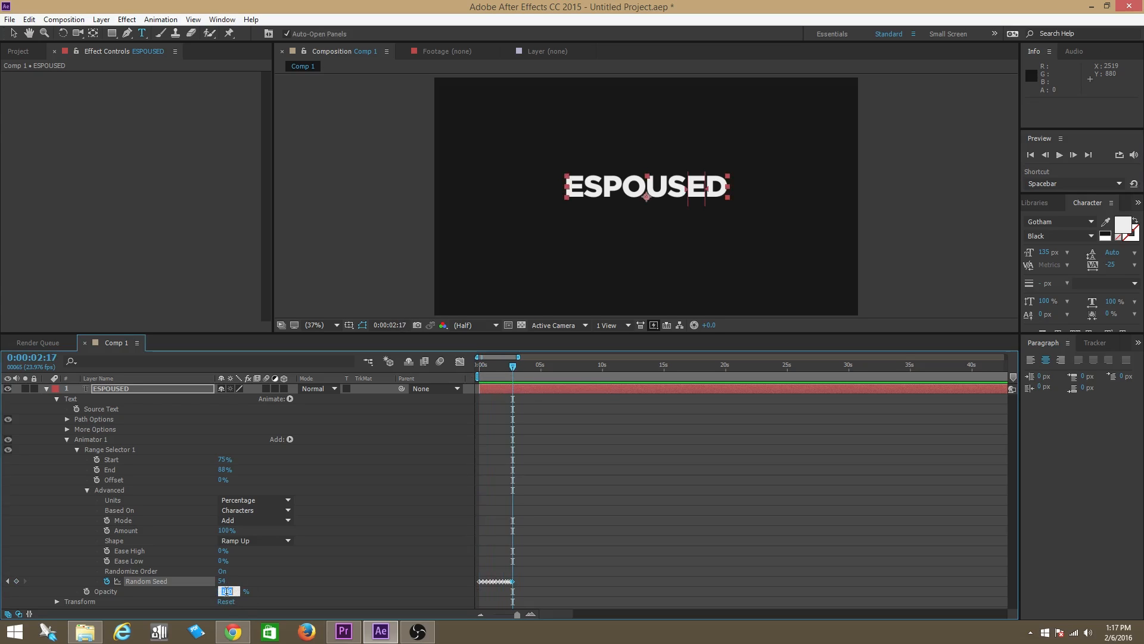
text(7)
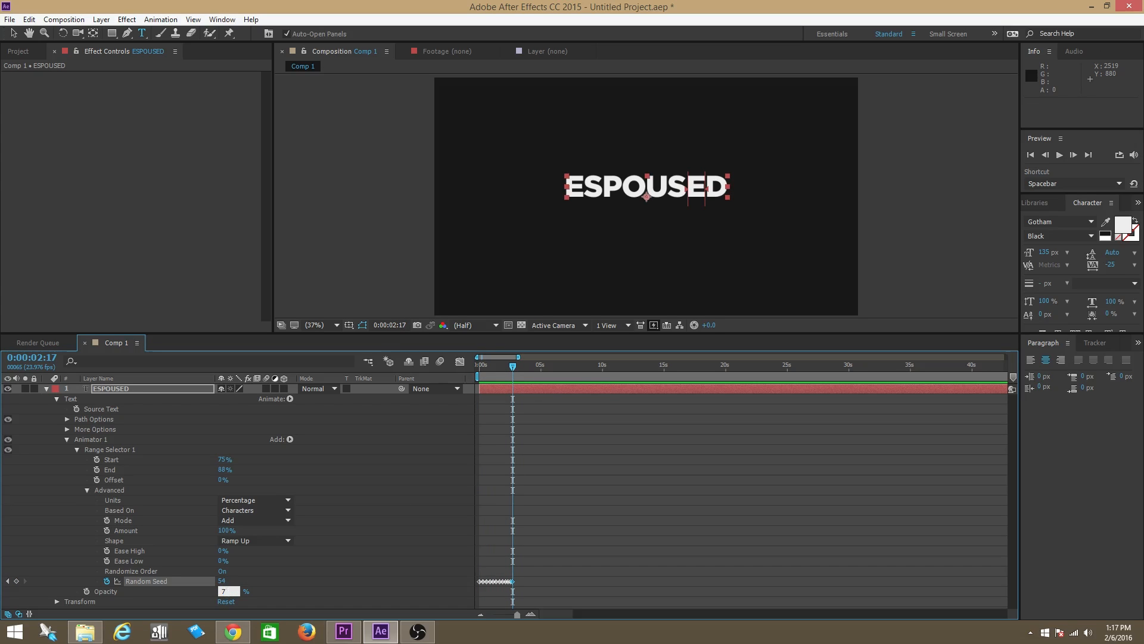
text(73%)
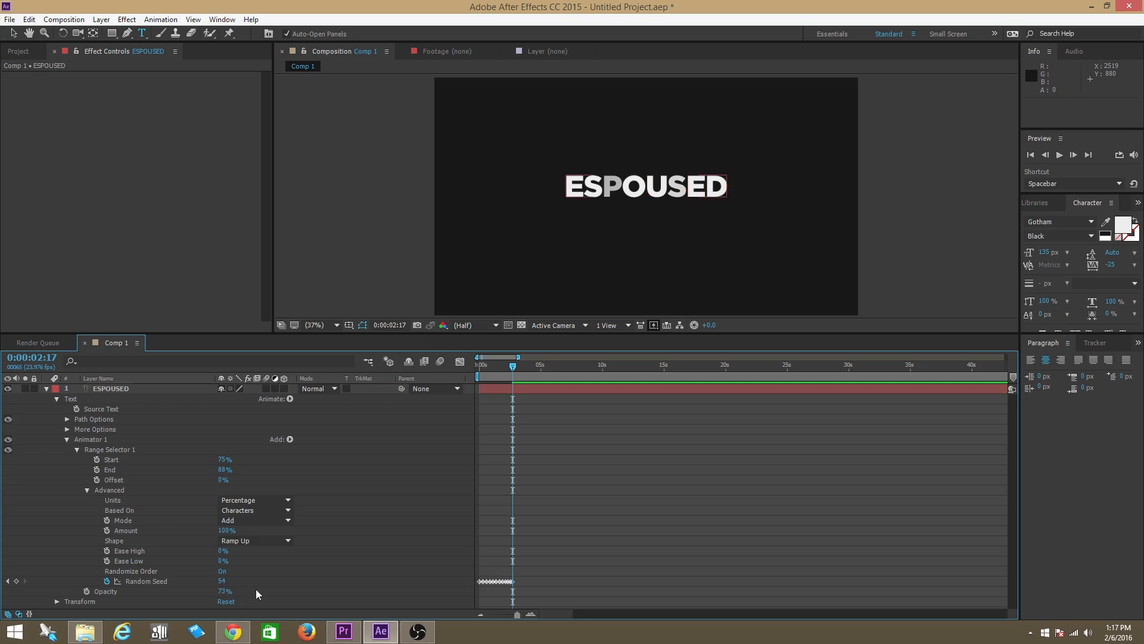
mouse_move(273, 590)
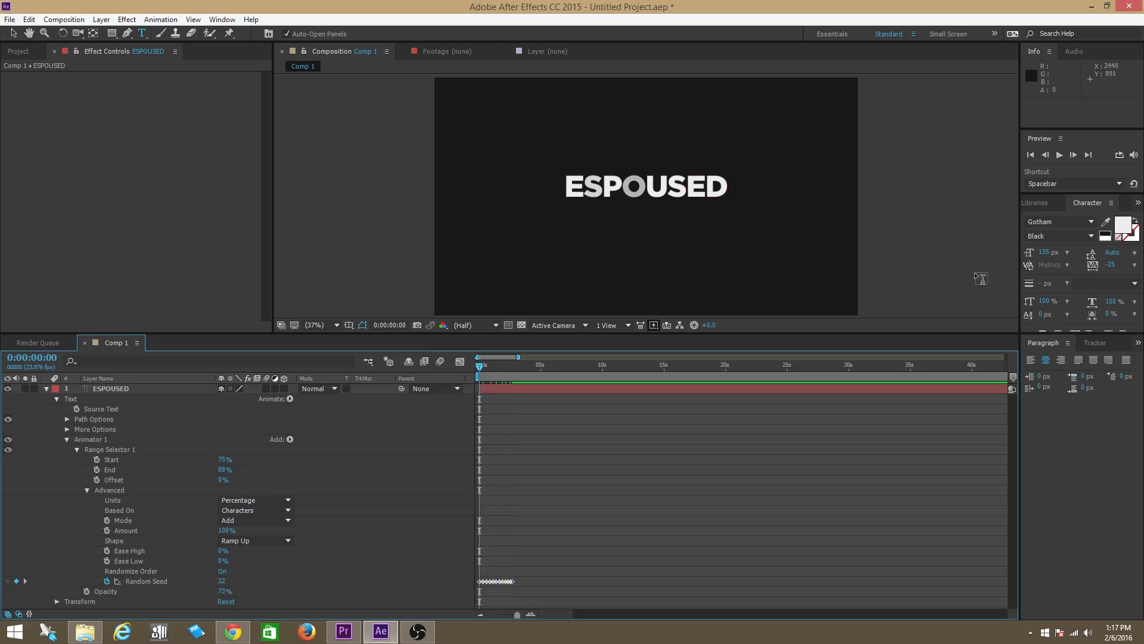
click(1060, 154)
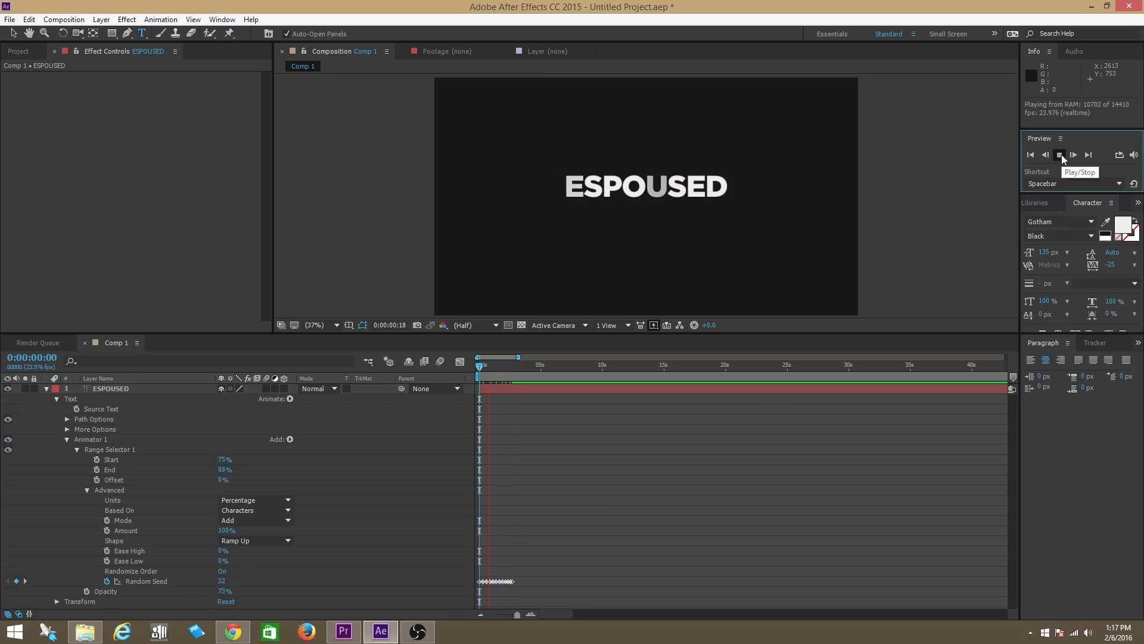
click(1060, 154)
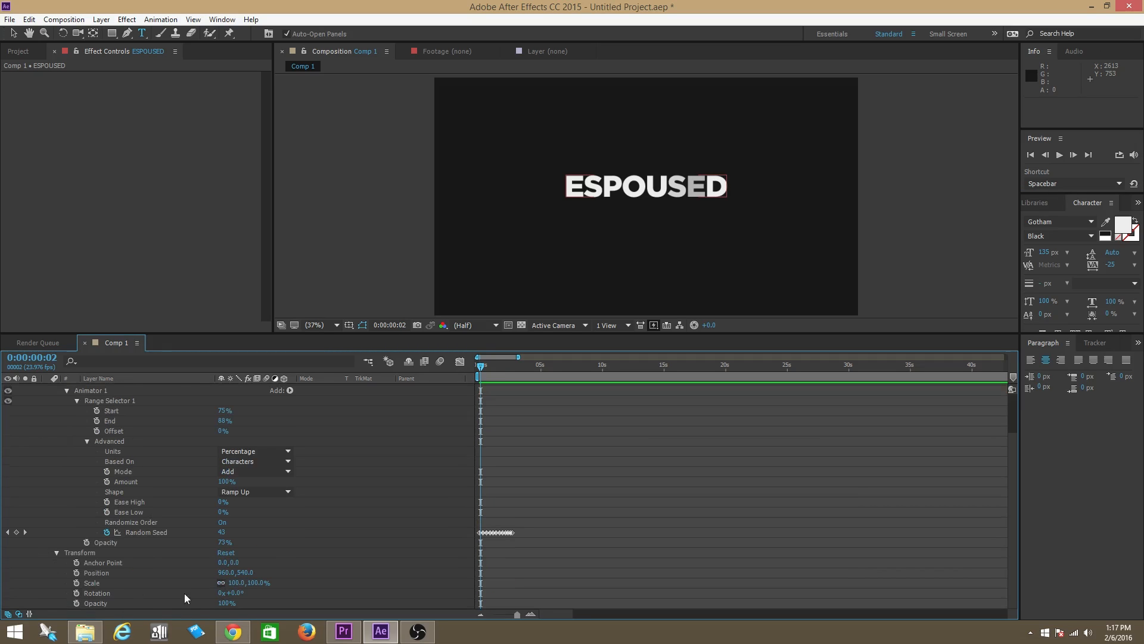
mouse_move(91, 601)
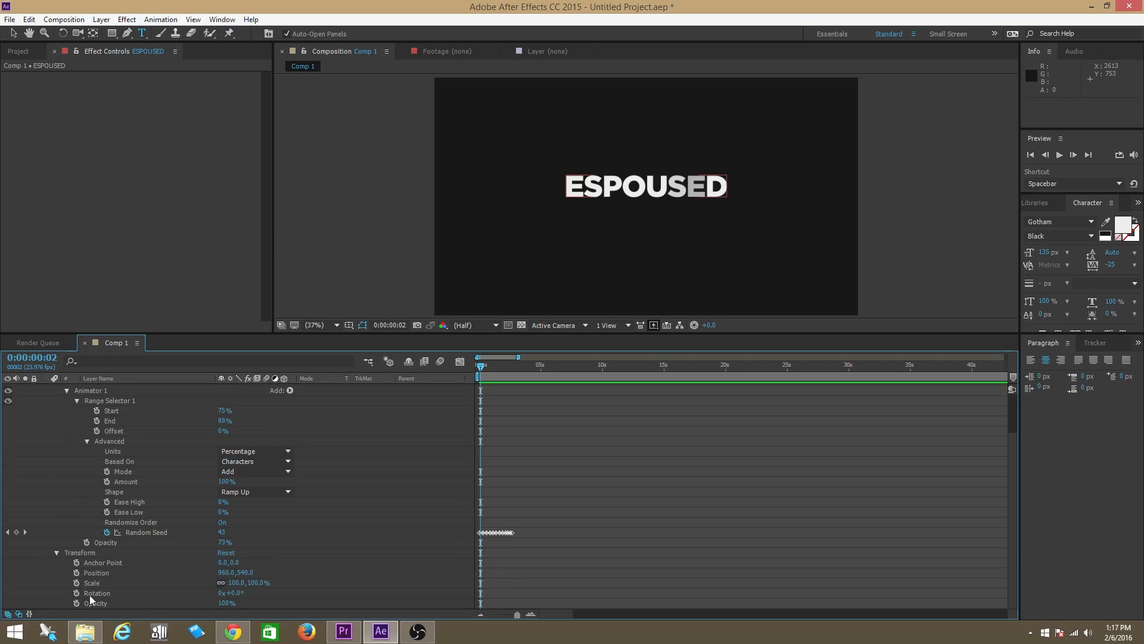
mouse_move(227, 605)
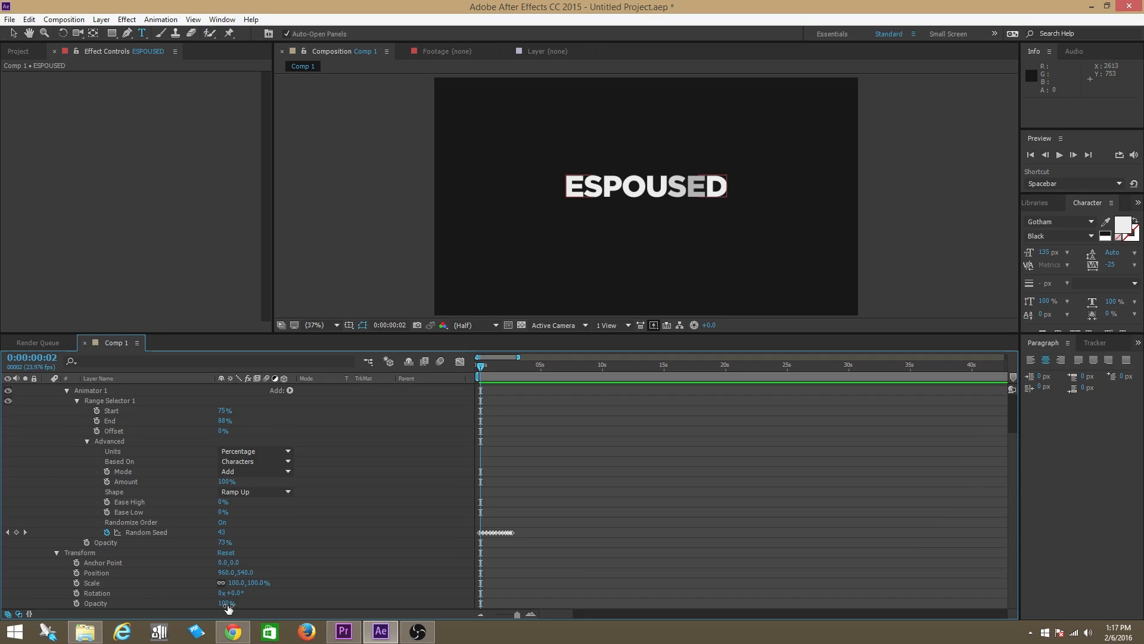
- Scrub the ESPOUSED layer's Transform opacity down to 85%
drag(225, 603, 224, 605)
text(85)
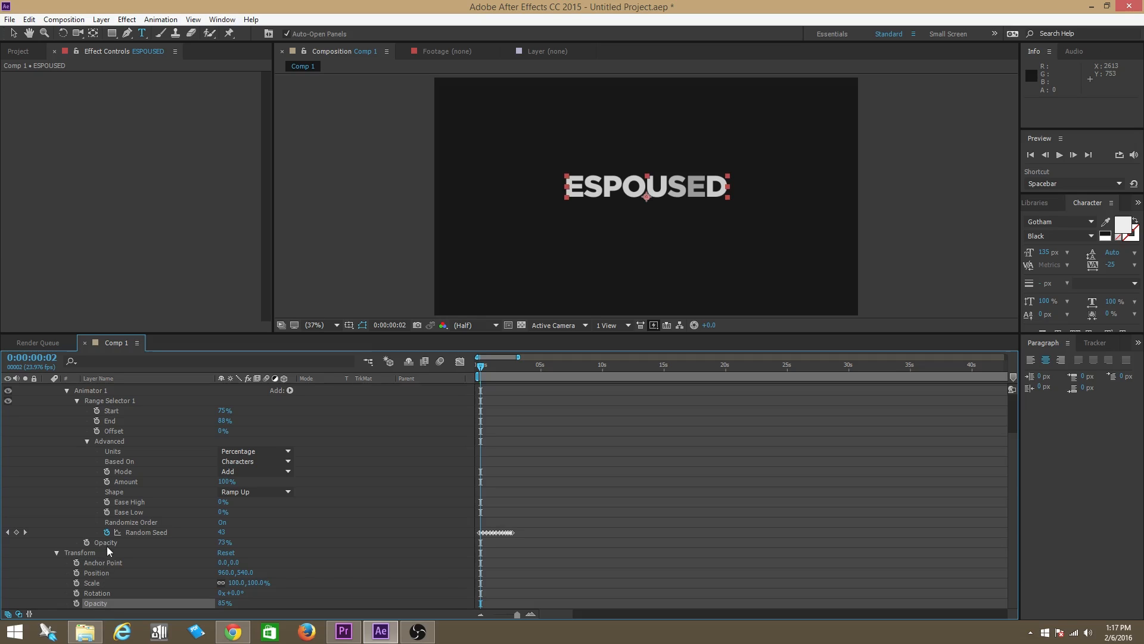
mouse_move(90, 614)
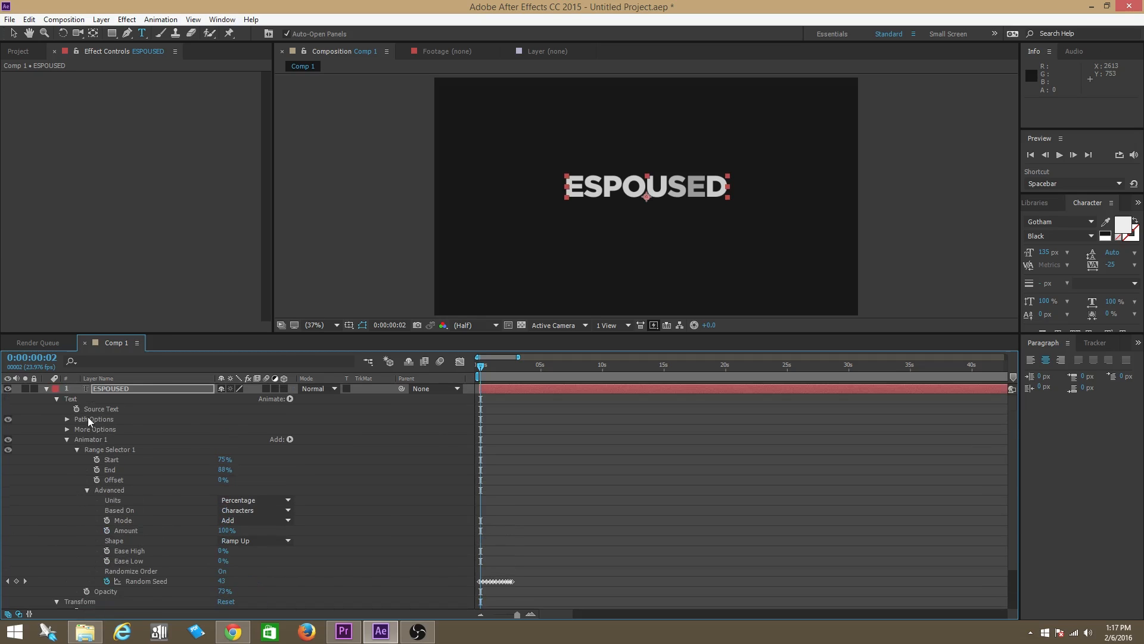
scroll(down, 3)
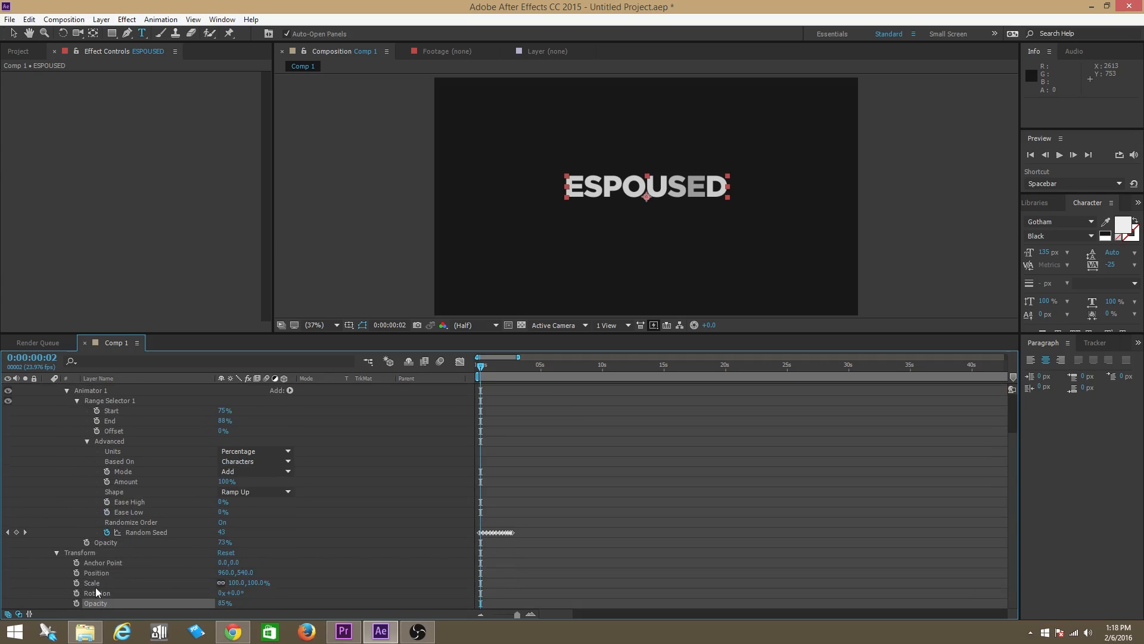
mouse_move(396, 420)
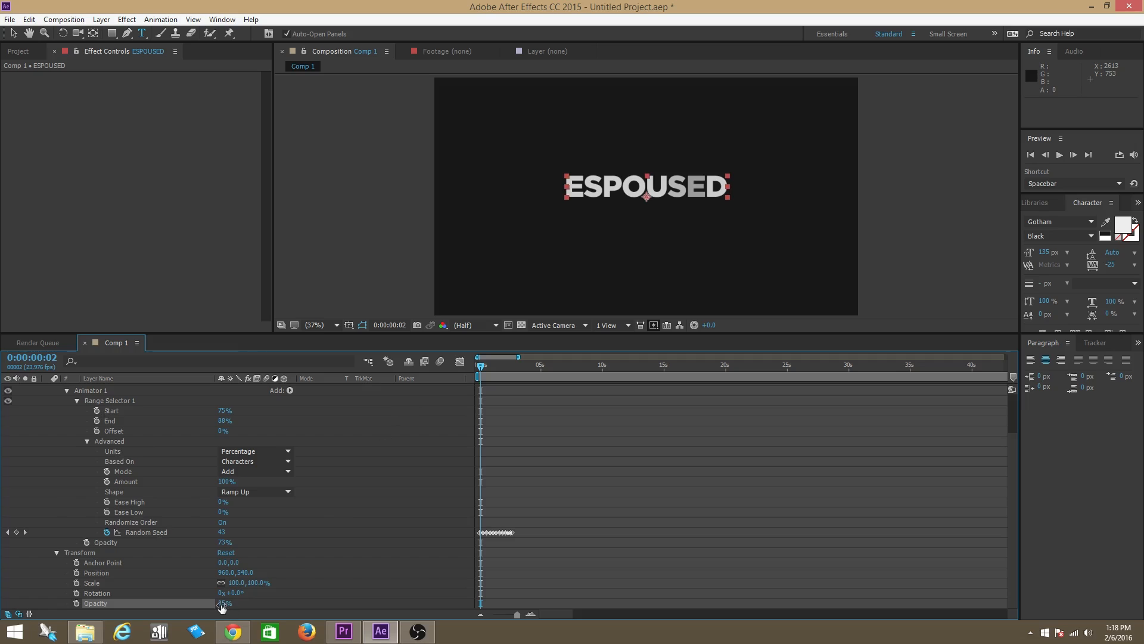
drag(225, 602, 234, 602)
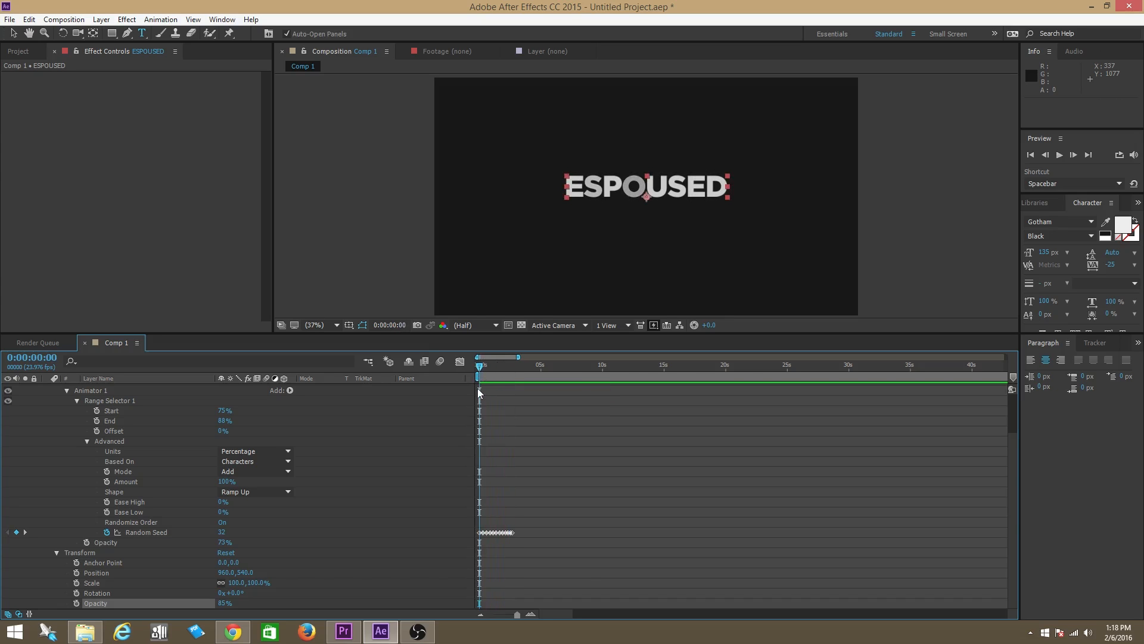
mouse_move(499, 382)
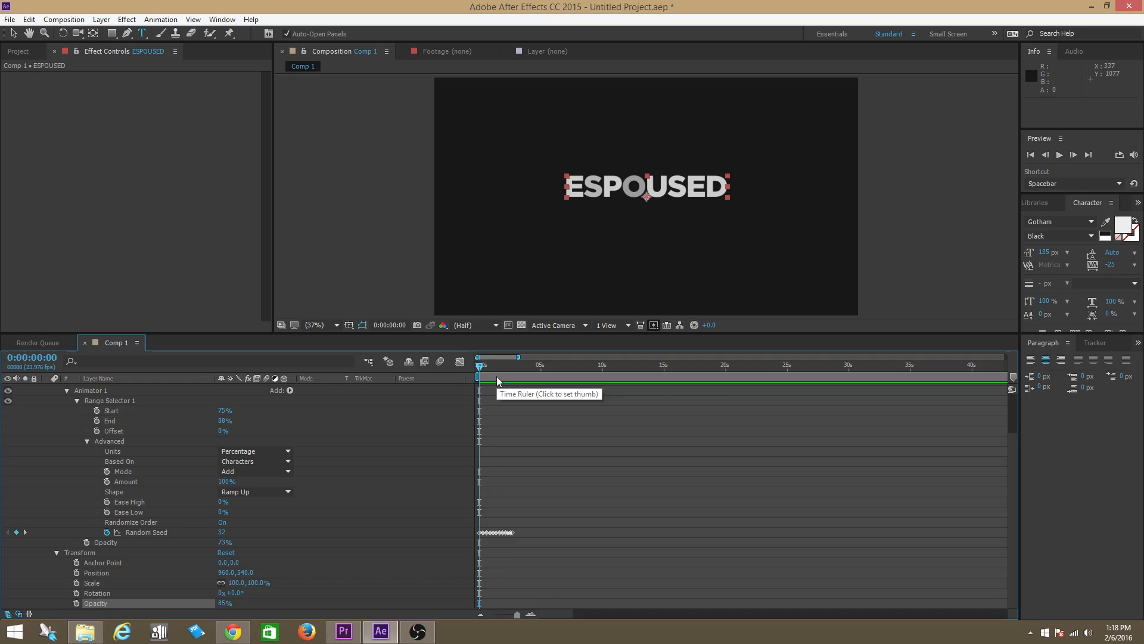
mouse_move(603, 222)
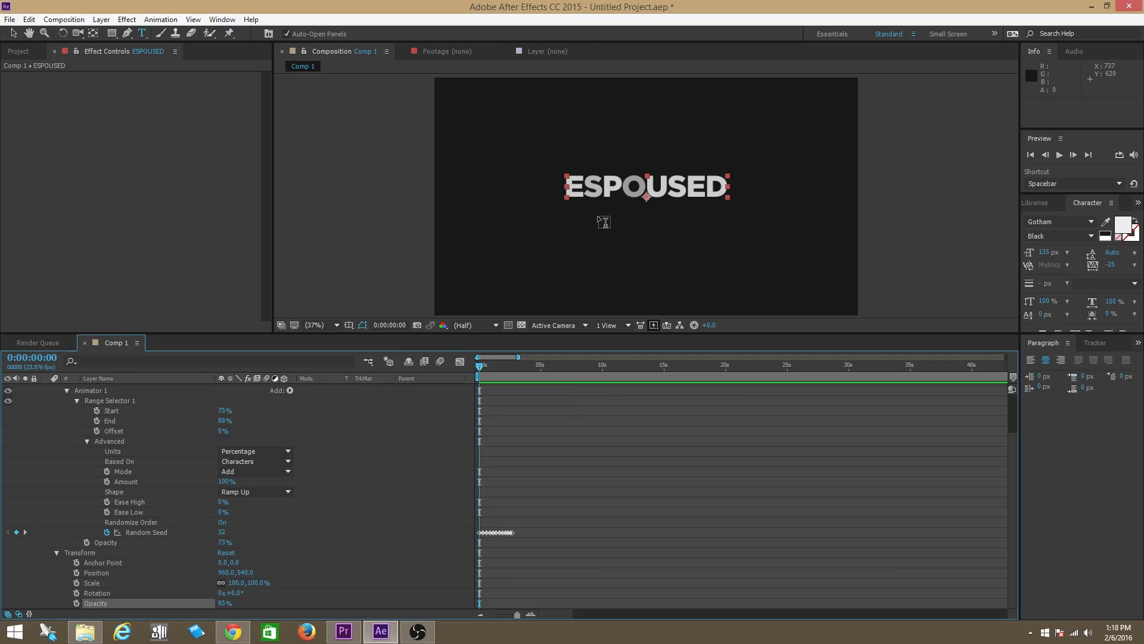
mouse_move(577, 248)
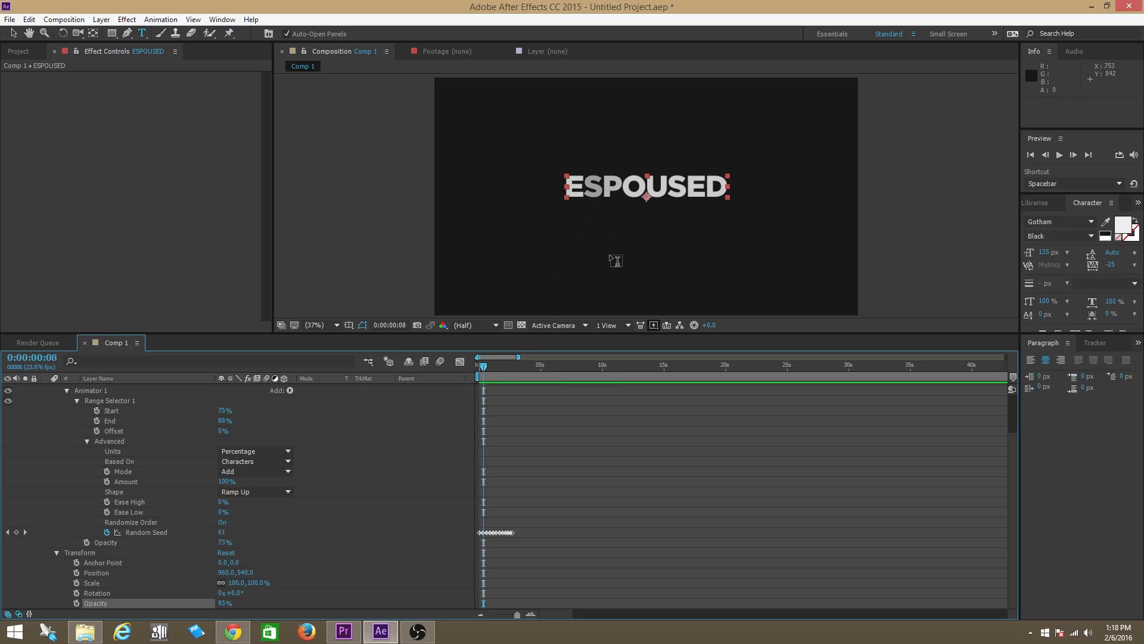
mouse_move(612, 196)
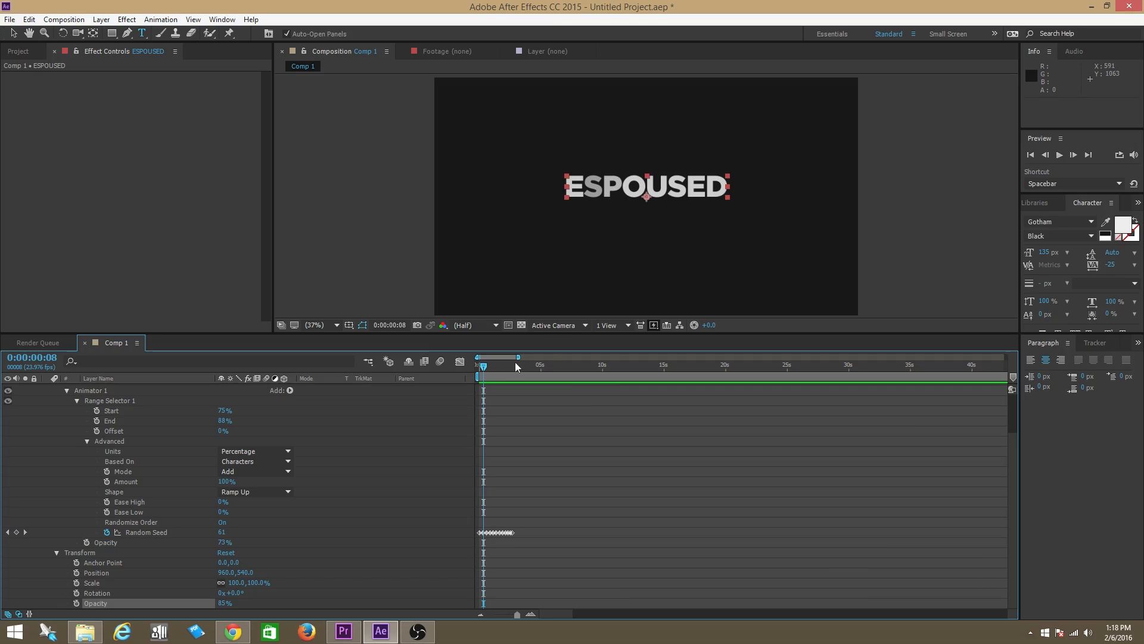
drag(482, 358, 489, 358)
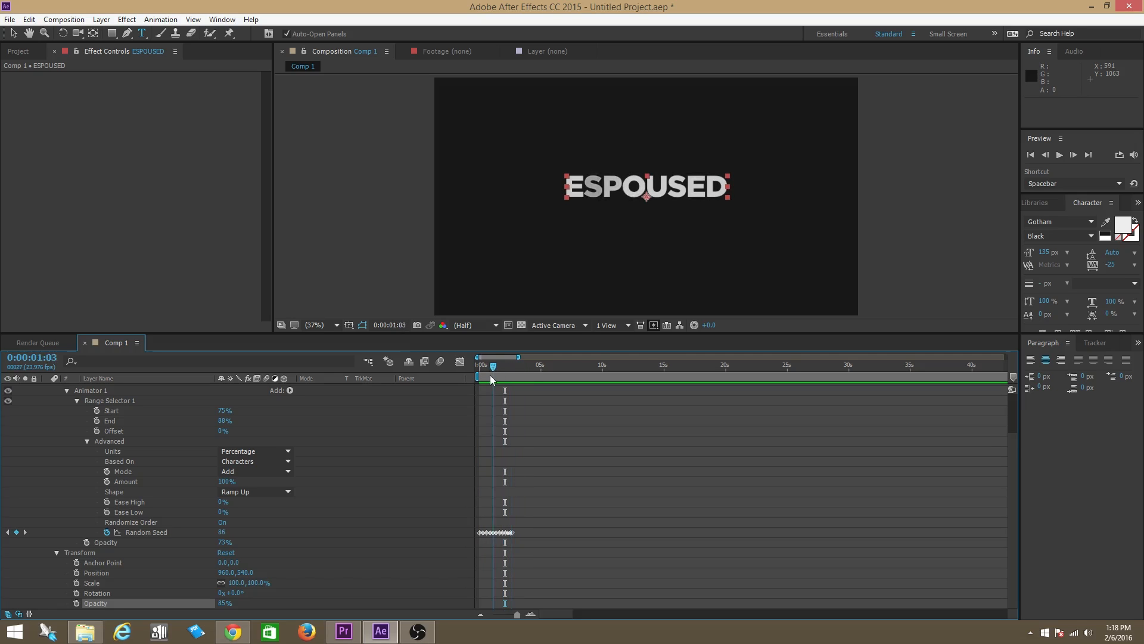
drag(493, 358, 489, 358)
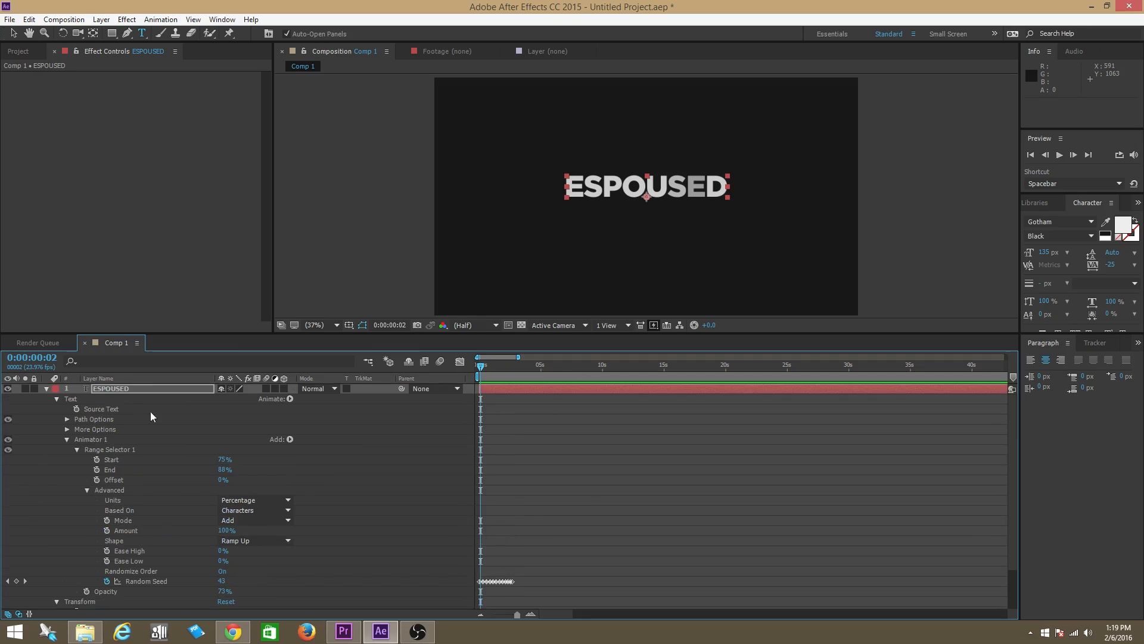
click(1038, 203)
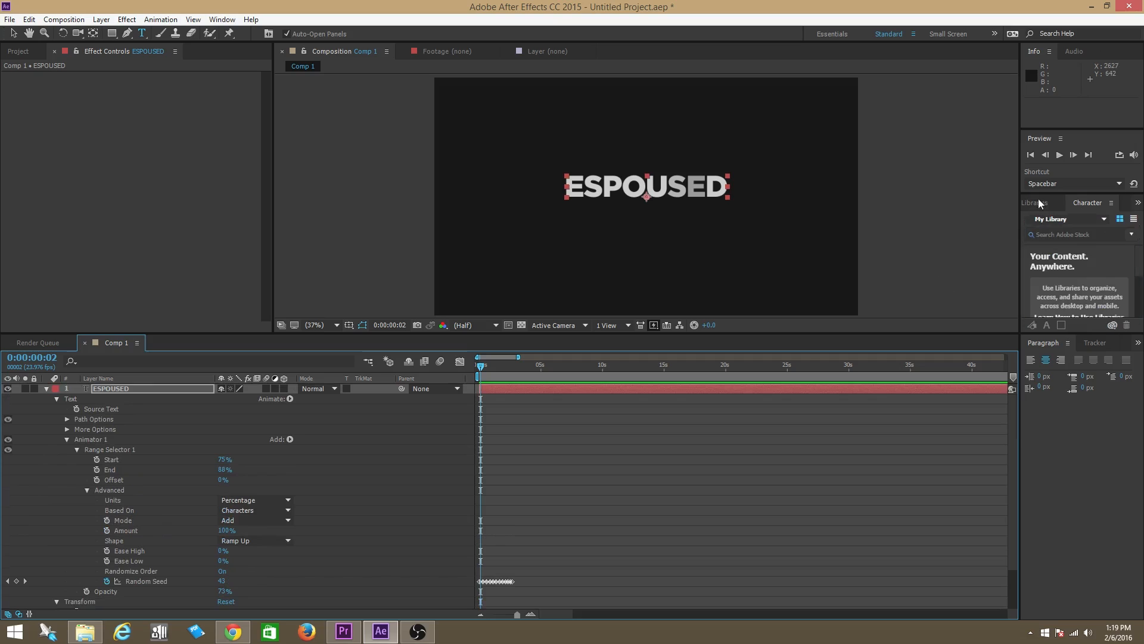
click(1049, 202)
text(blur)
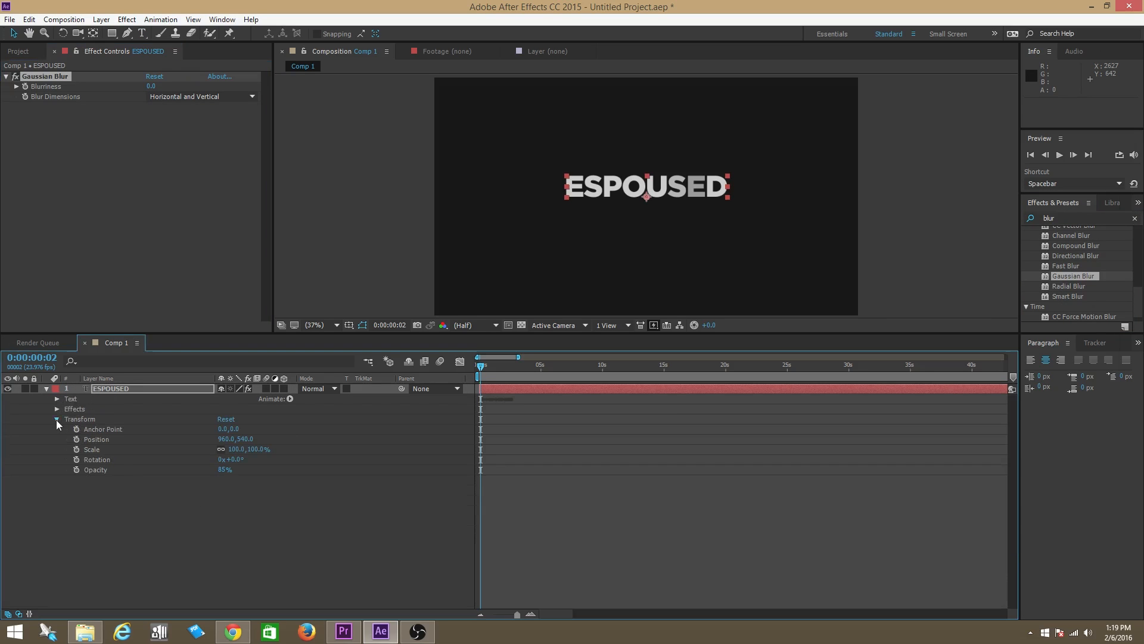
click(56, 409)
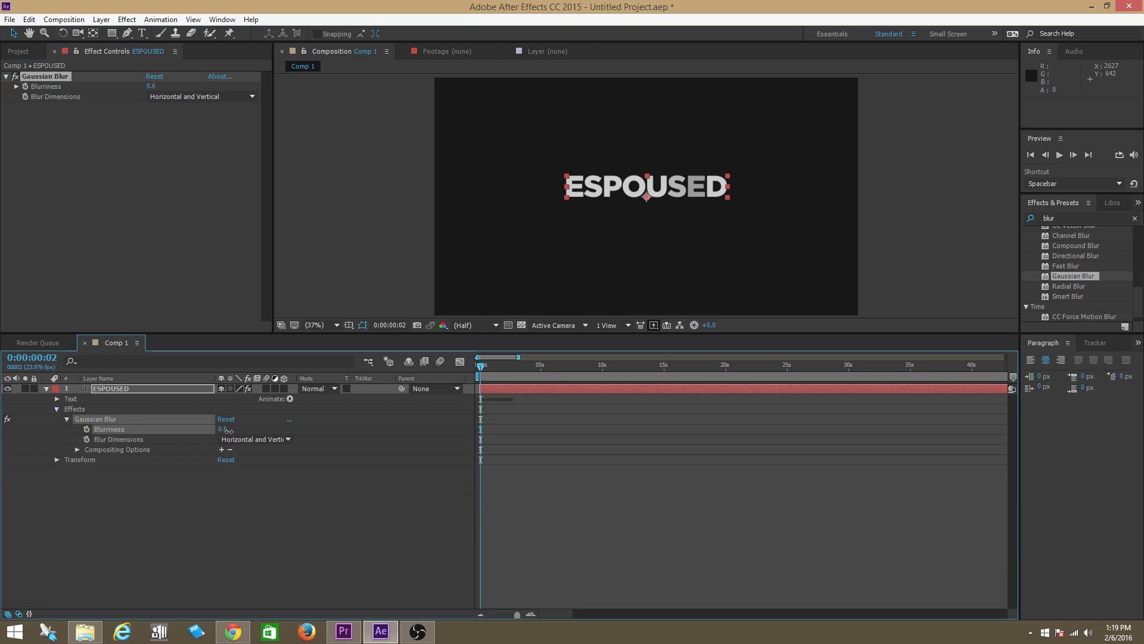
drag(222, 429, 237, 429)
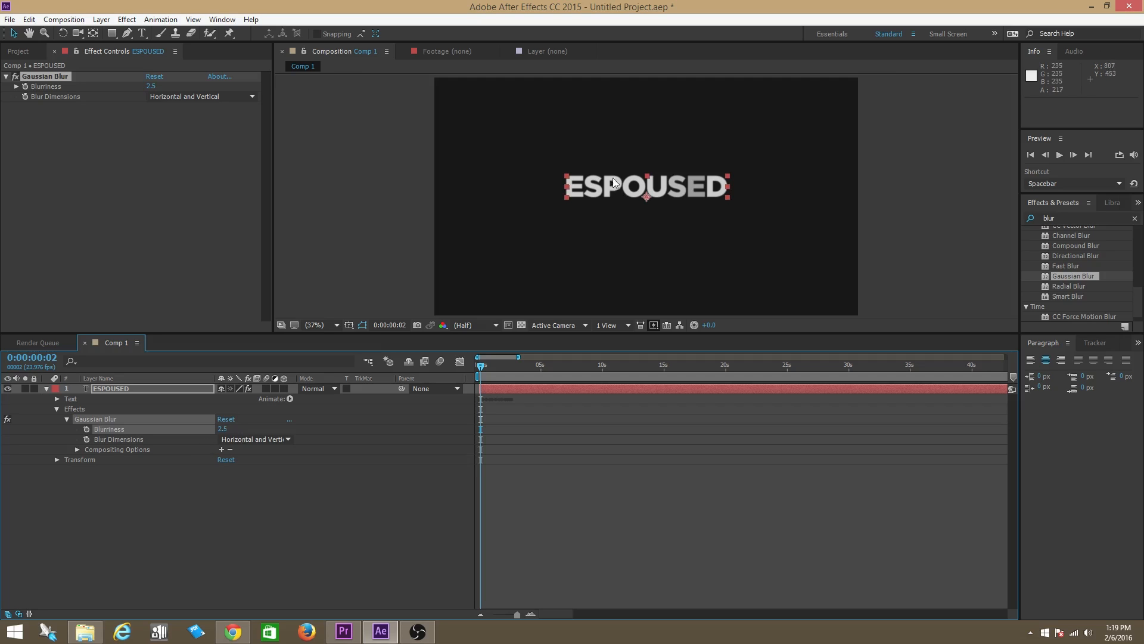
click(480, 364)
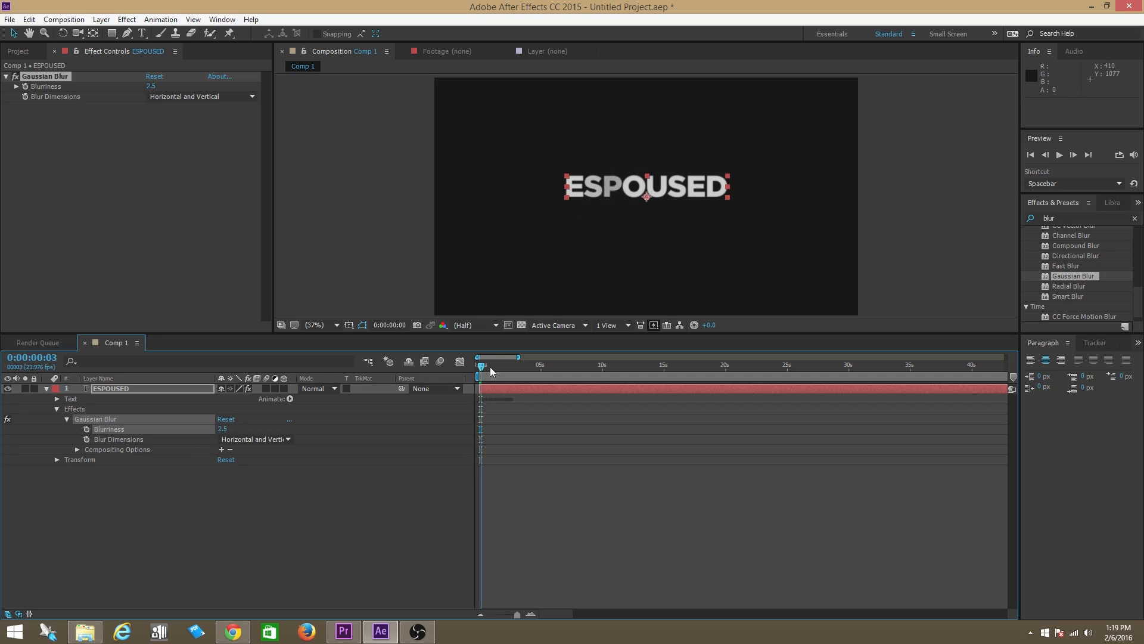
drag(481, 371, 485, 371)
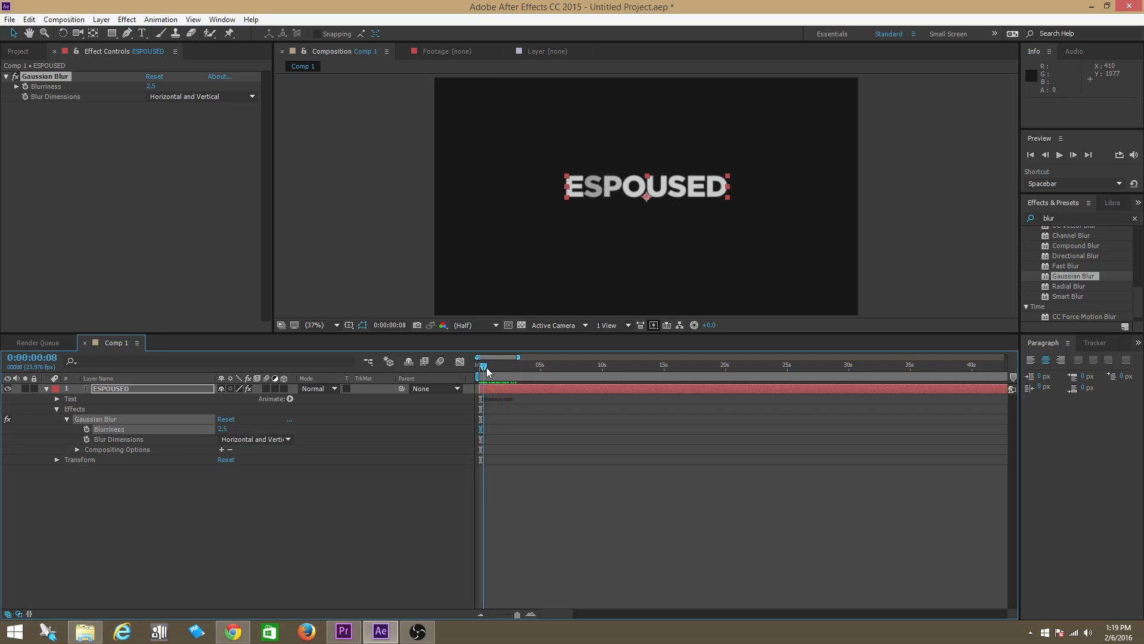
drag(484, 365, 501, 365)
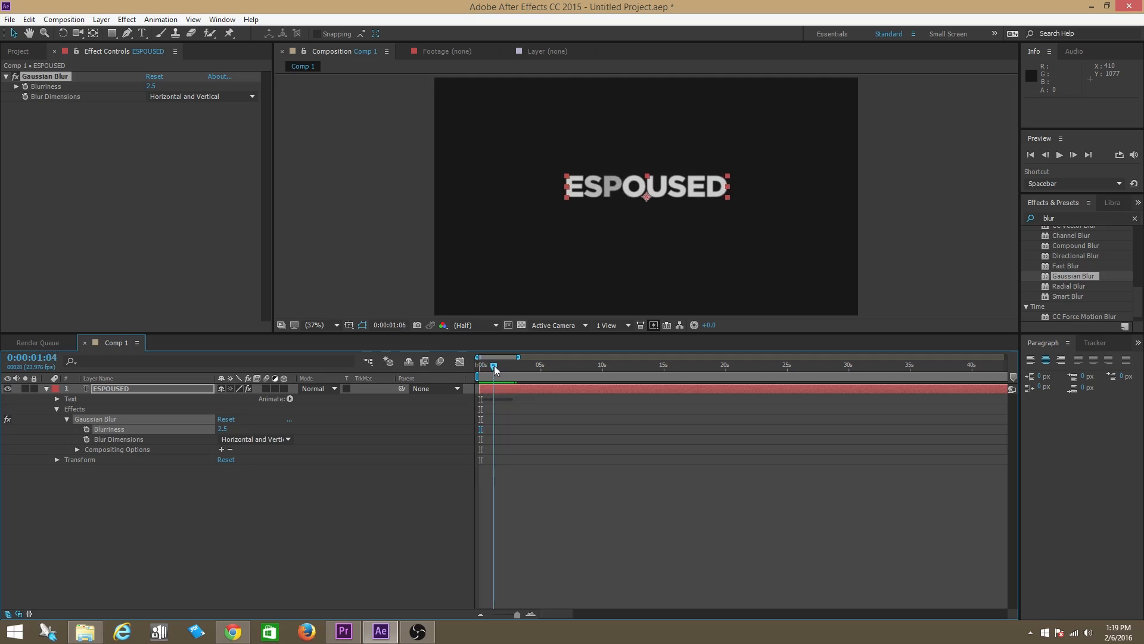
drag(494, 364, 512, 365)
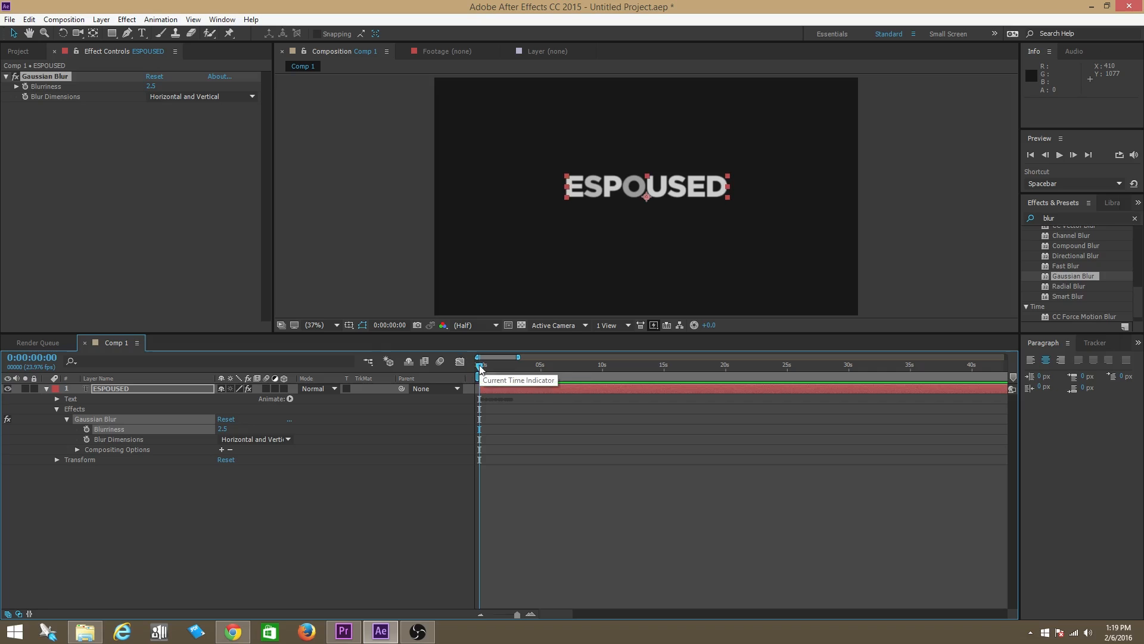
drag(481, 377, 488, 377)
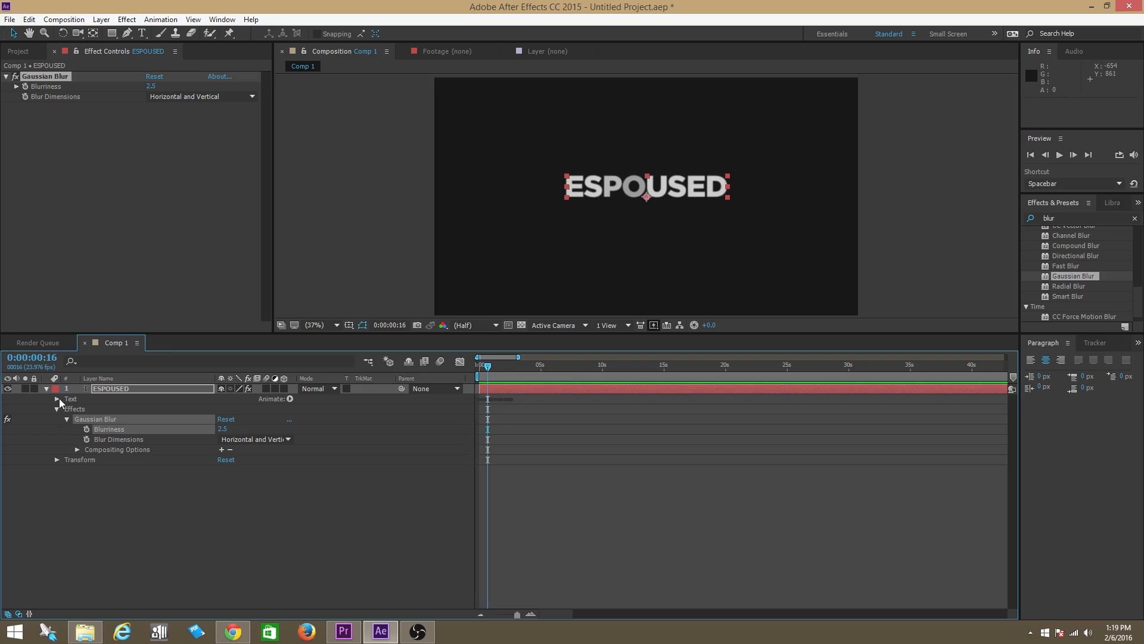
- Fold away Text > Animator 1 and Gaussian Blur settings, then show the Project panel
click(56, 398)
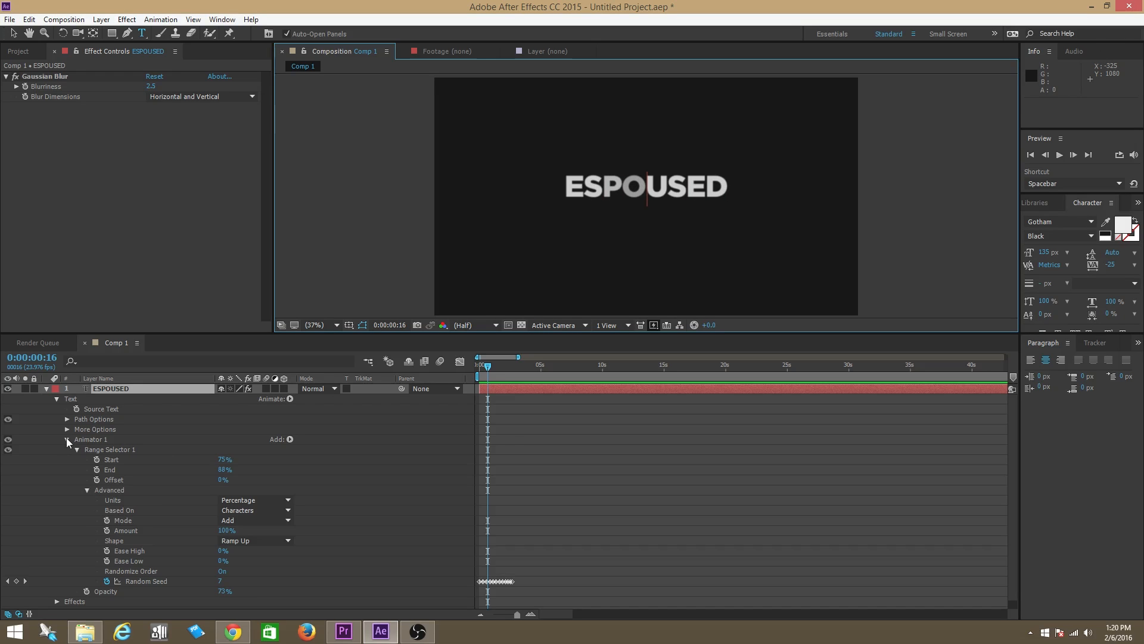
click(67, 439)
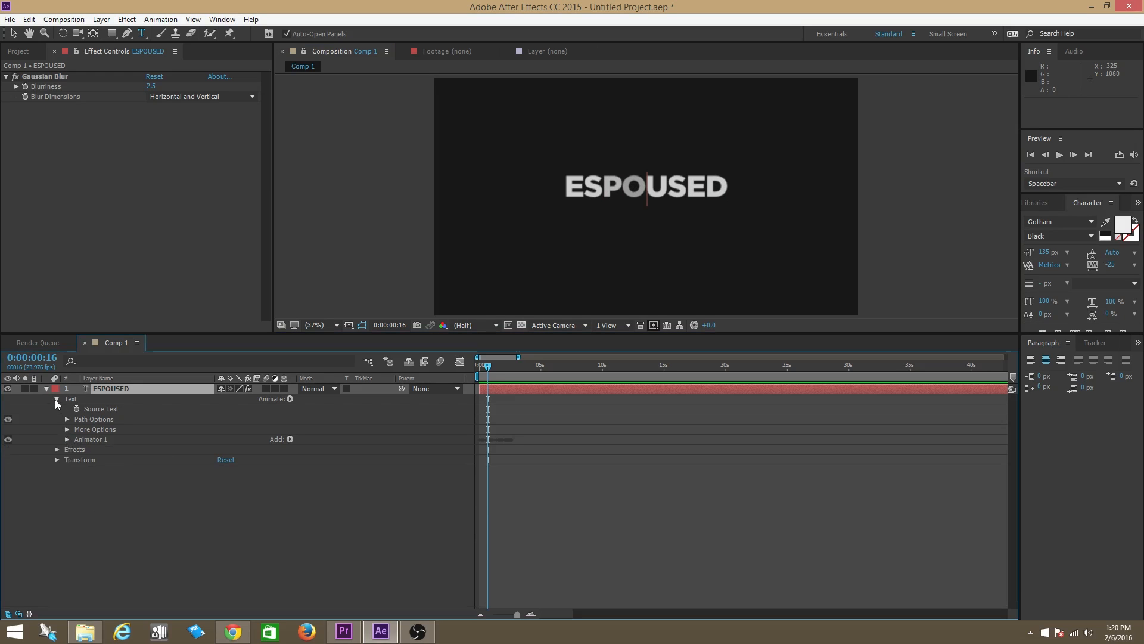
click(56, 398)
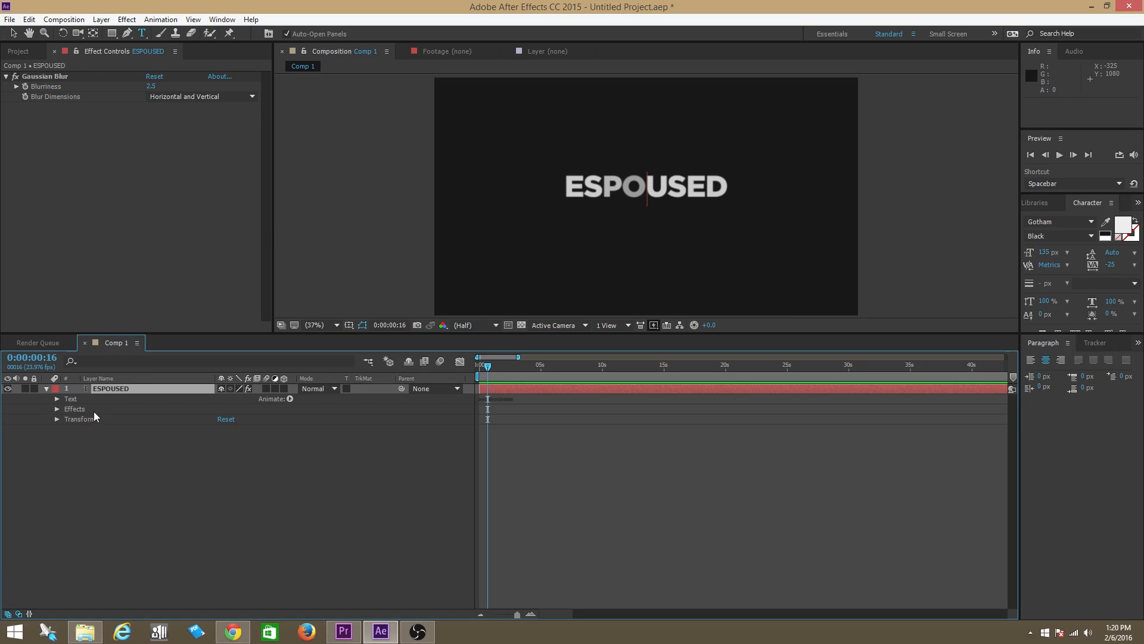
mouse_move(89, 152)
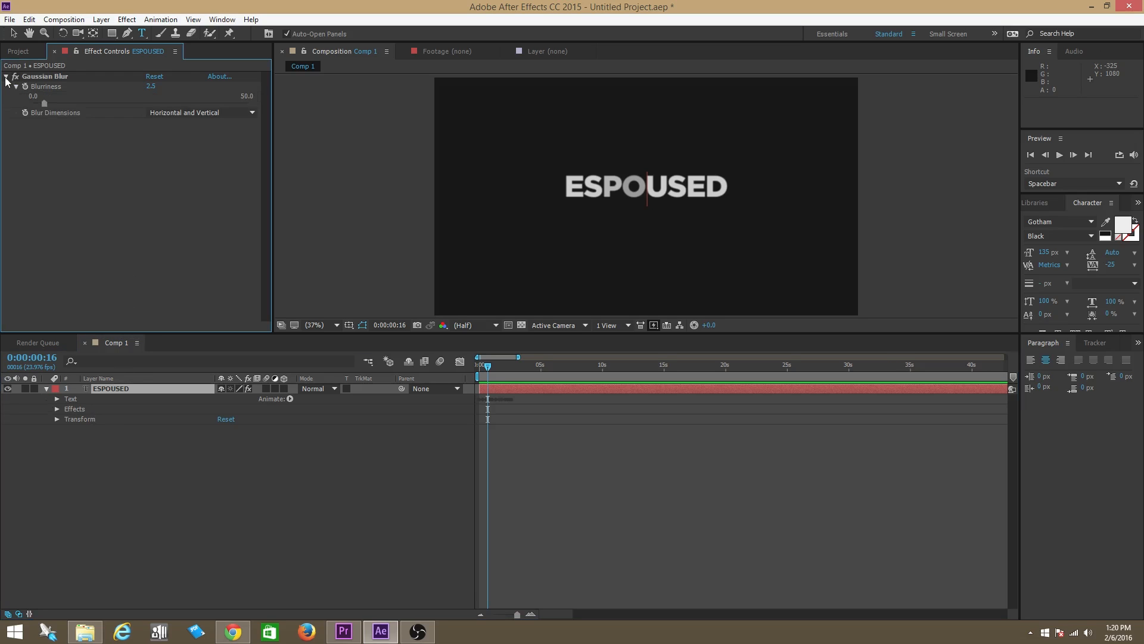
click(6, 77)
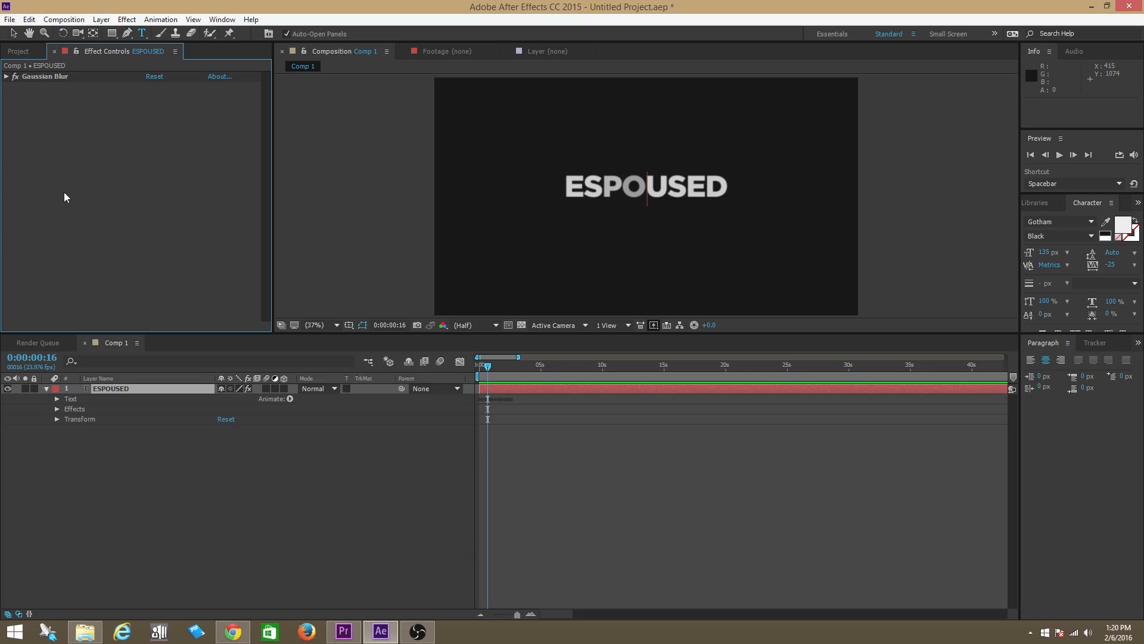
mouse_move(525, 230)
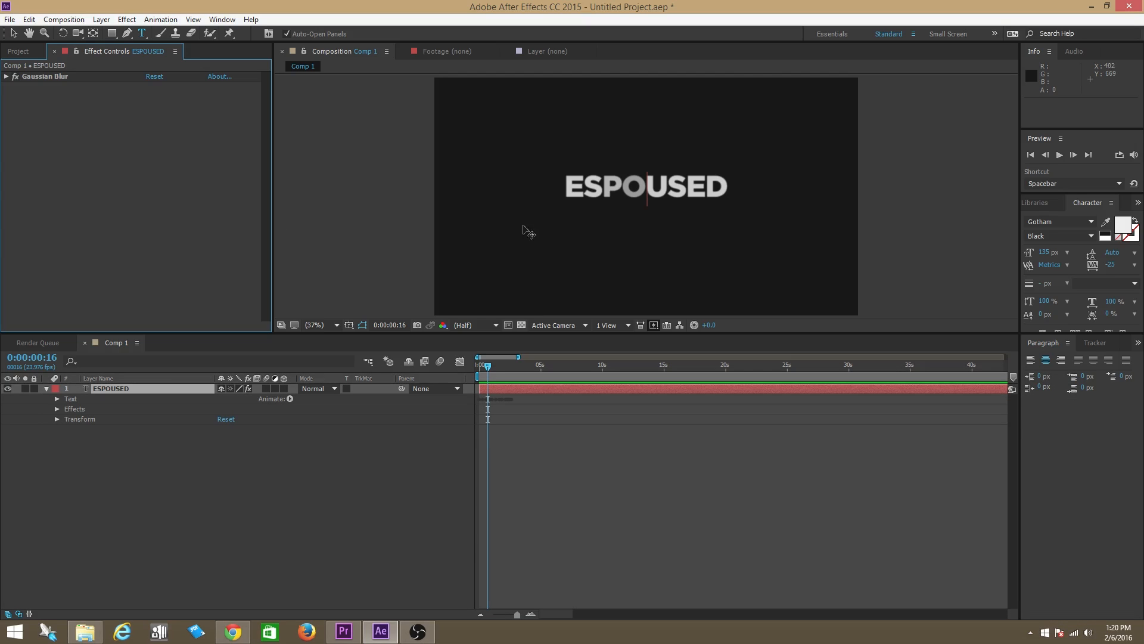
mouse_move(64, 144)
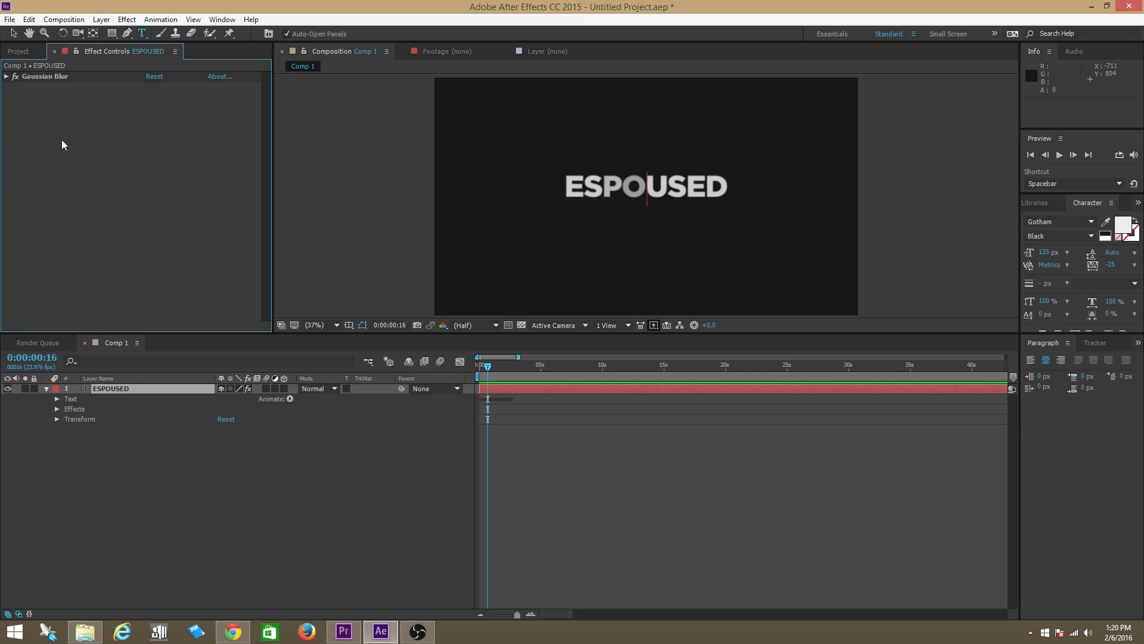
click(18, 52)
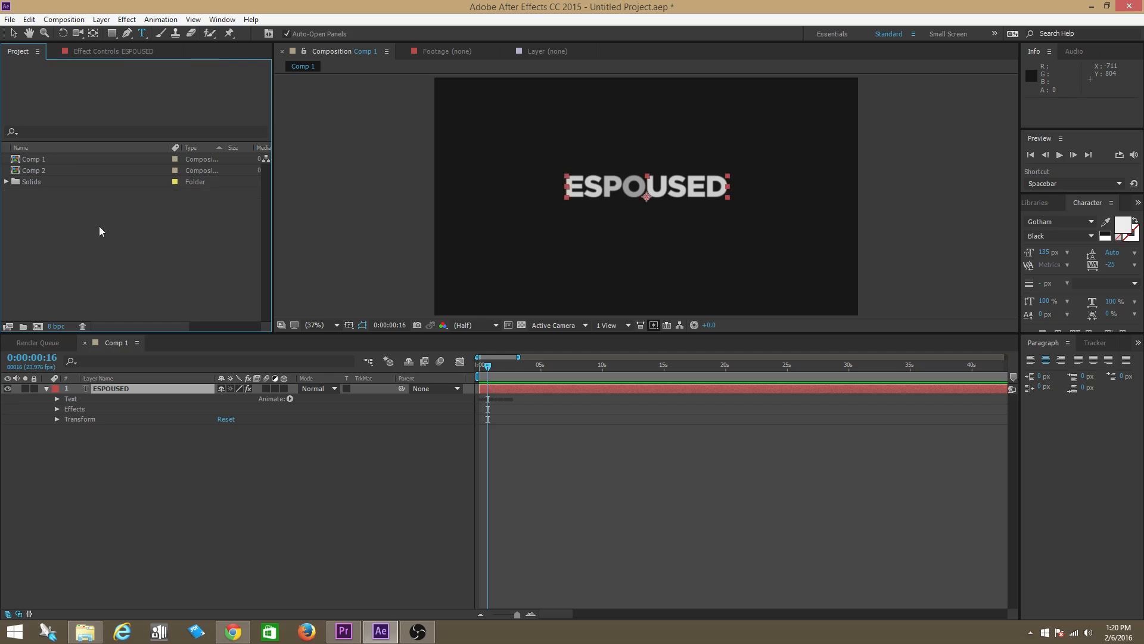
mouse_move(98, 181)
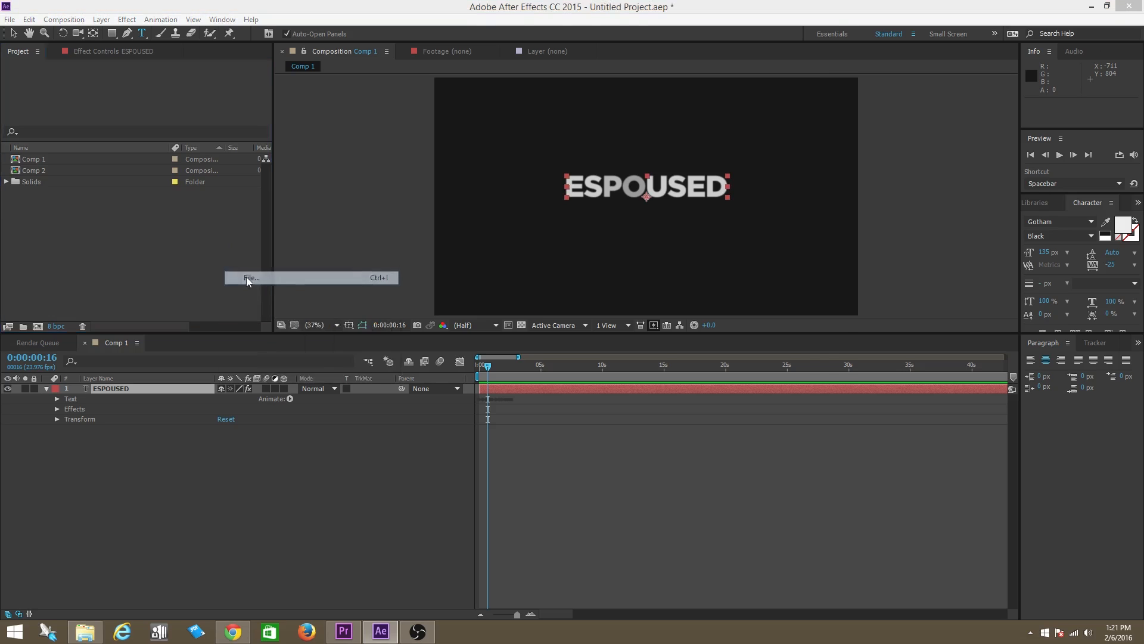
- Import Screen Glitch - Free Stock Footage.mp4 and drag it into Comp 1 above ESPOUSED
click(251, 278)
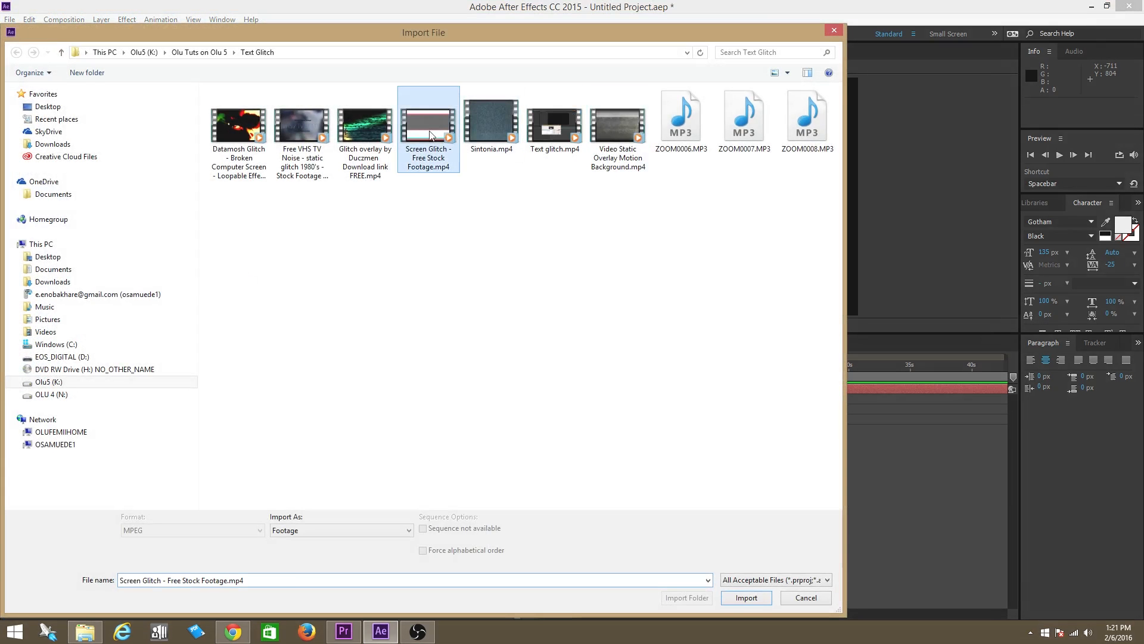
click(747, 598)
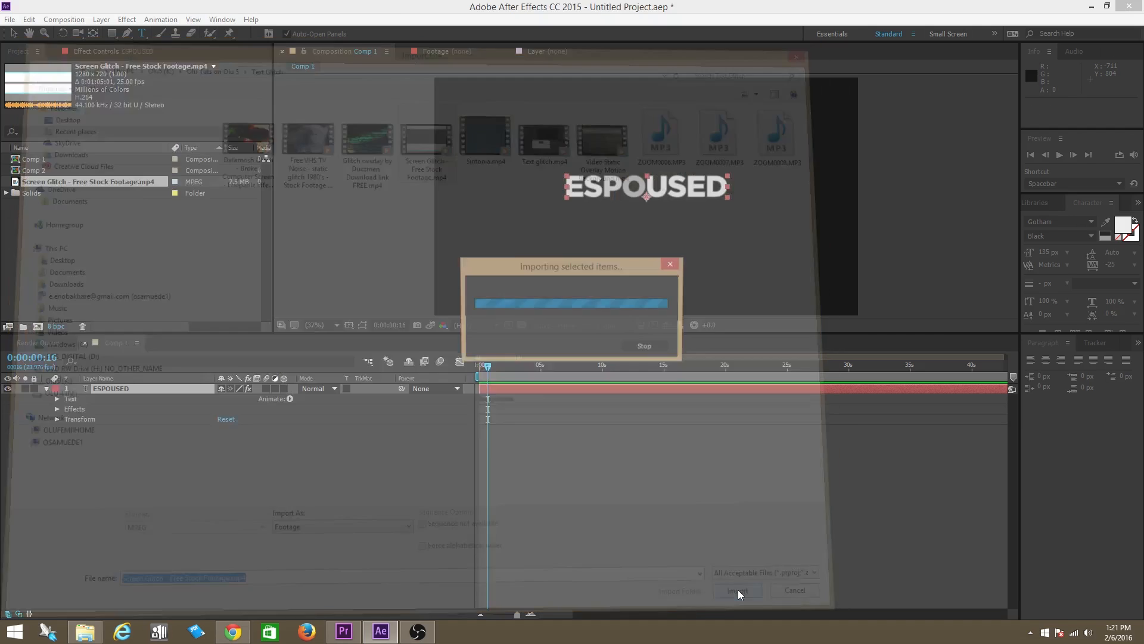
click(738, 590)
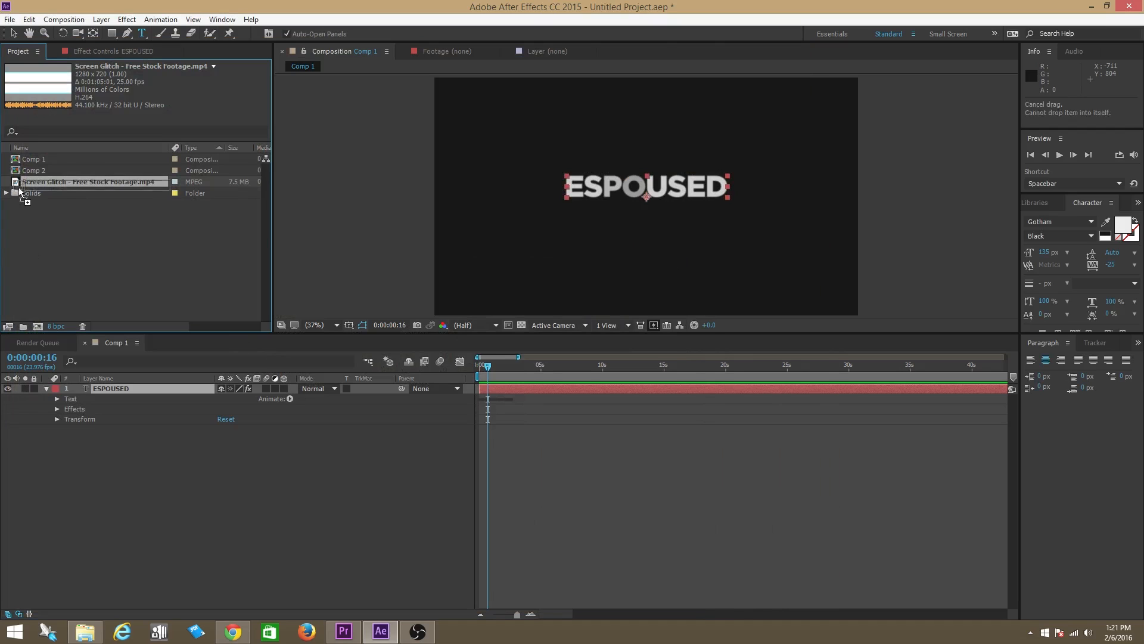
drag(88, 181, 646, 198)
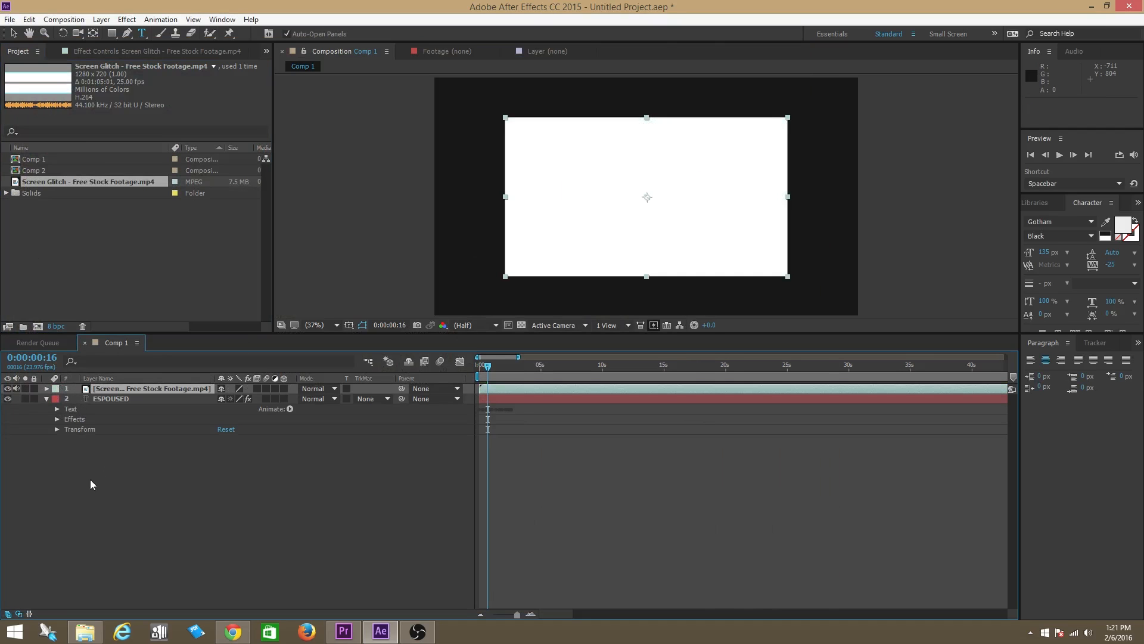
- Add a new adjustment layer and search Effects & Presets for 'displacement'
right_click(93, 484)
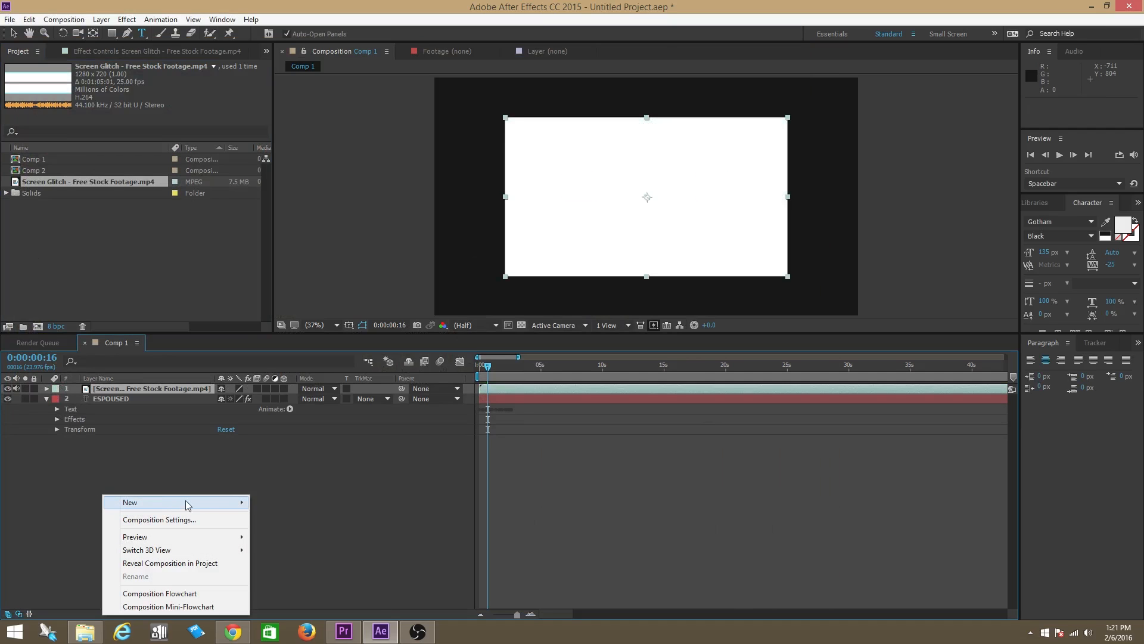
click(129, 502)
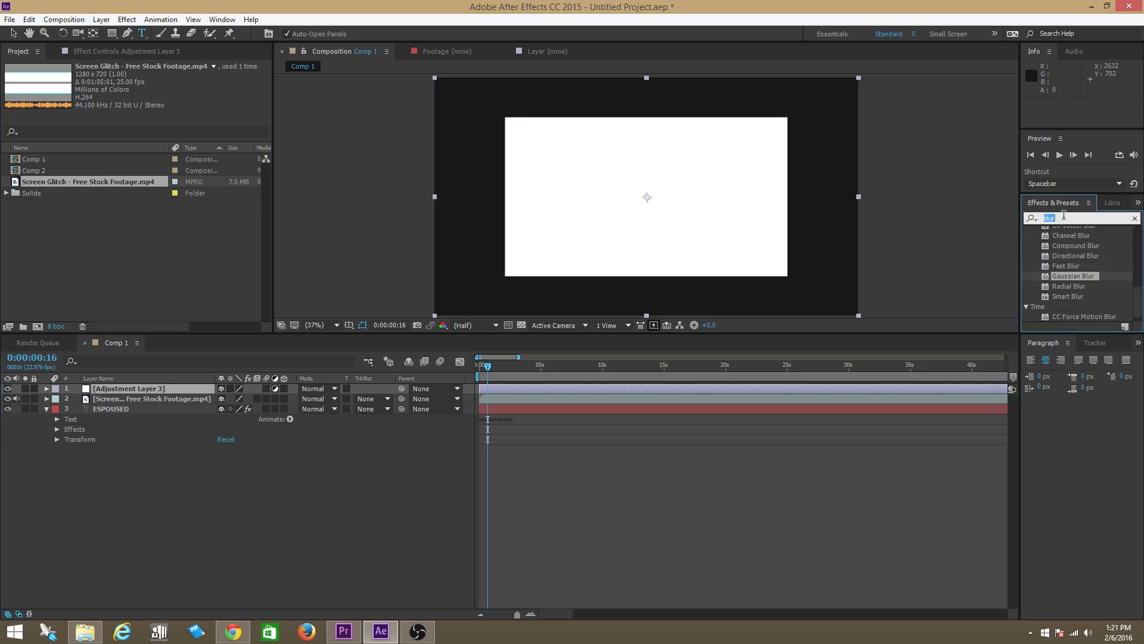
text(displace)
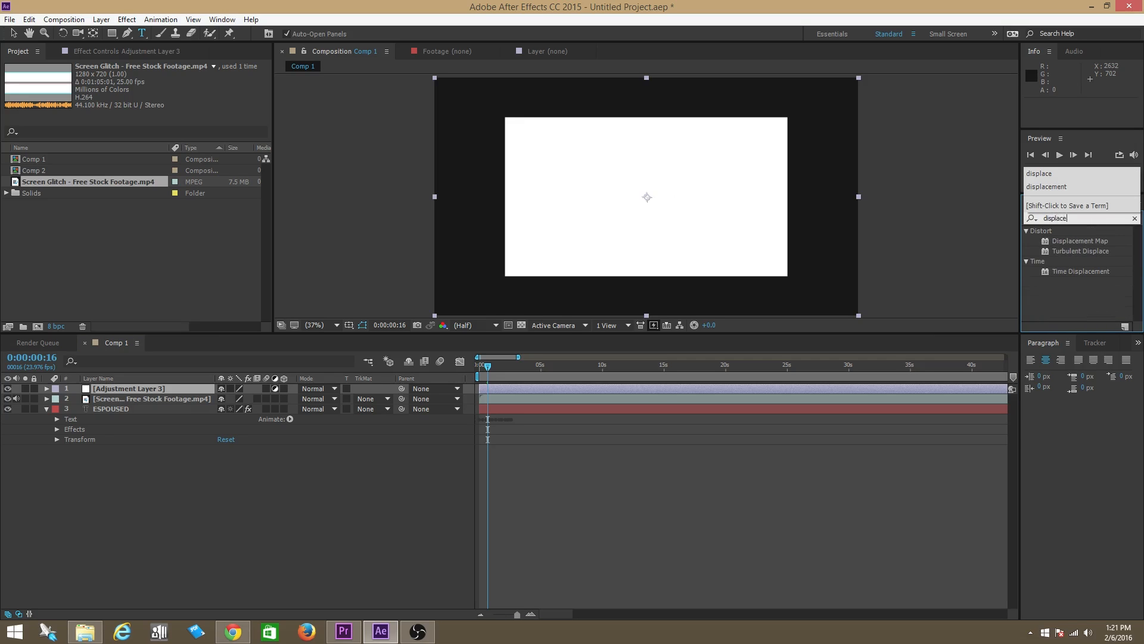
text(displacemen)
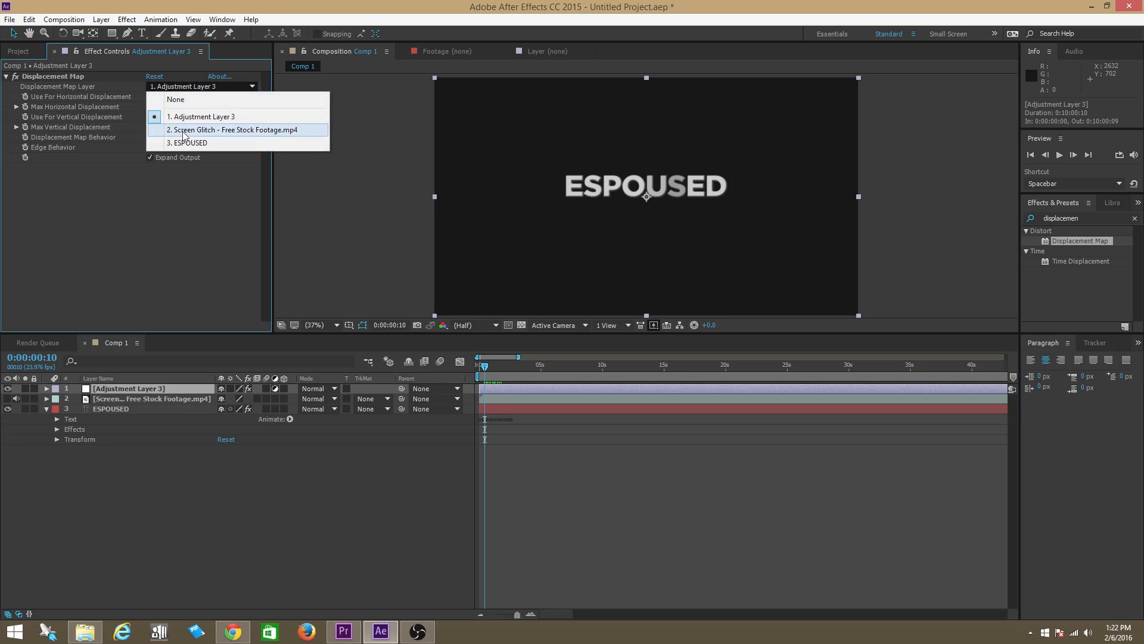
- Set the Displacement Map's map layer to the Screen Glitch footage, then reselect the adjustment layer
click(221, 129)
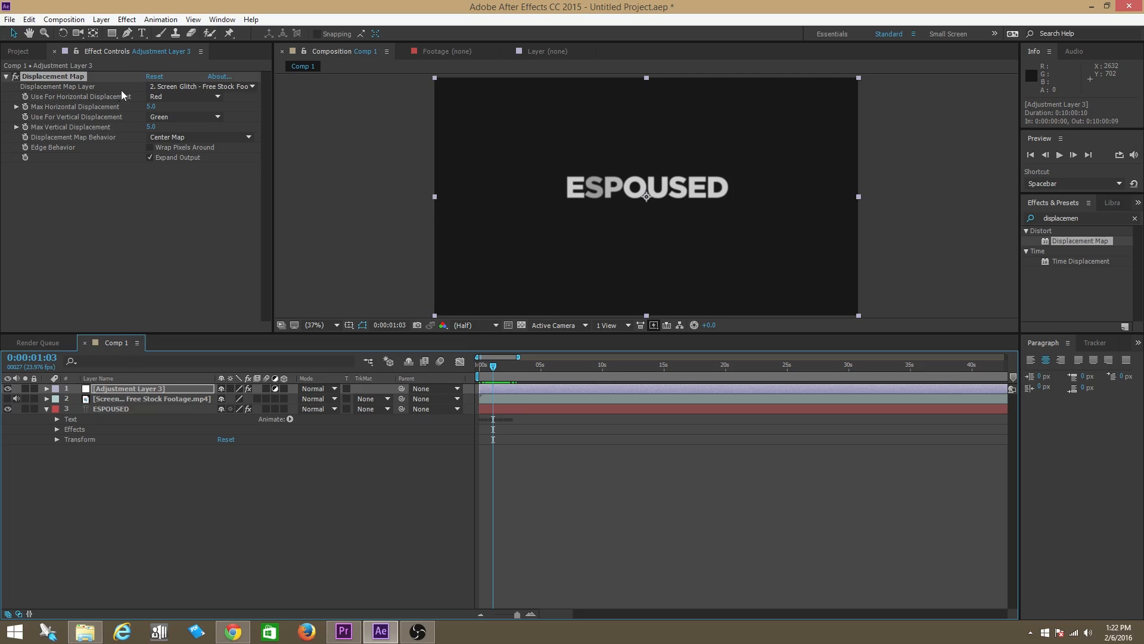
mouse_move(132, 101)
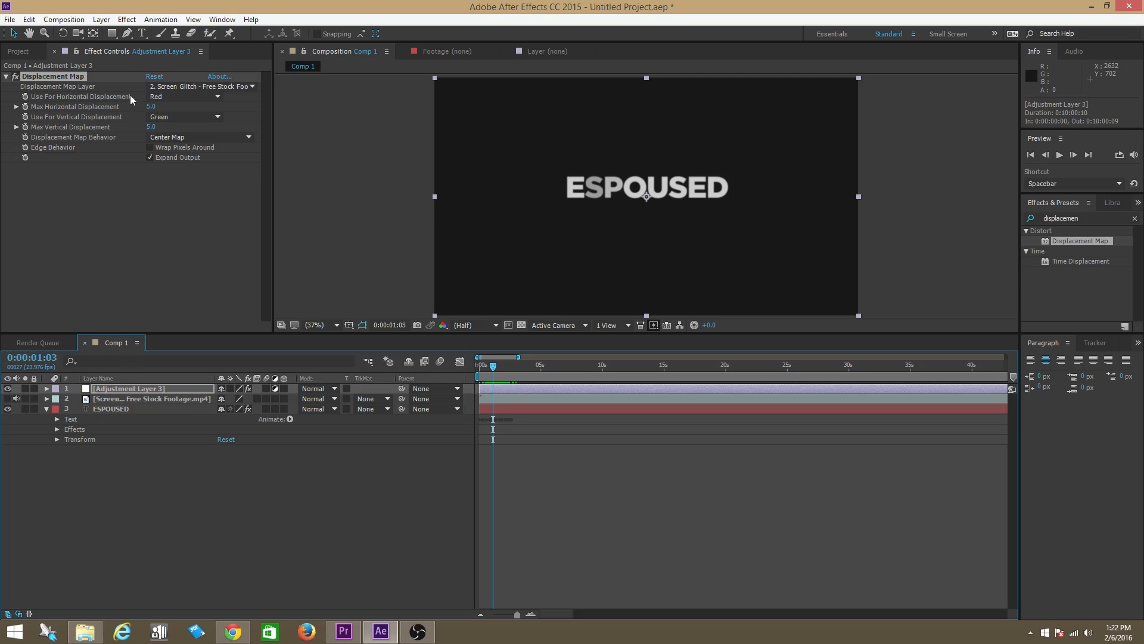
click(149, 399)
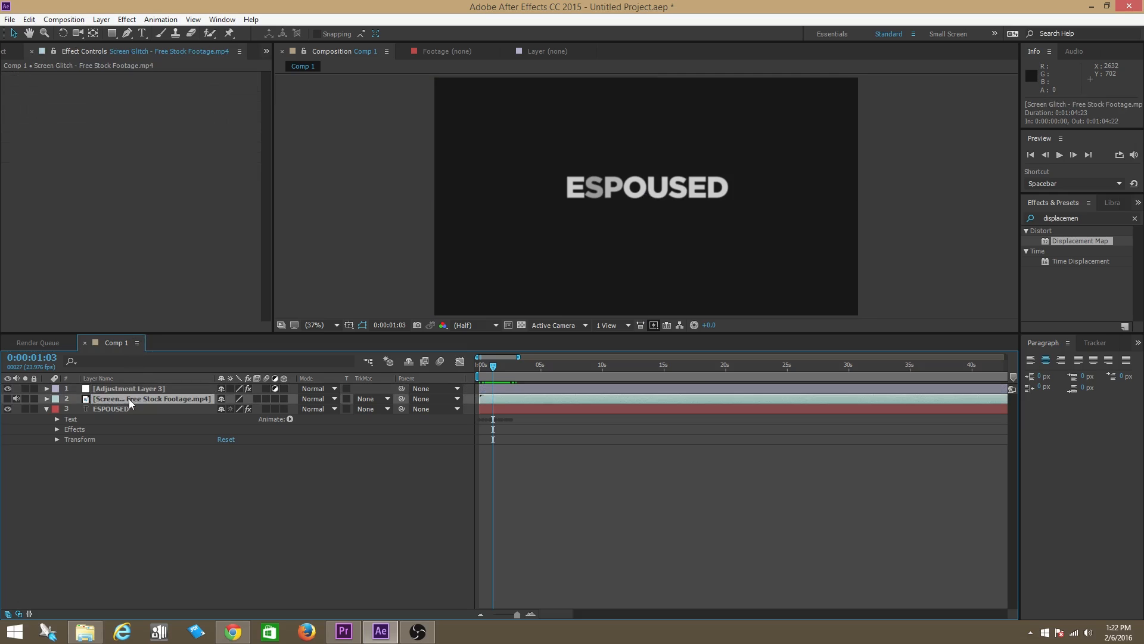
click(128, 389)
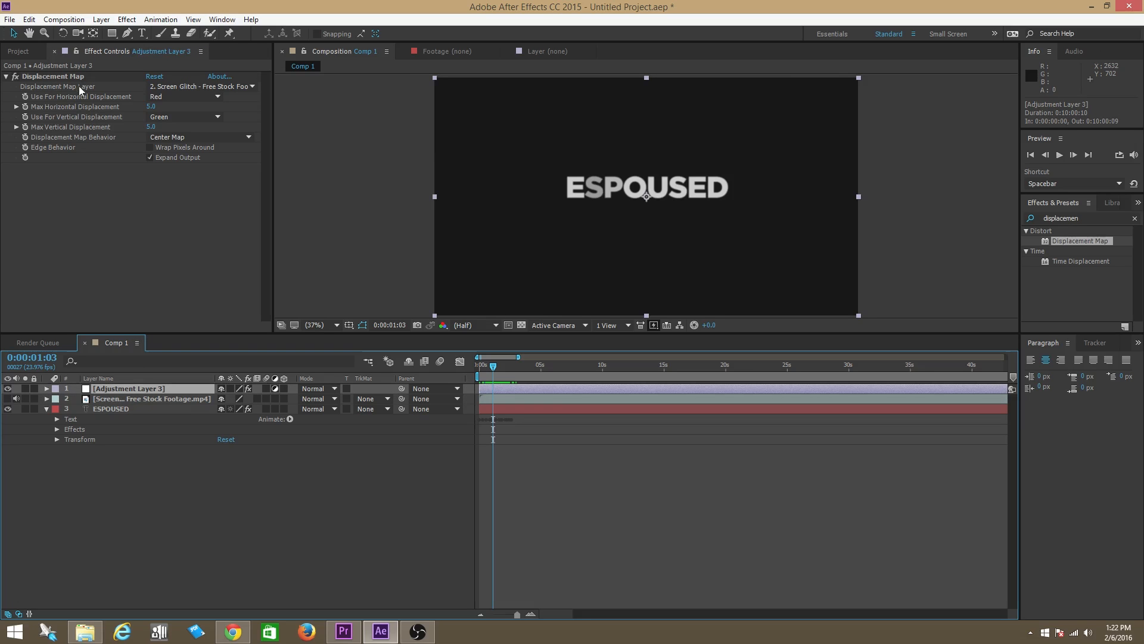
click(199, 87)
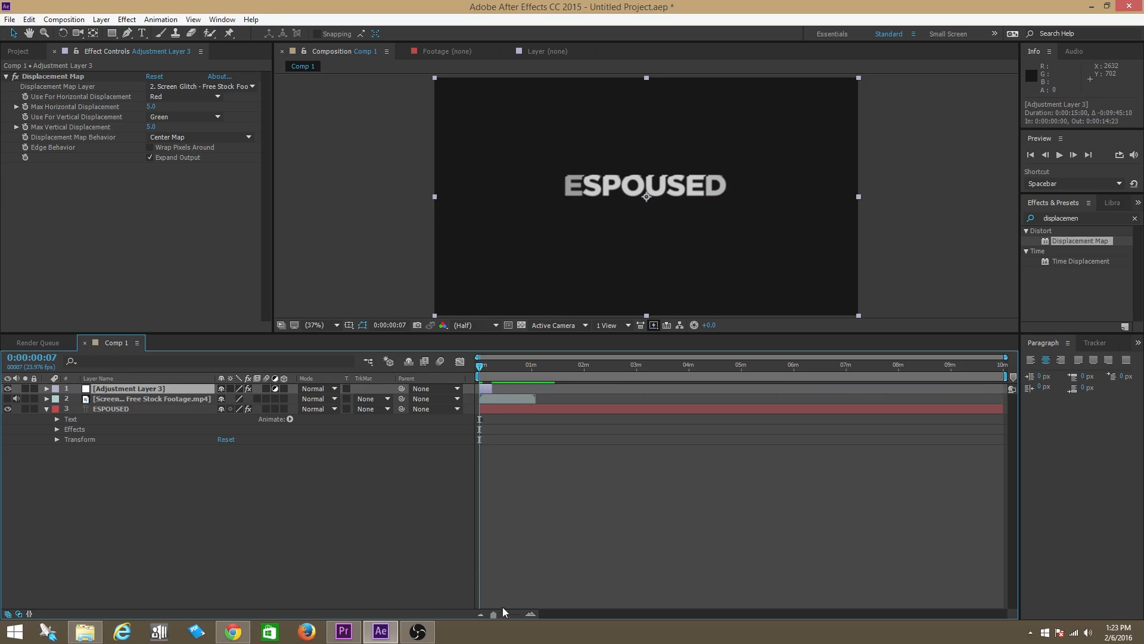
drag(502, 611, 517, 612)
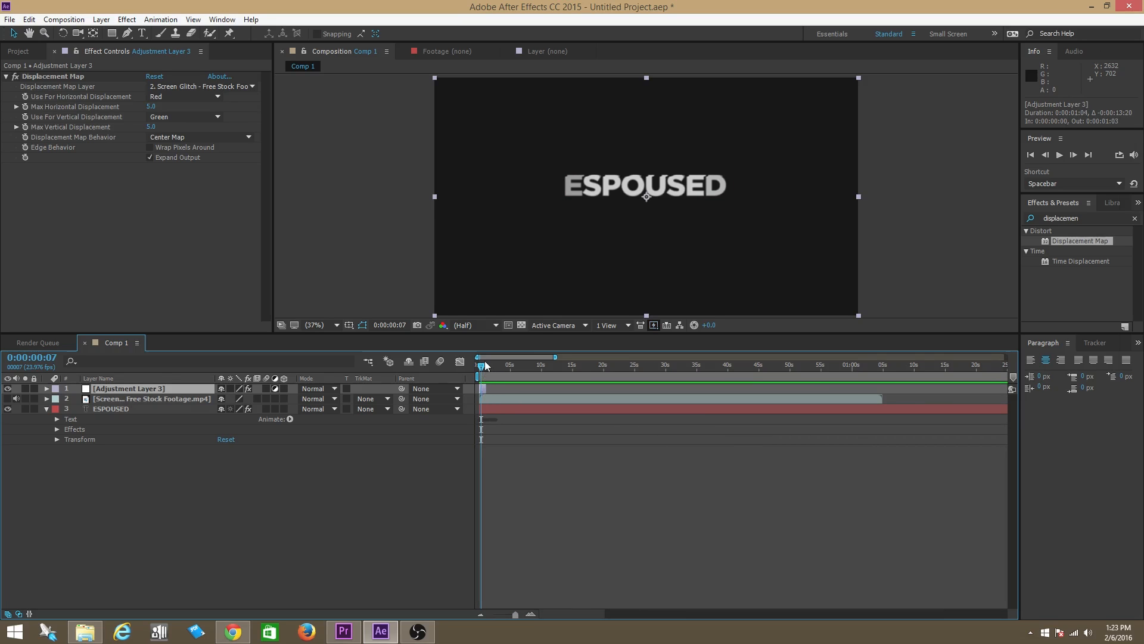
click(1059, 155)
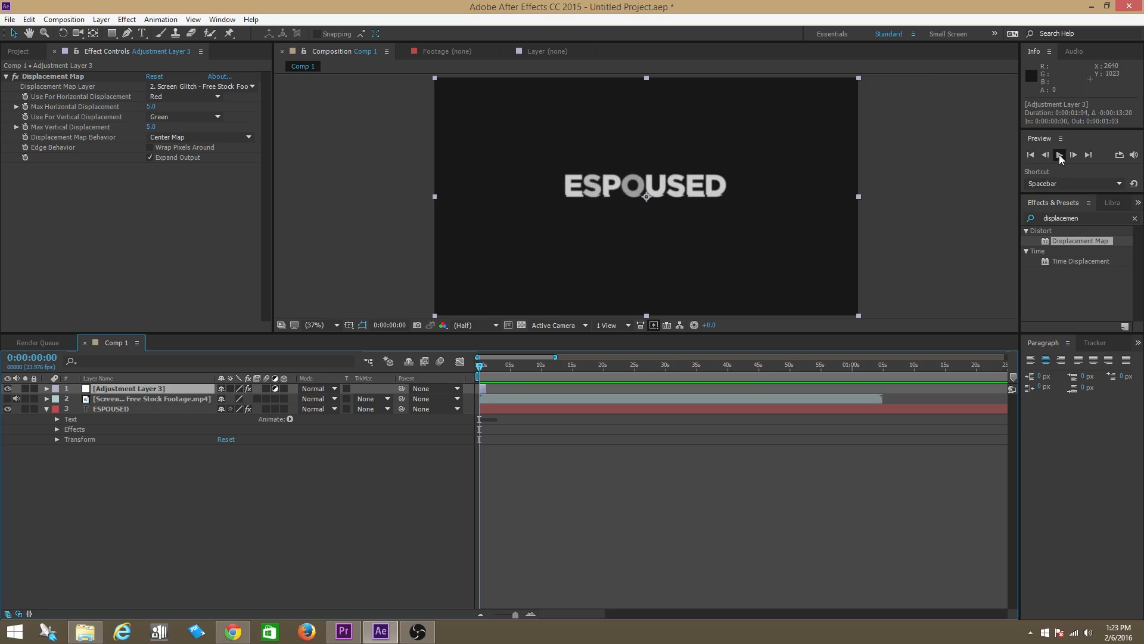
click(1060, 154)
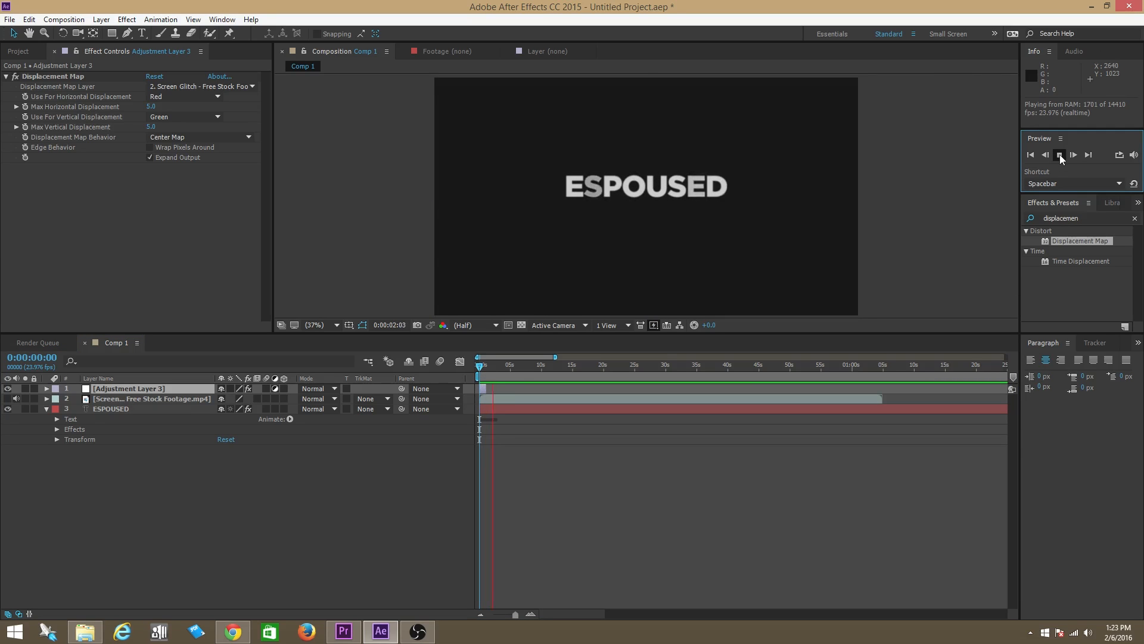
click(1059, 154)
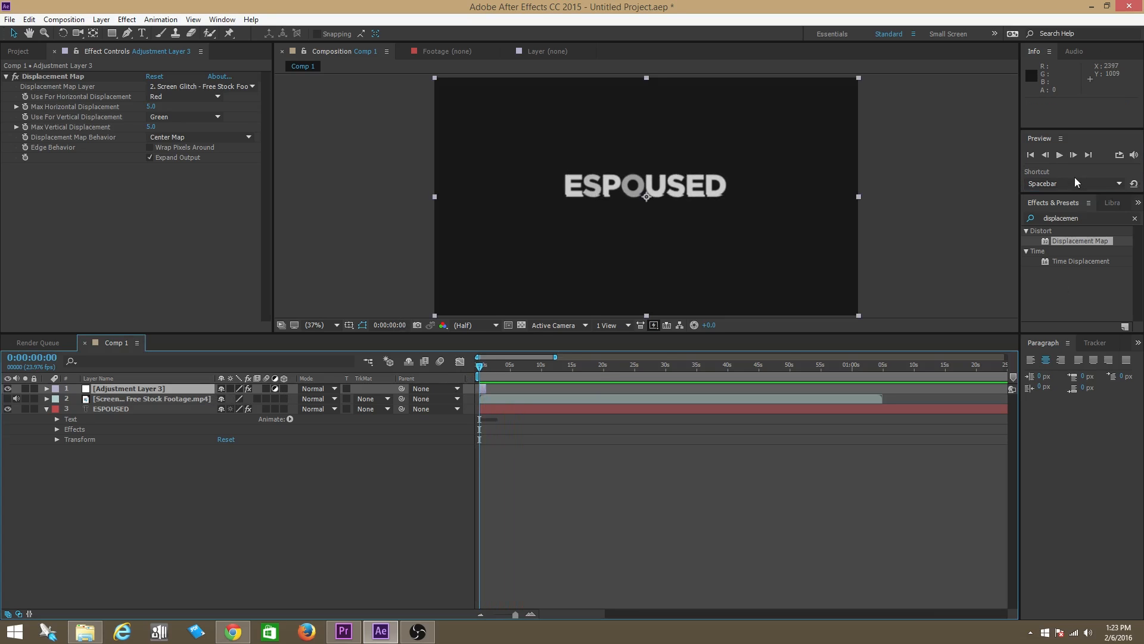
click(1059, 154)
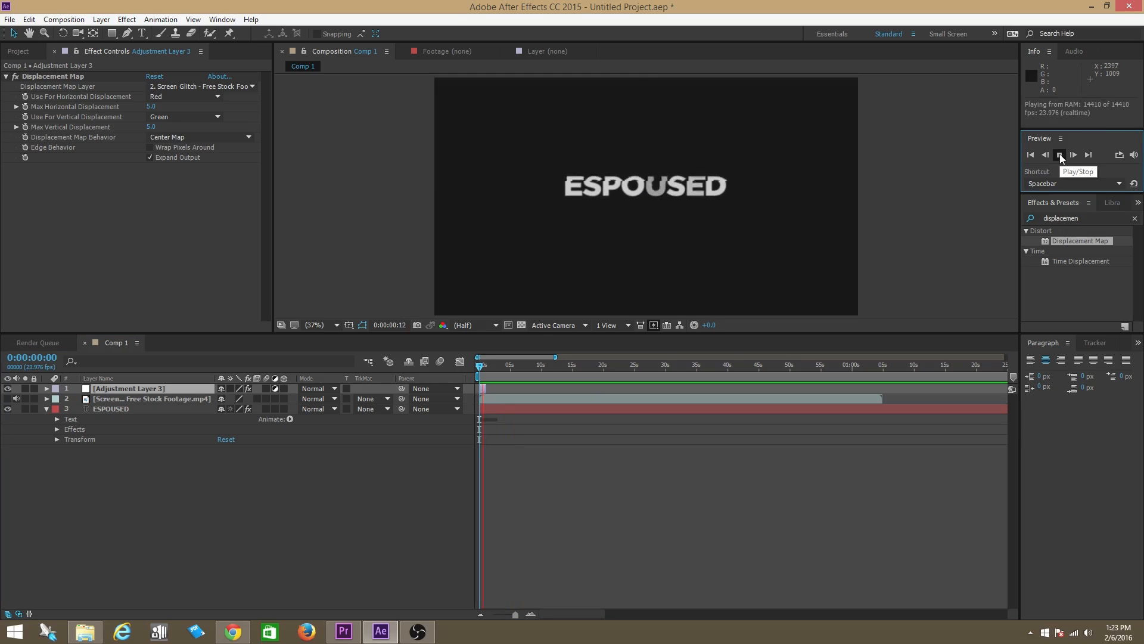
click(1060, 154)
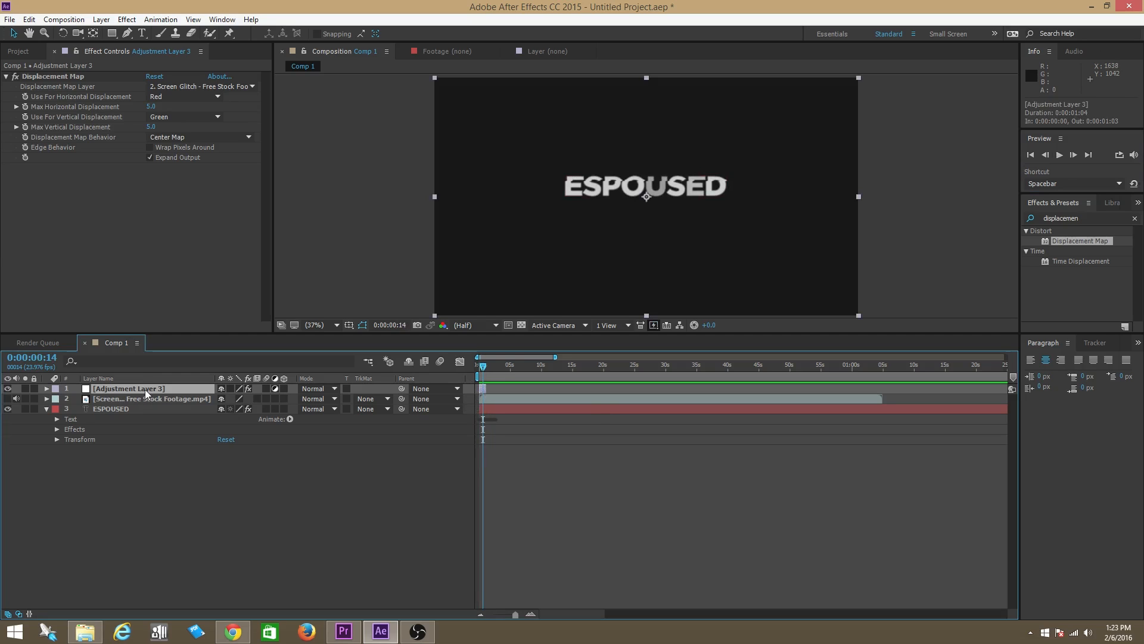
mouse_move(160, 381)
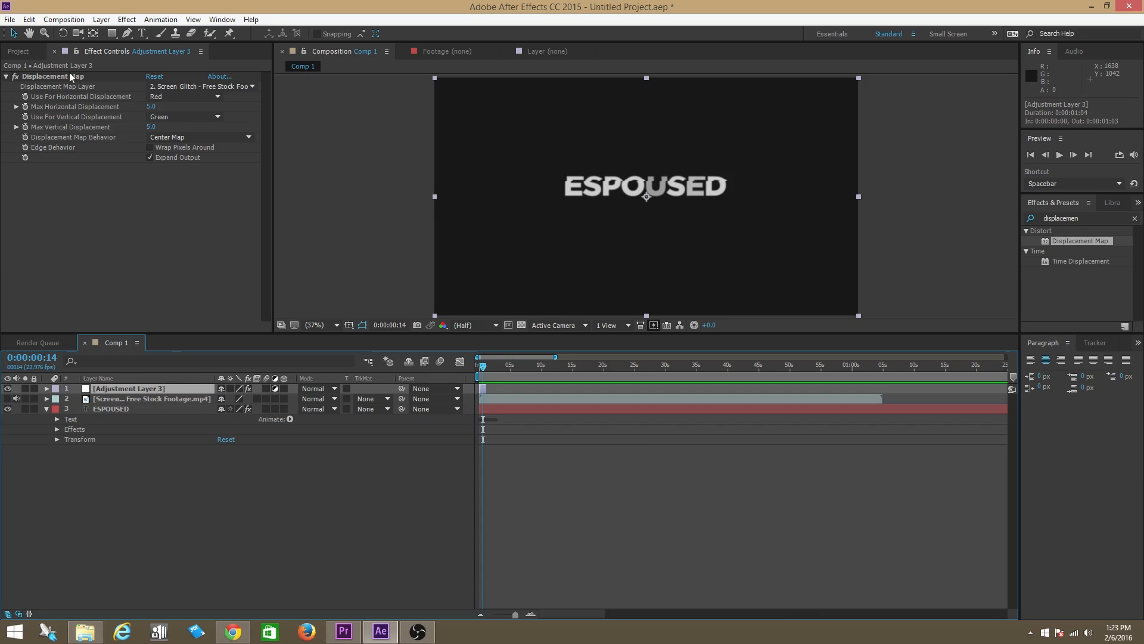
mouse_move(105, 84)
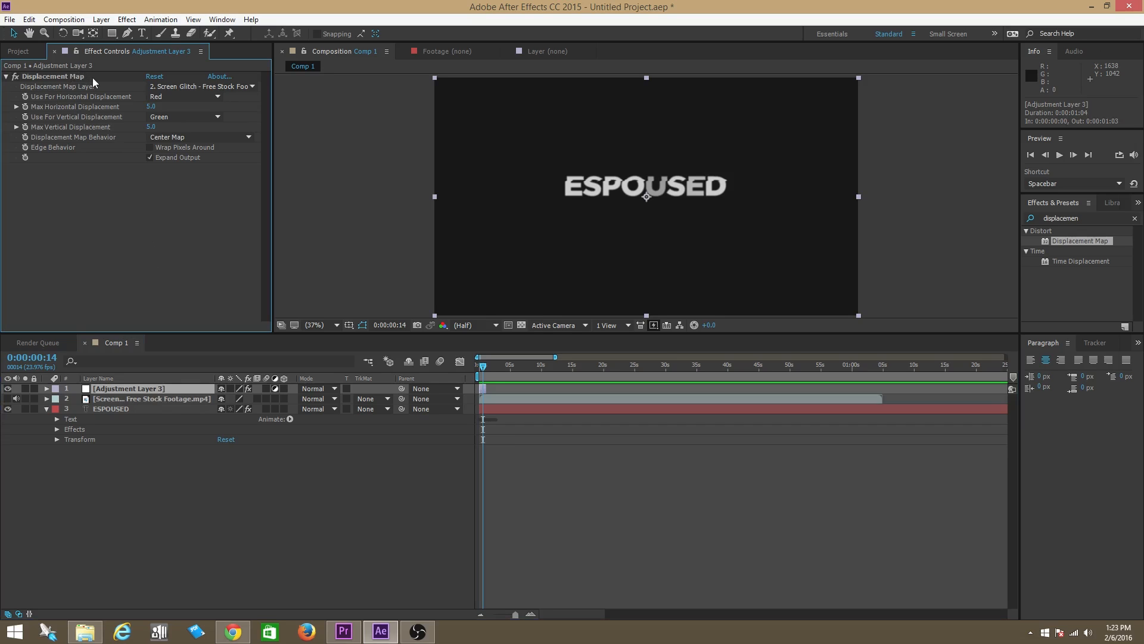
mouse_move(104, 112)
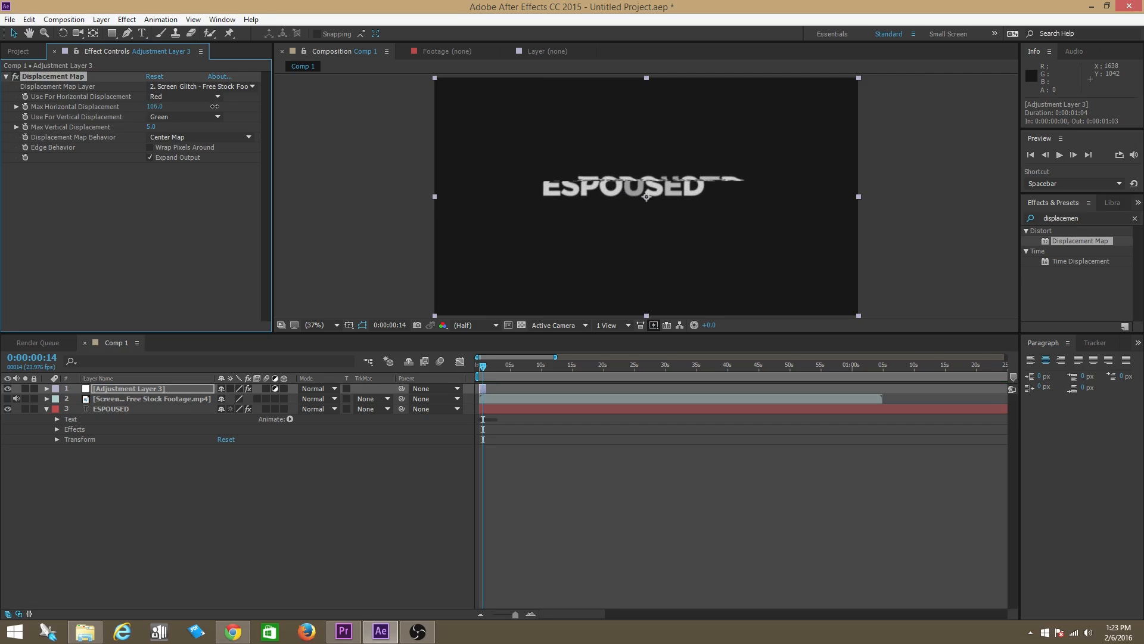
- Raise Max Horizontal Displacement to 171.0, keep vertical at 5.0, and scrub the opening frames
drag(153, 107, 172, 107)
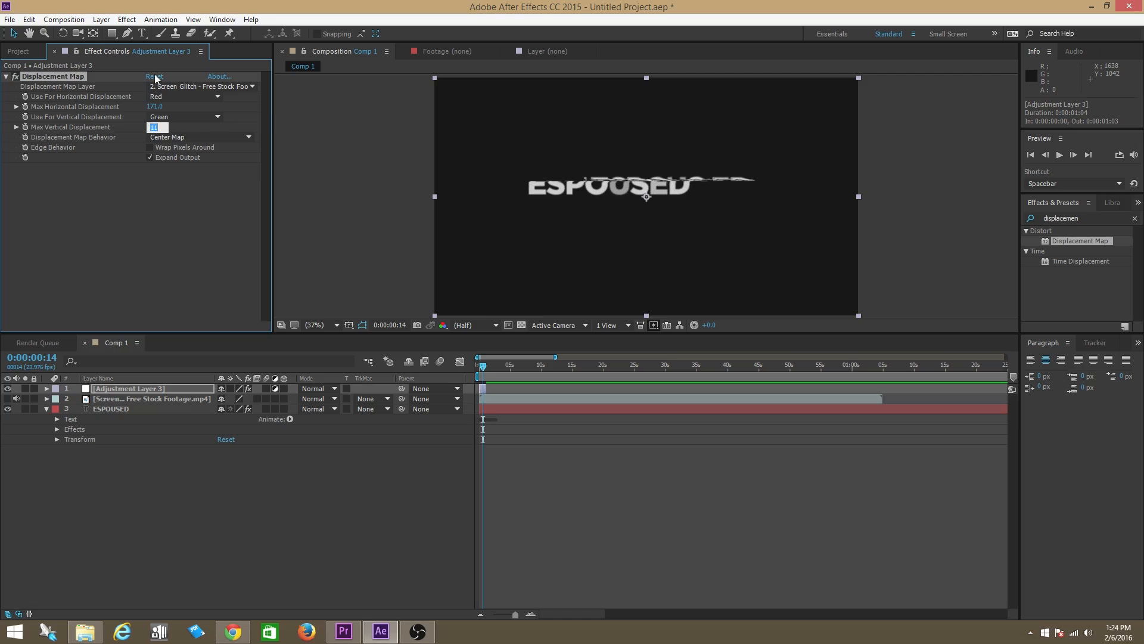
text(5.0)
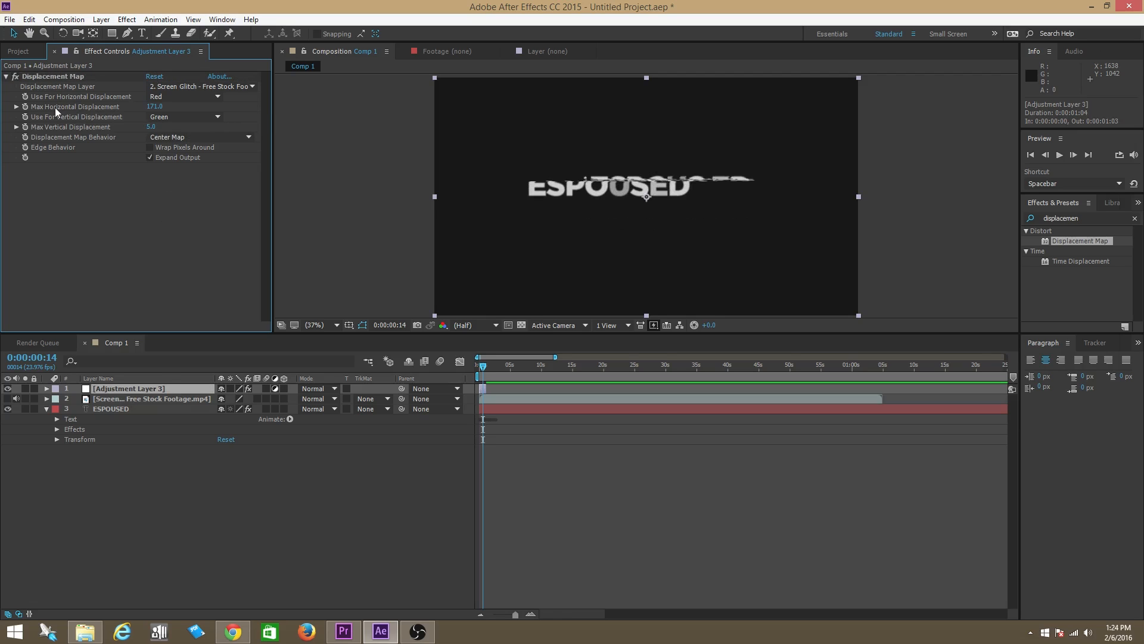
mouse_move(73, 114)
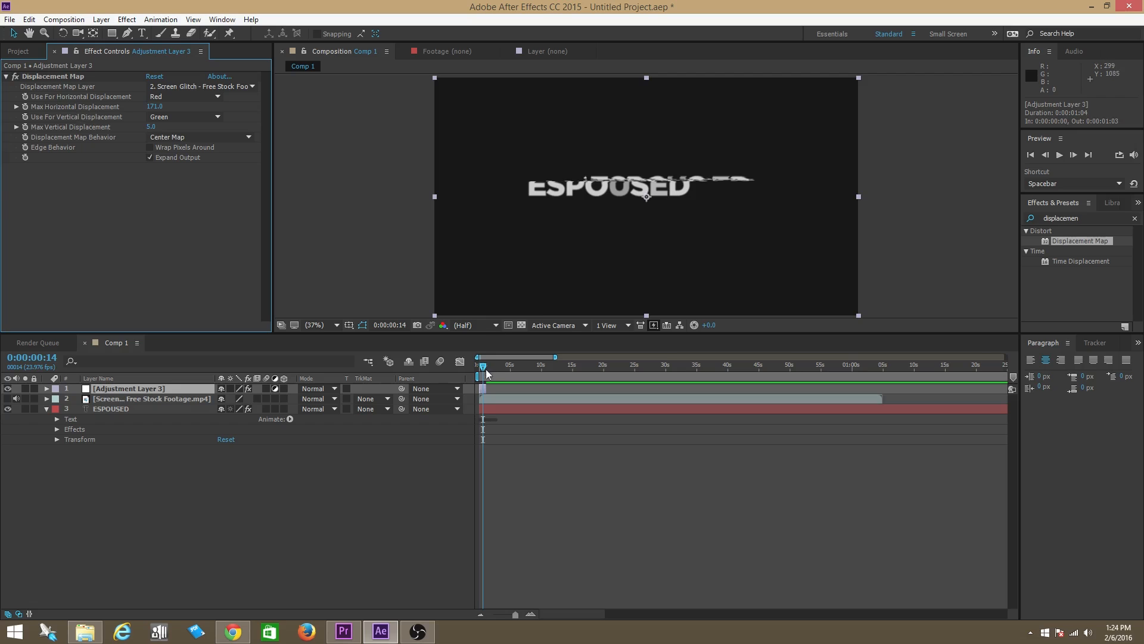
click(478, 365)
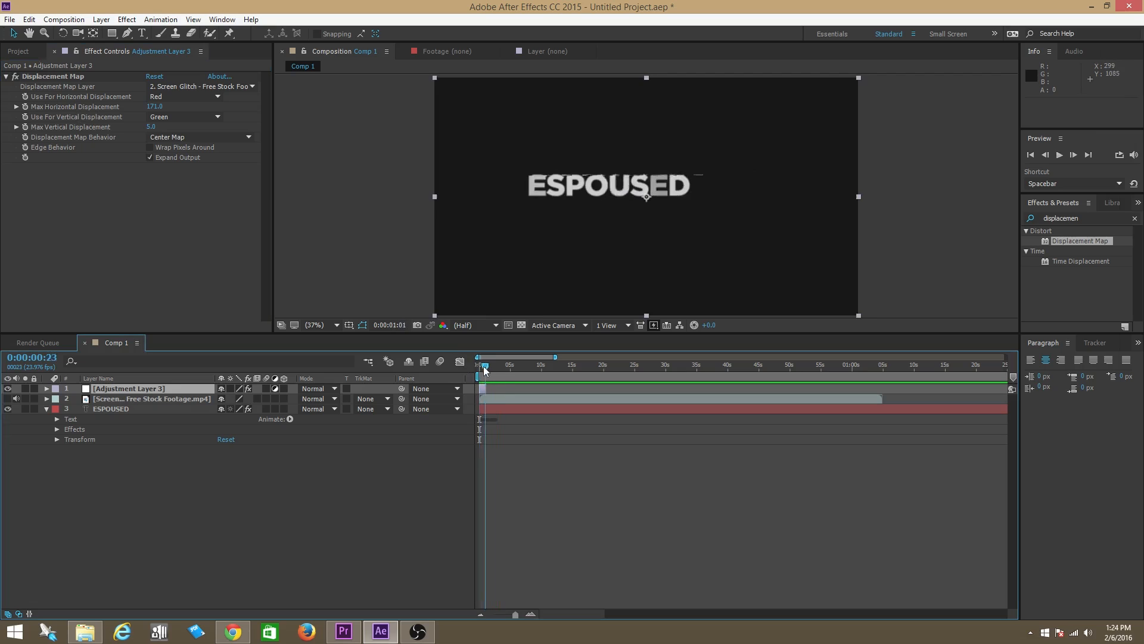
drag(485, 371, 481, 371)
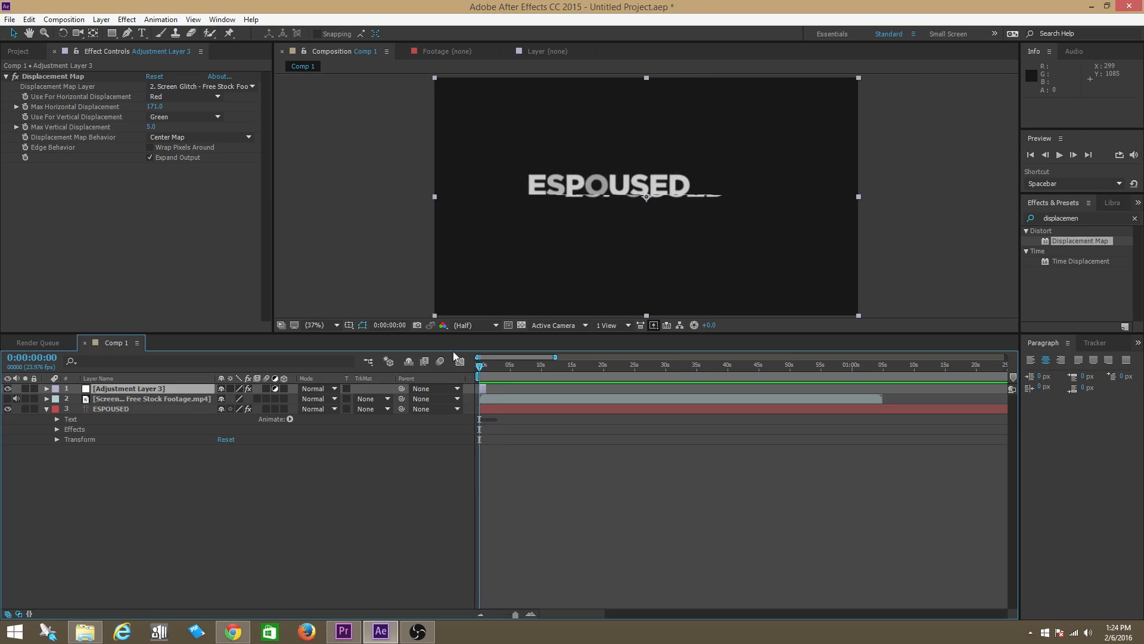
key(Space)
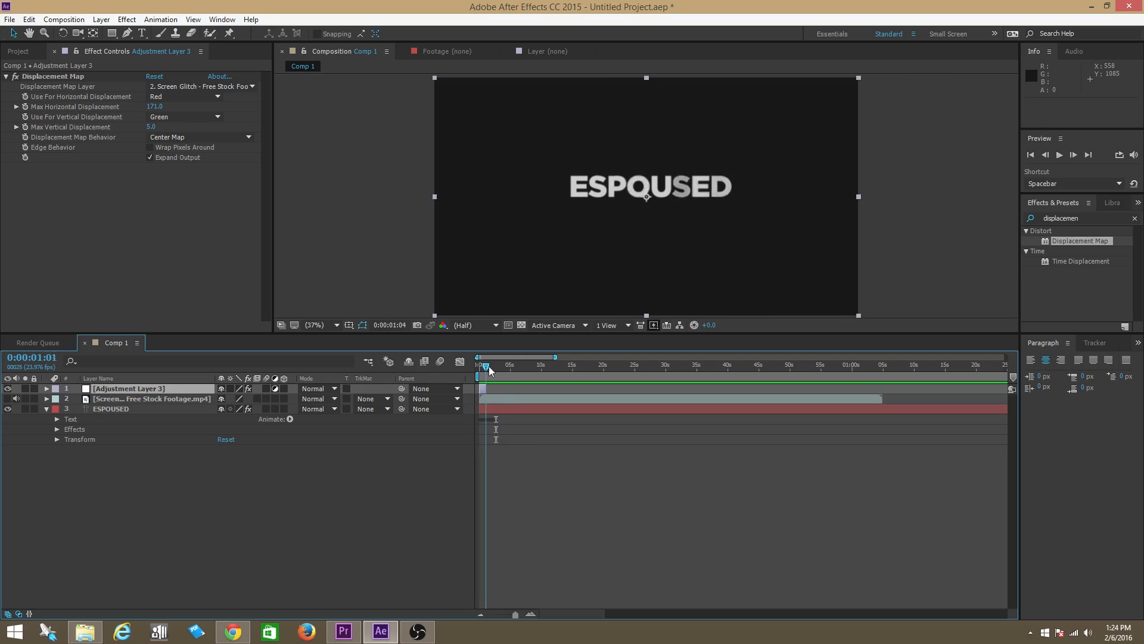
drag(487, 357, 484, 357)
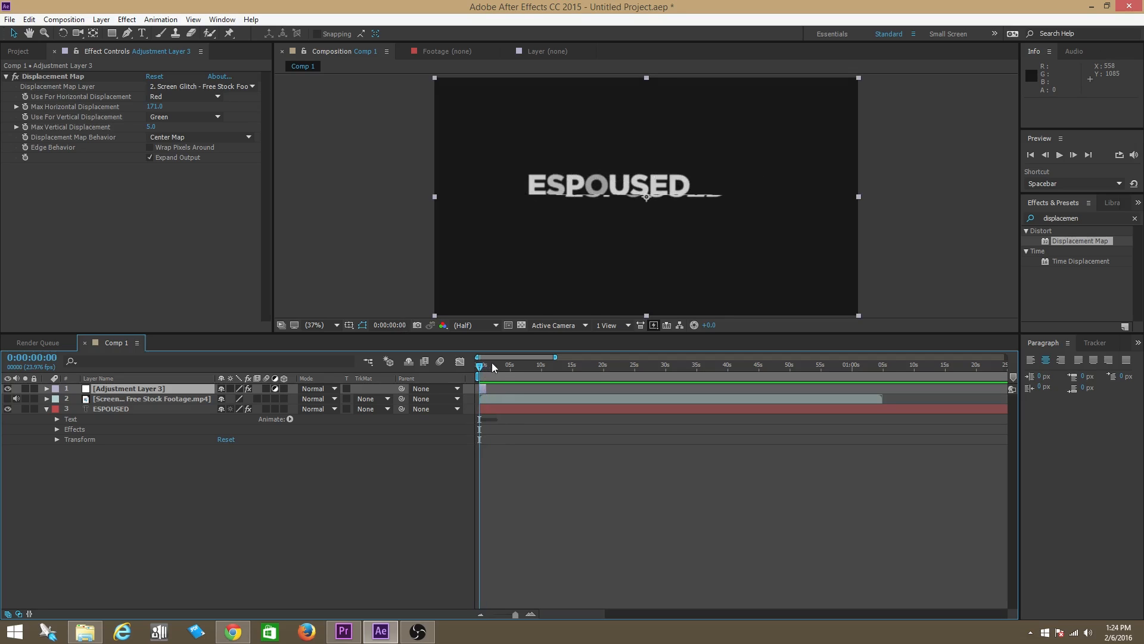
mouse_move(493, 366)
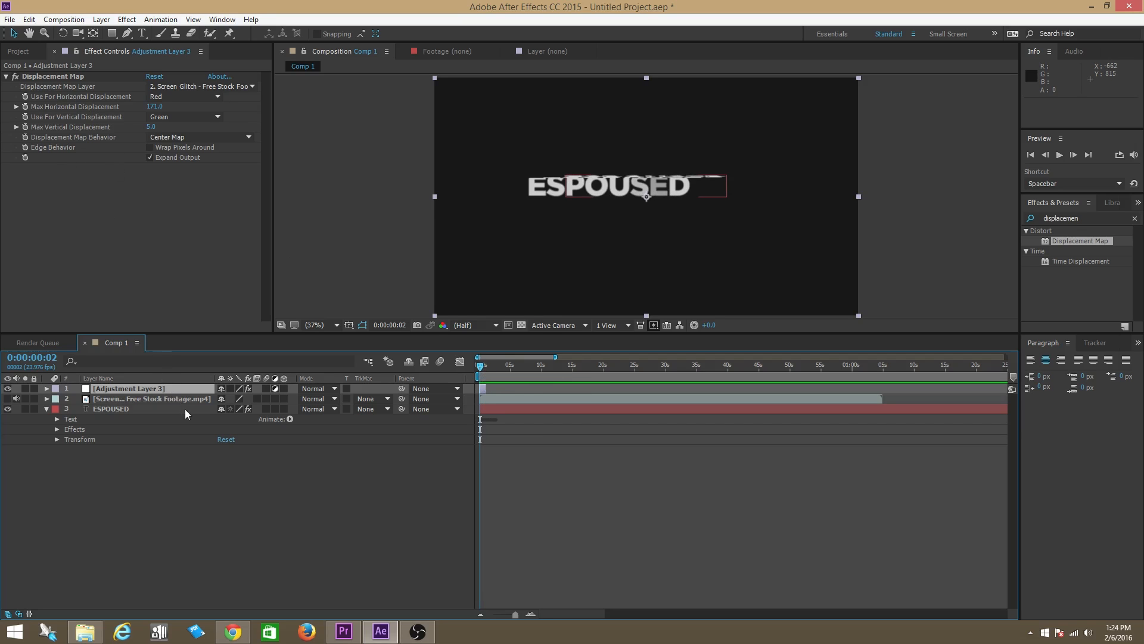
click(480, 365)
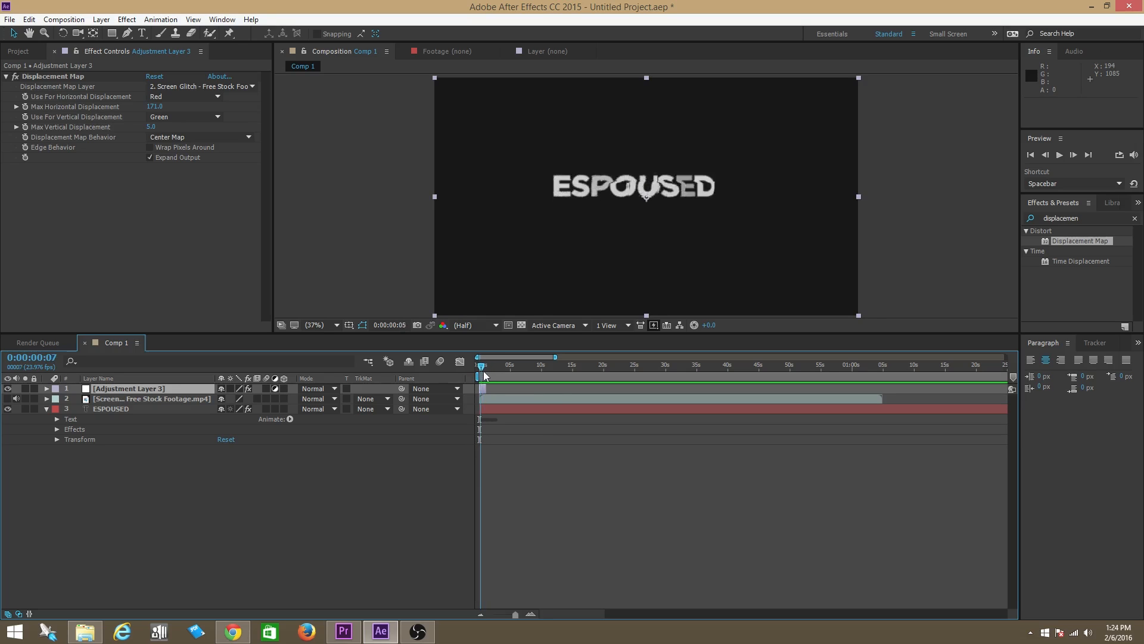
click(479, 365)
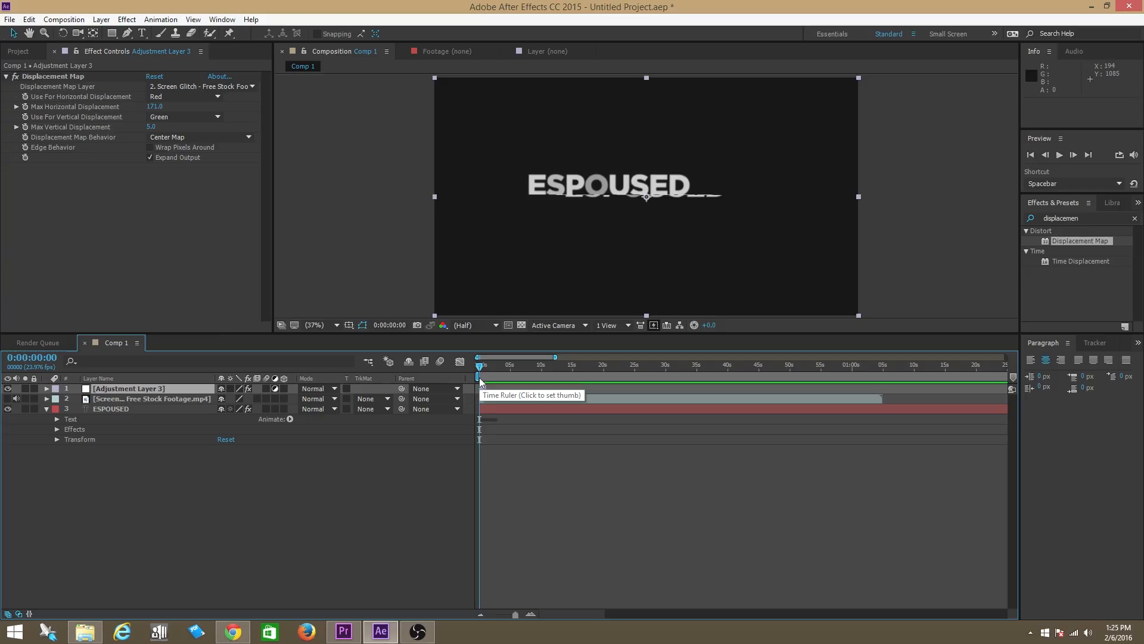
click(232, 632)
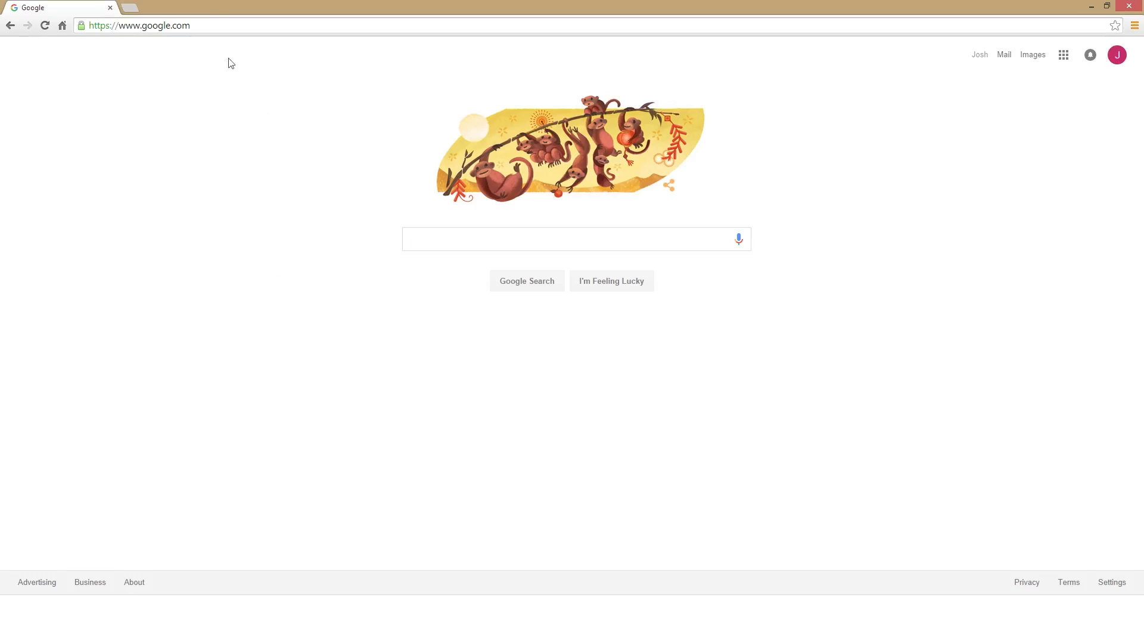
- Bring Google Chrome forward from the taskbar to show the Google home page
click(141, 25)
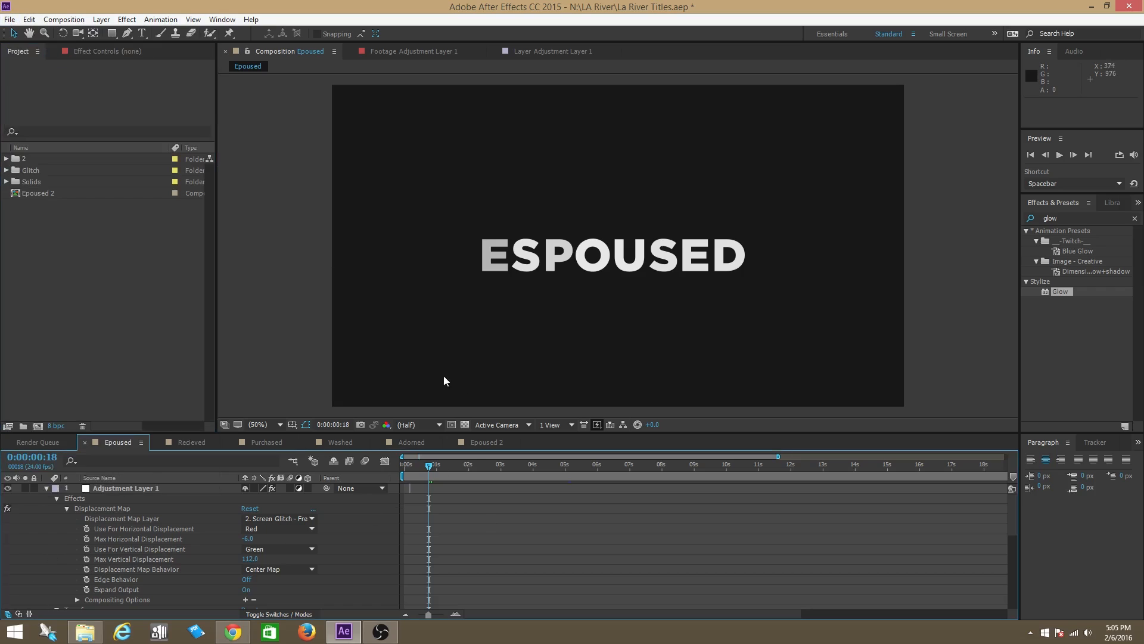
mouse_move(50, 530)
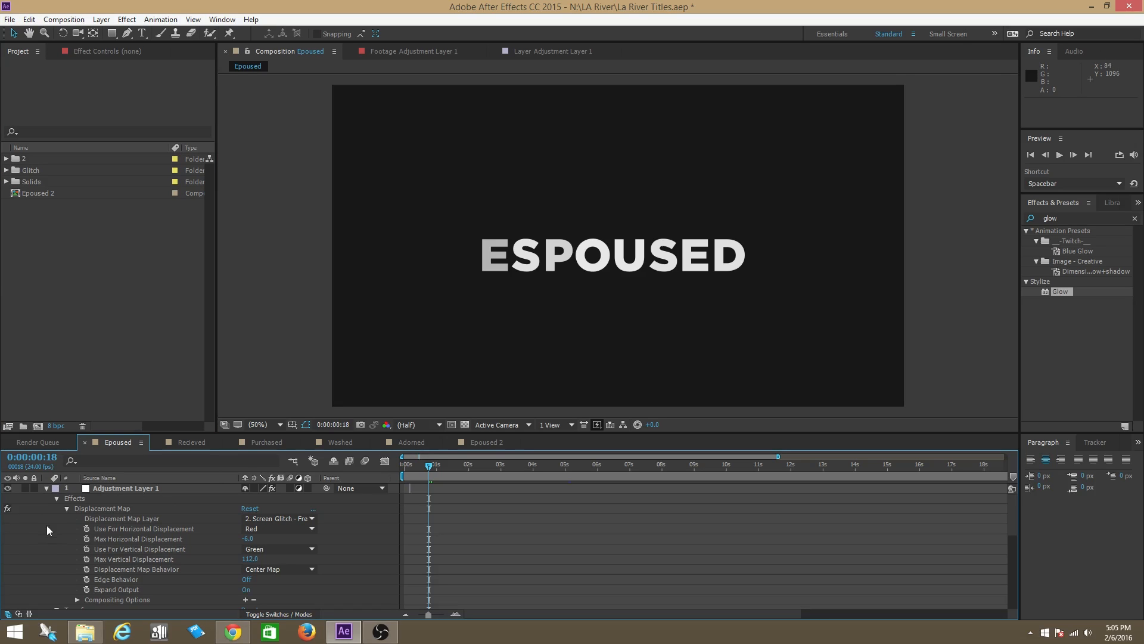
- Queue the Epoused composition for rendering via File > Export > Add to Render Queue
click(18, 19)
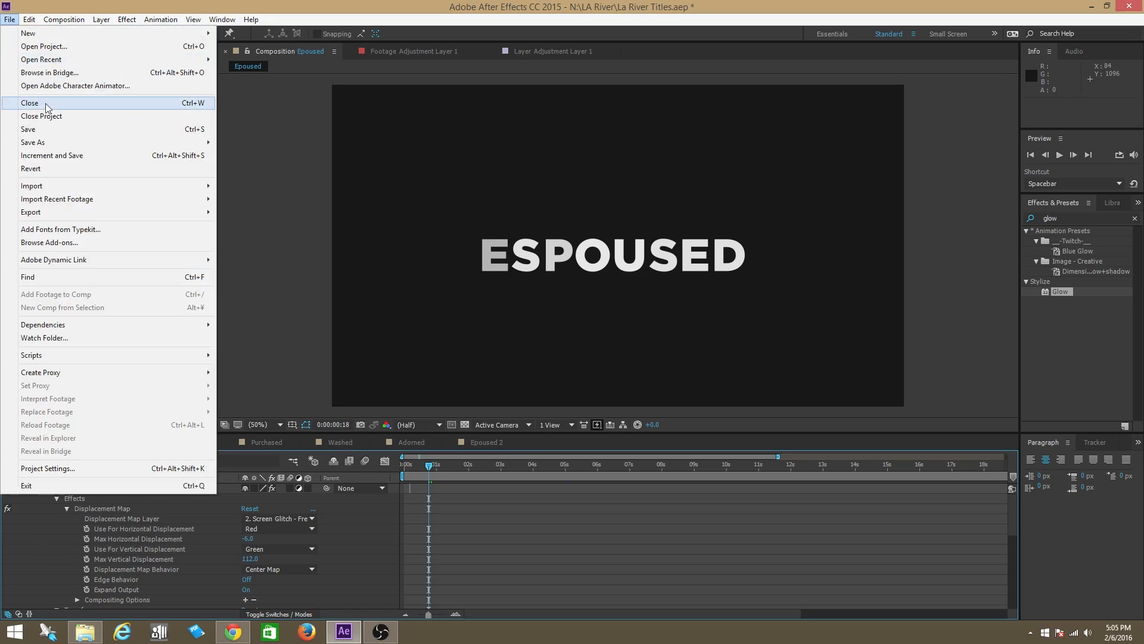
mouse_move(87, 241)
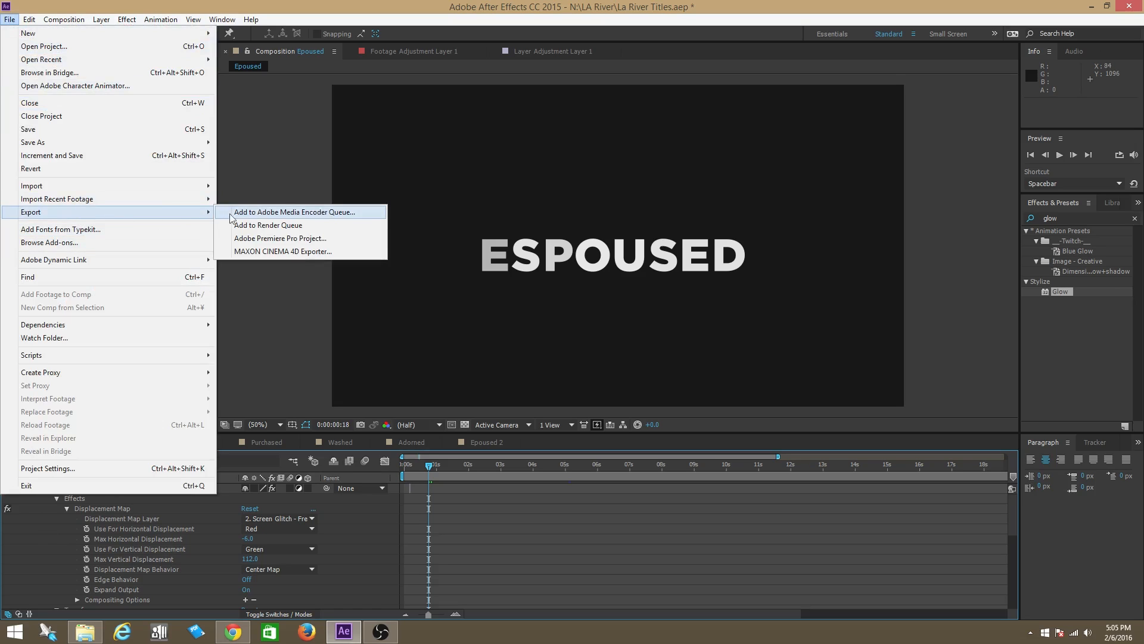
mouse_move(275, 229)
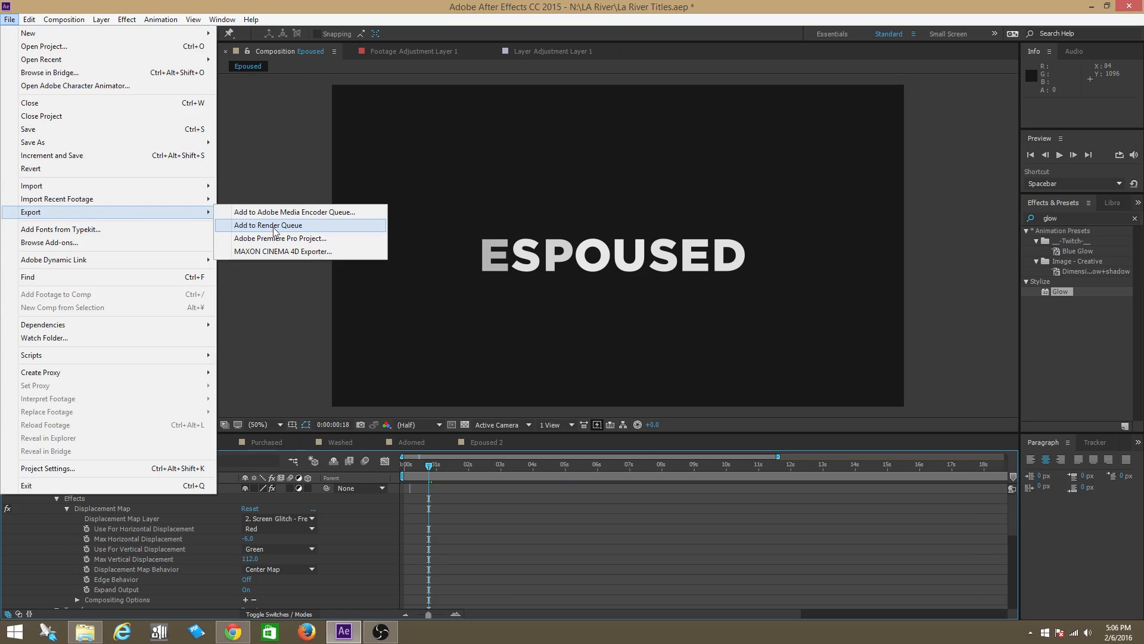
click(268, 225)
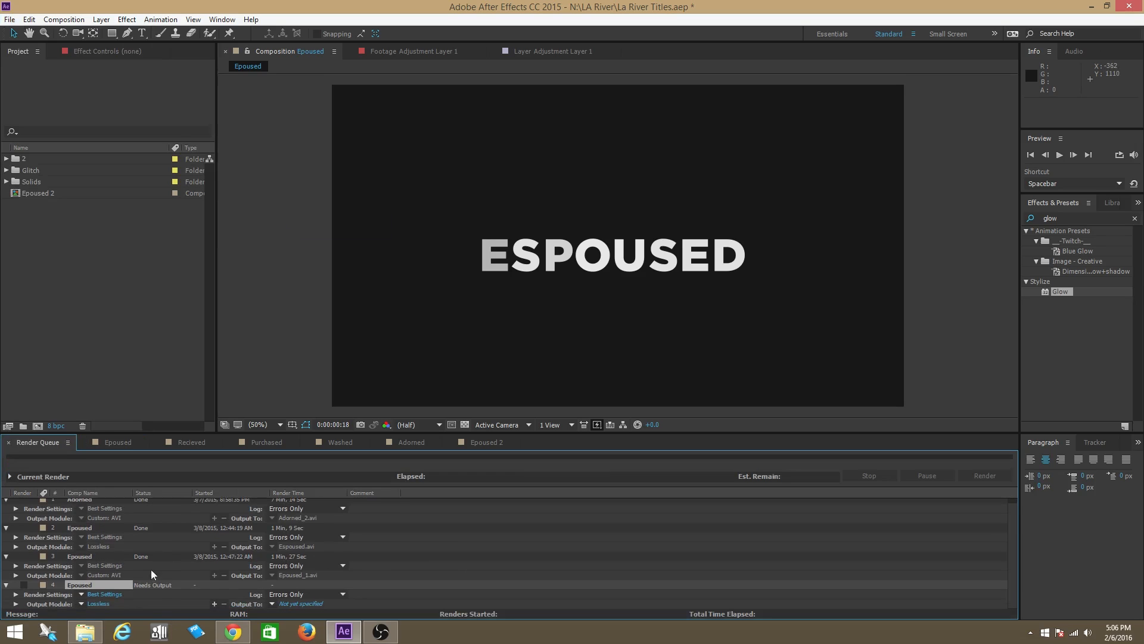
- Open Output Module Settings through the fourth Epoused item's 'Lossless' link
click(95, 594)
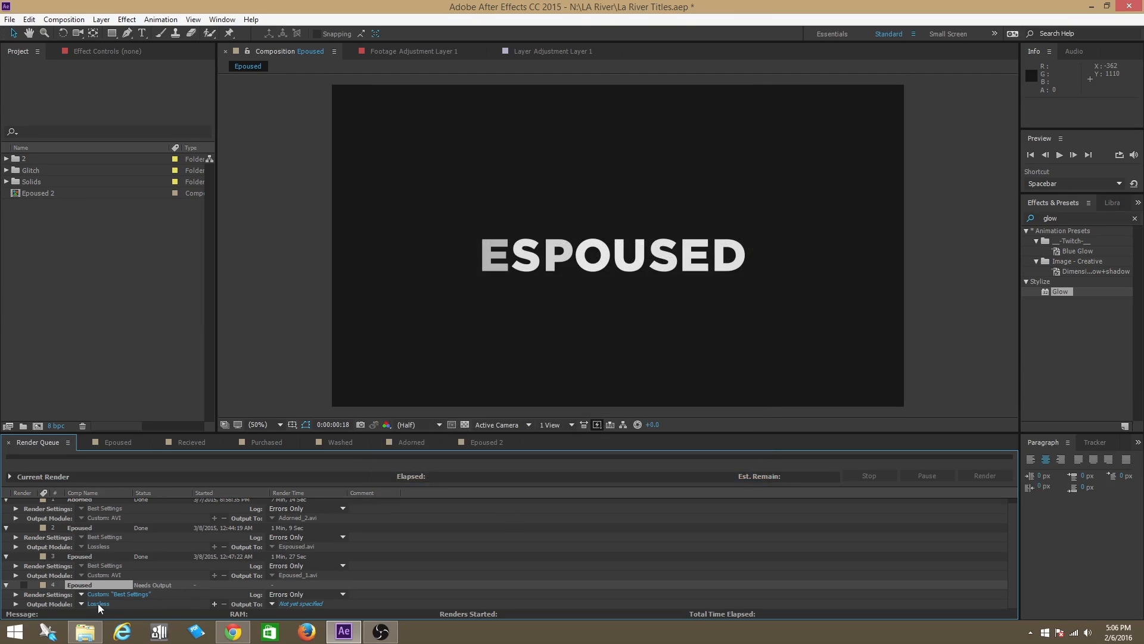
click(98, 604)
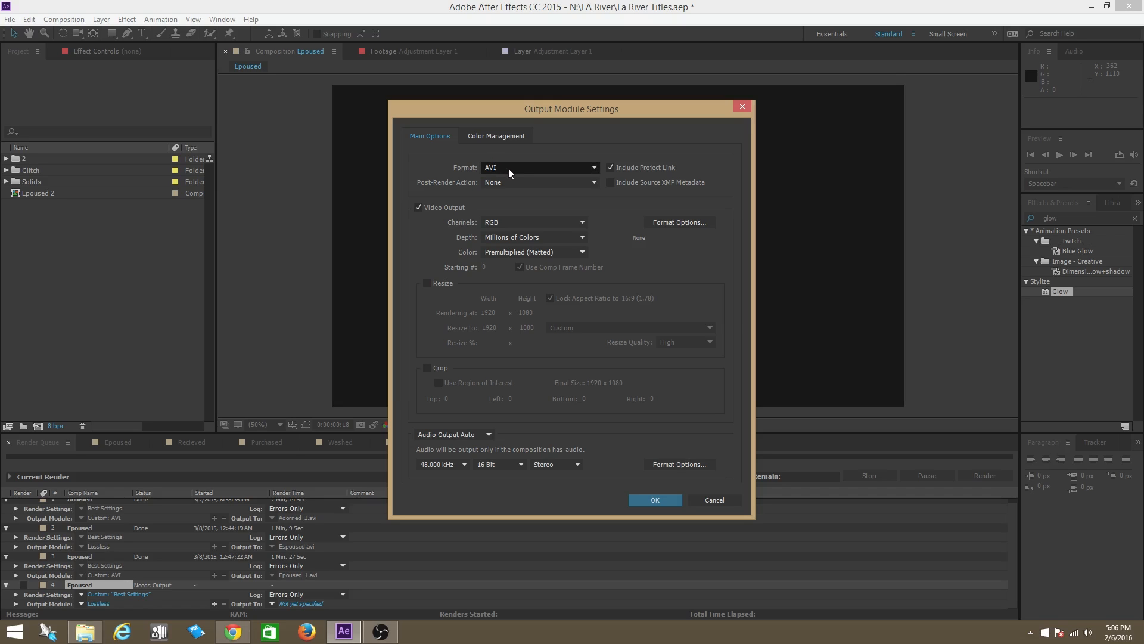
mouse_move(513, 167)
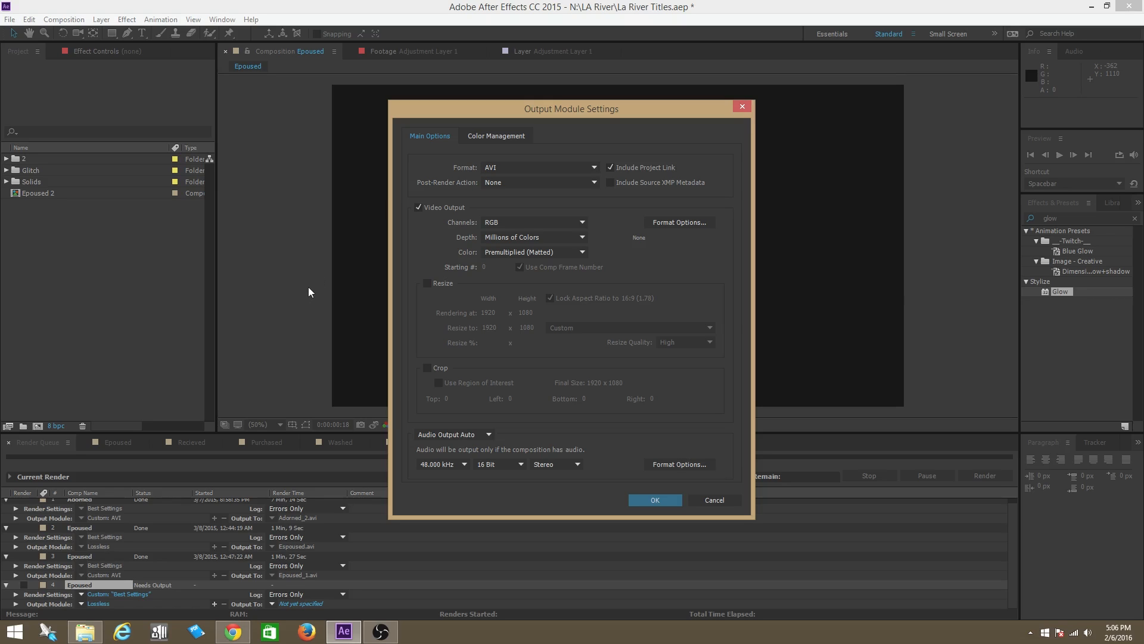
mouse_move(355, 303)
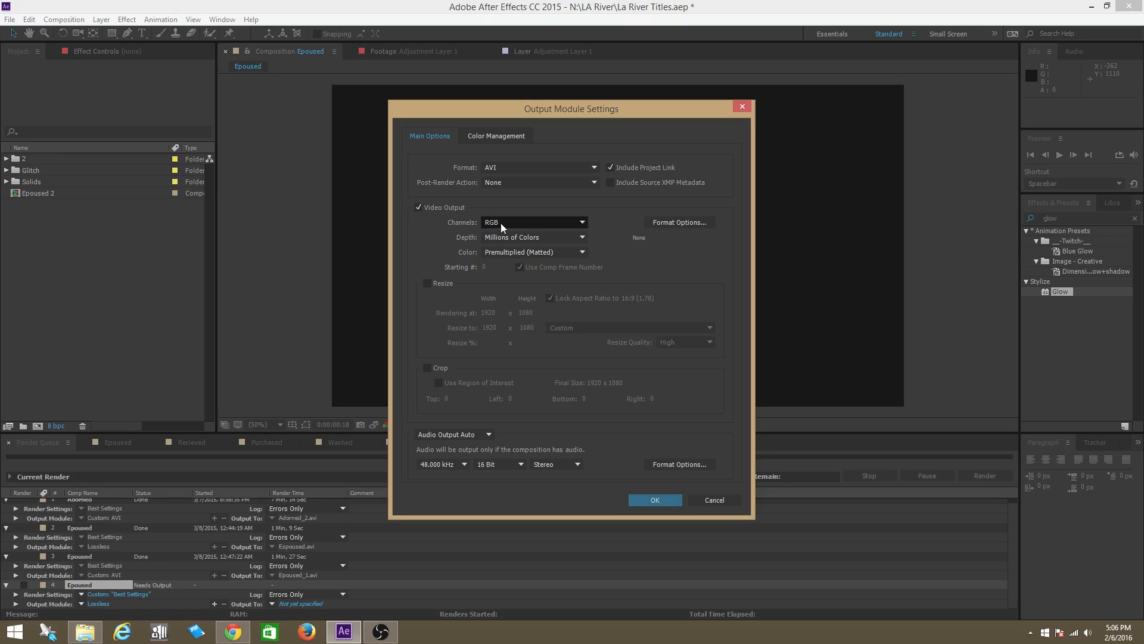
- Keep AVI format and set the Epoused output channels to RGB + Alpha
click(533, 223)
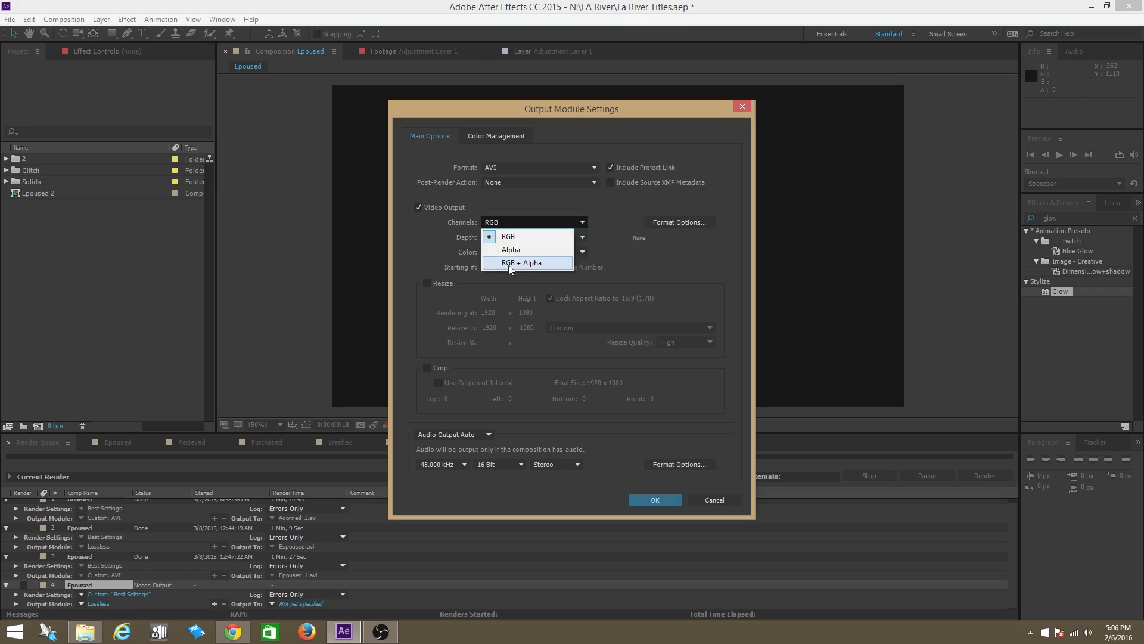
click(523, 262)
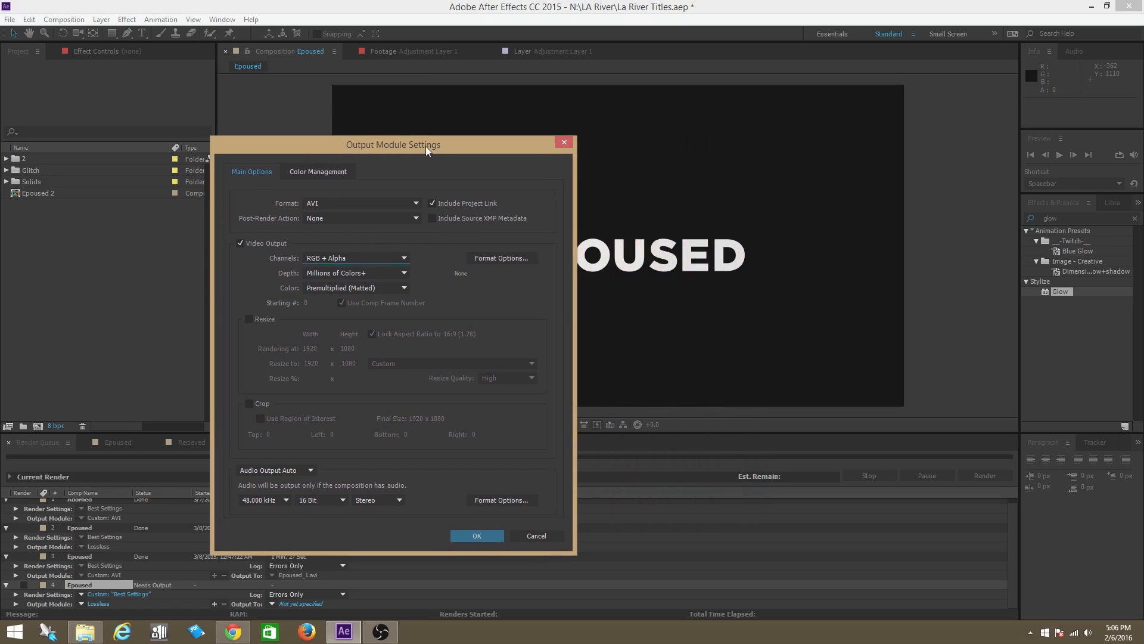
drag(426, 149, 334, 146)
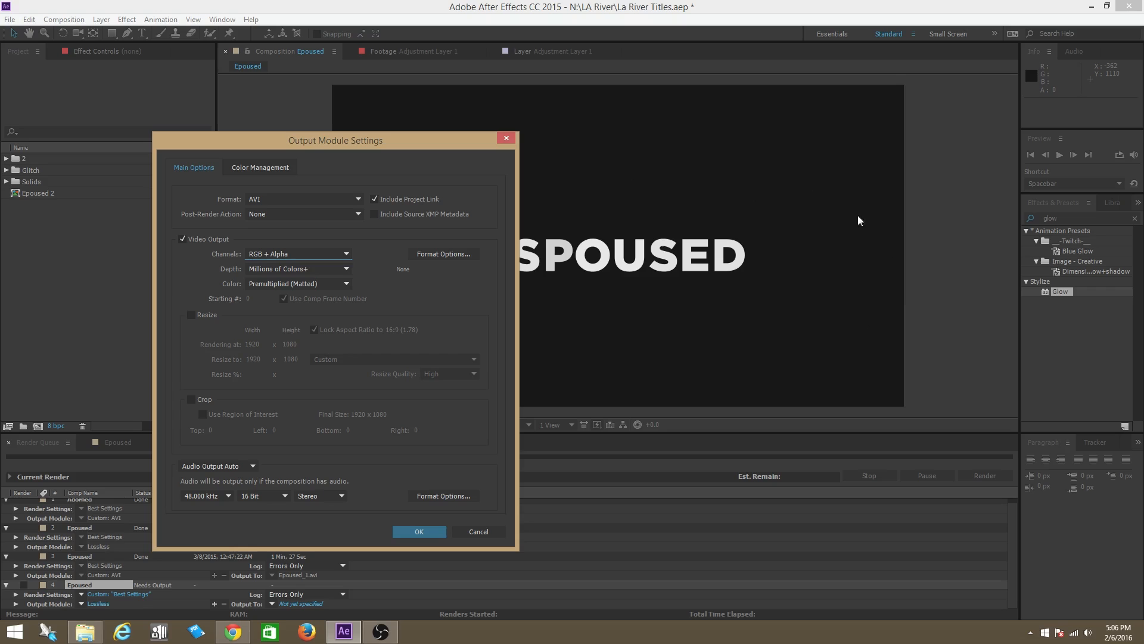
mouse_move(741, 294)
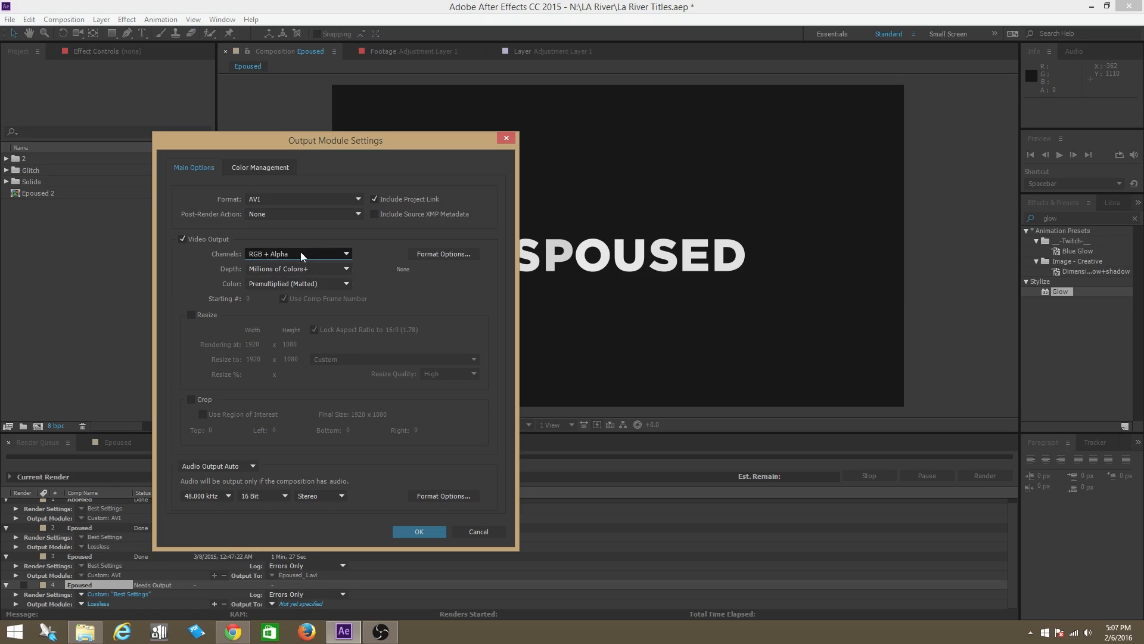
click(299, 254)
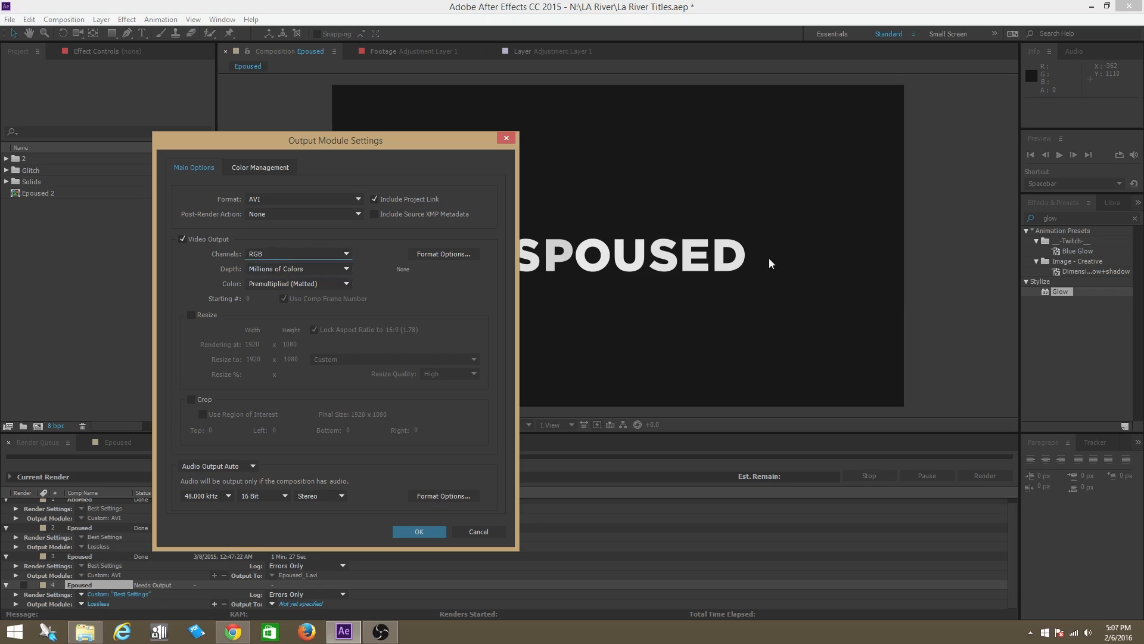
mouse_move(756, 298)
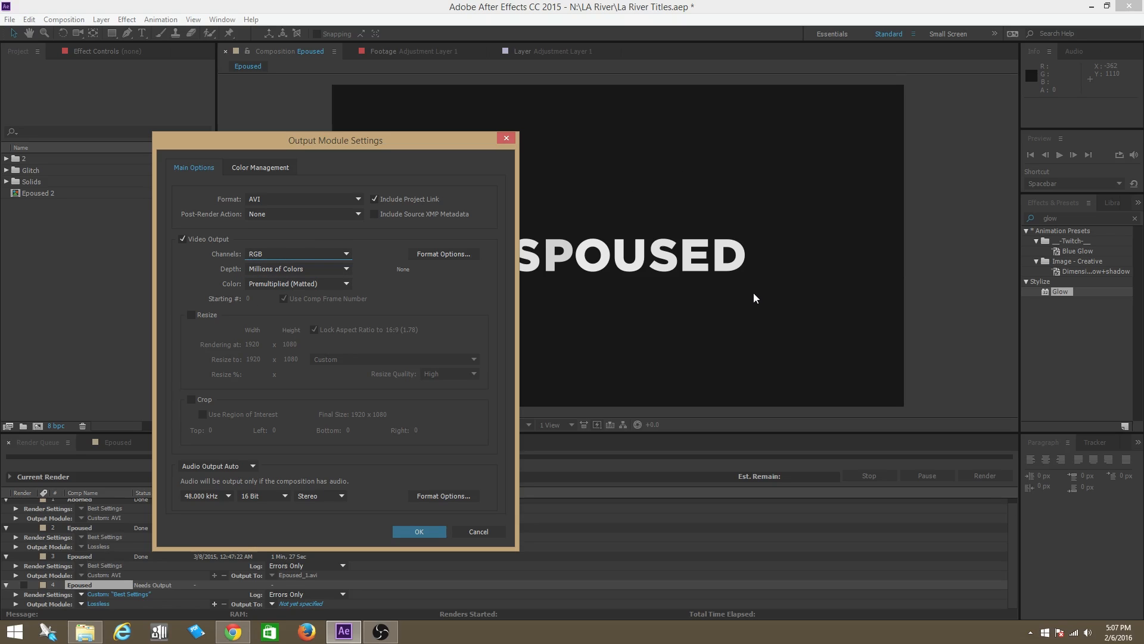
mouse_move(678, 276)
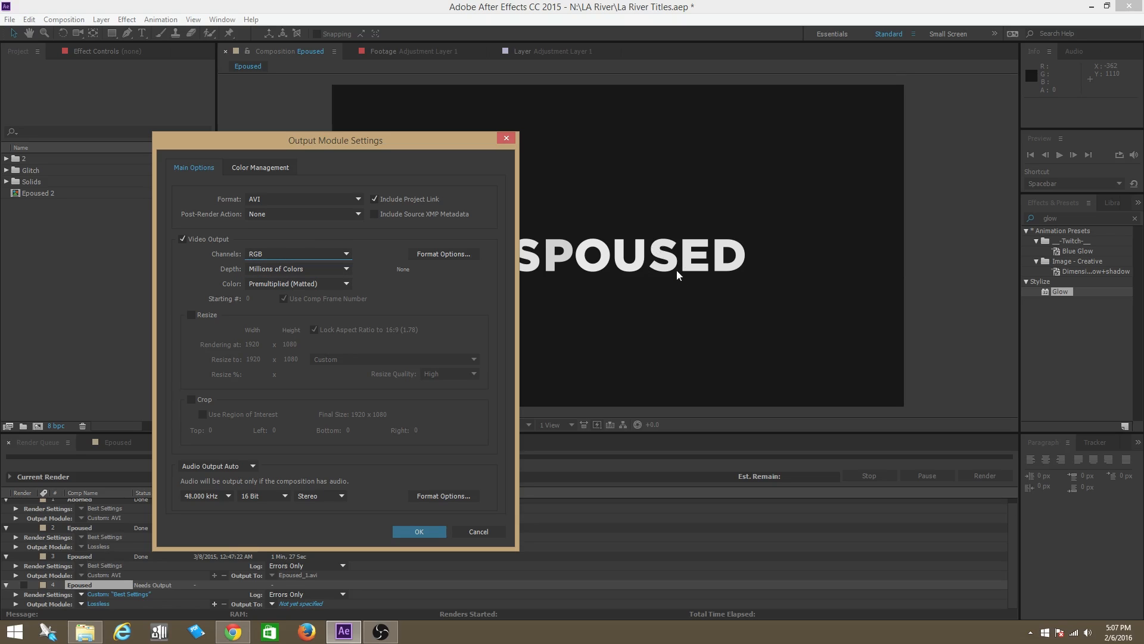
mouse_move(925, 325)
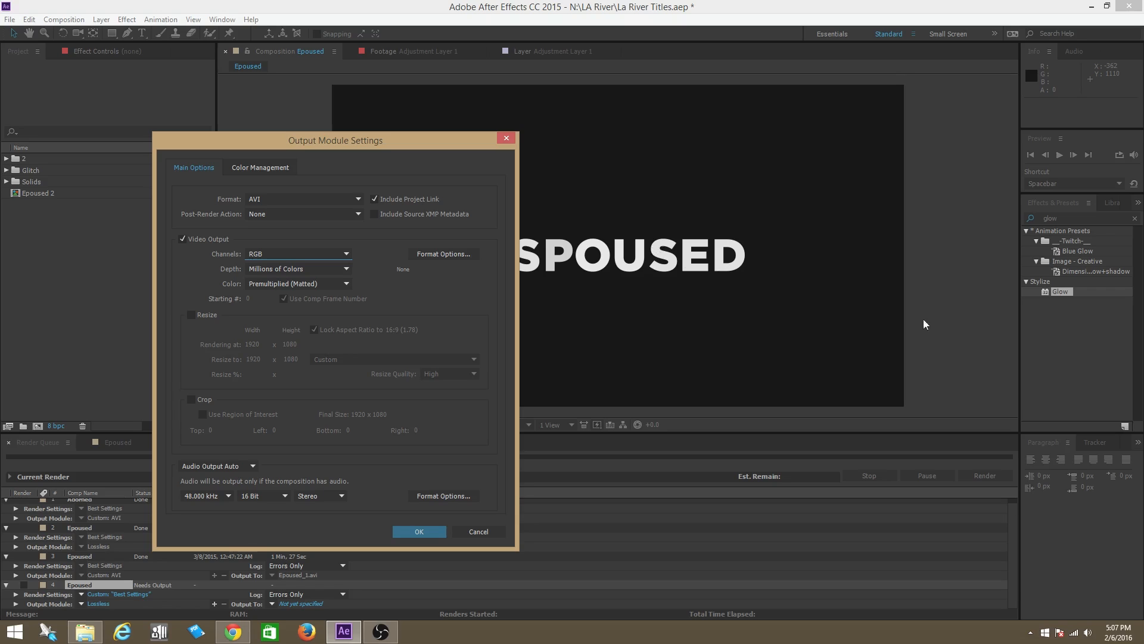
mouse_move(732, 251)
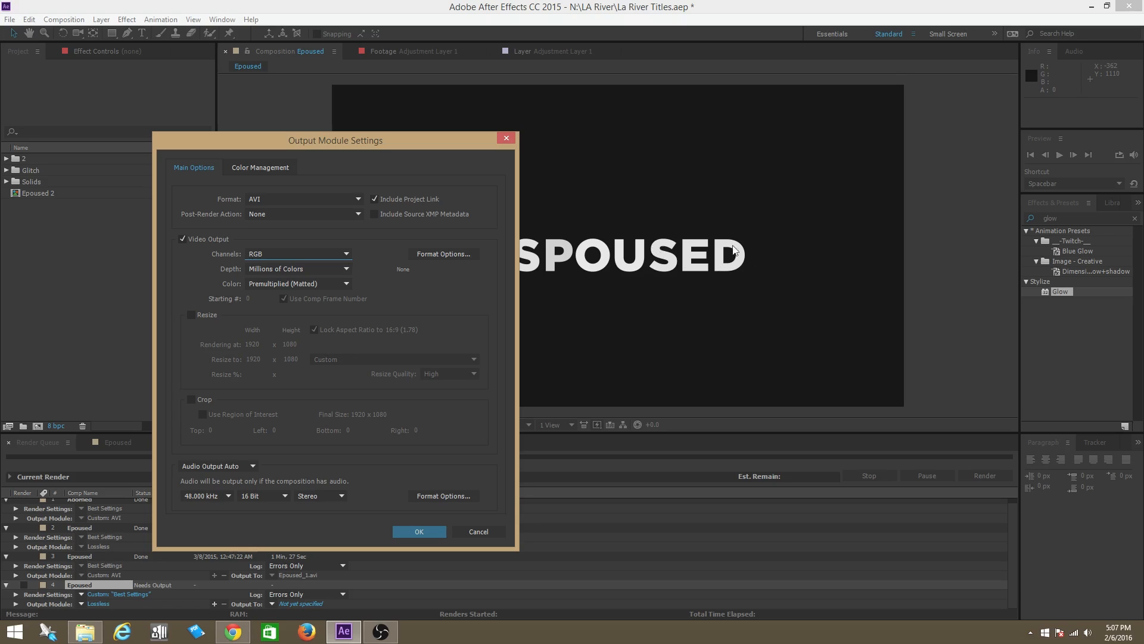
mouse_move(819, 301)
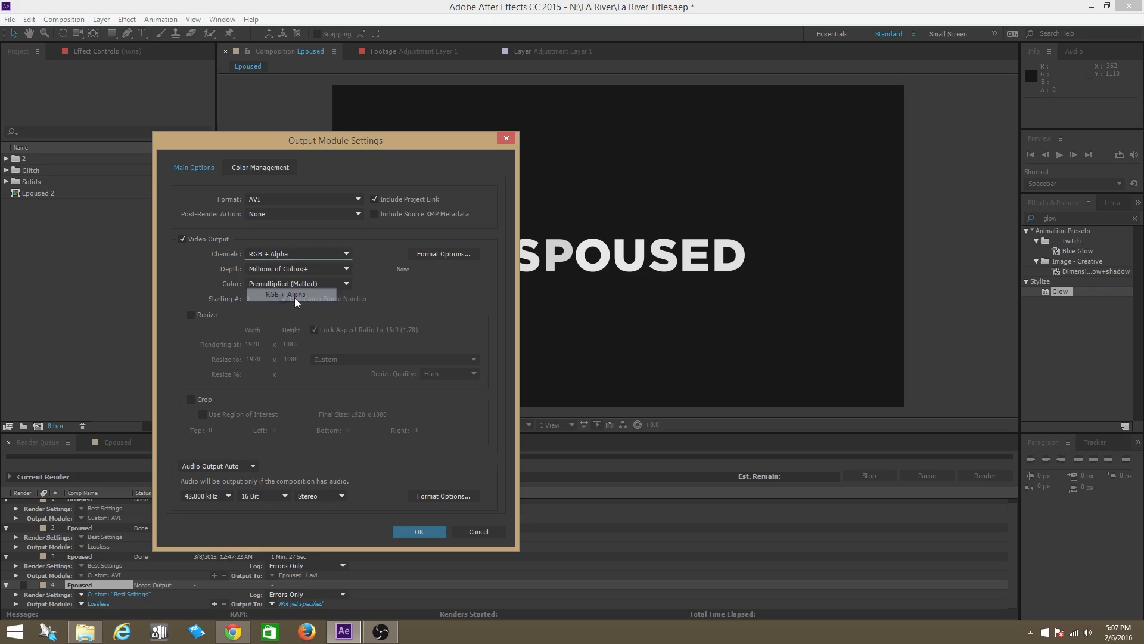
click(286, 295)
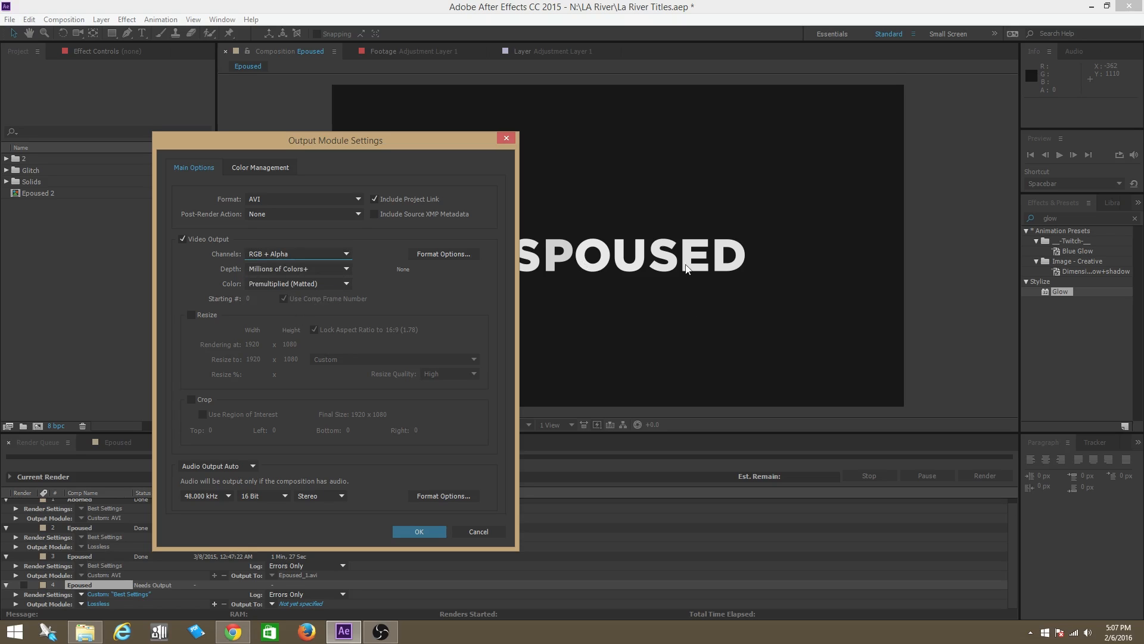
mouse_move(787, 257)
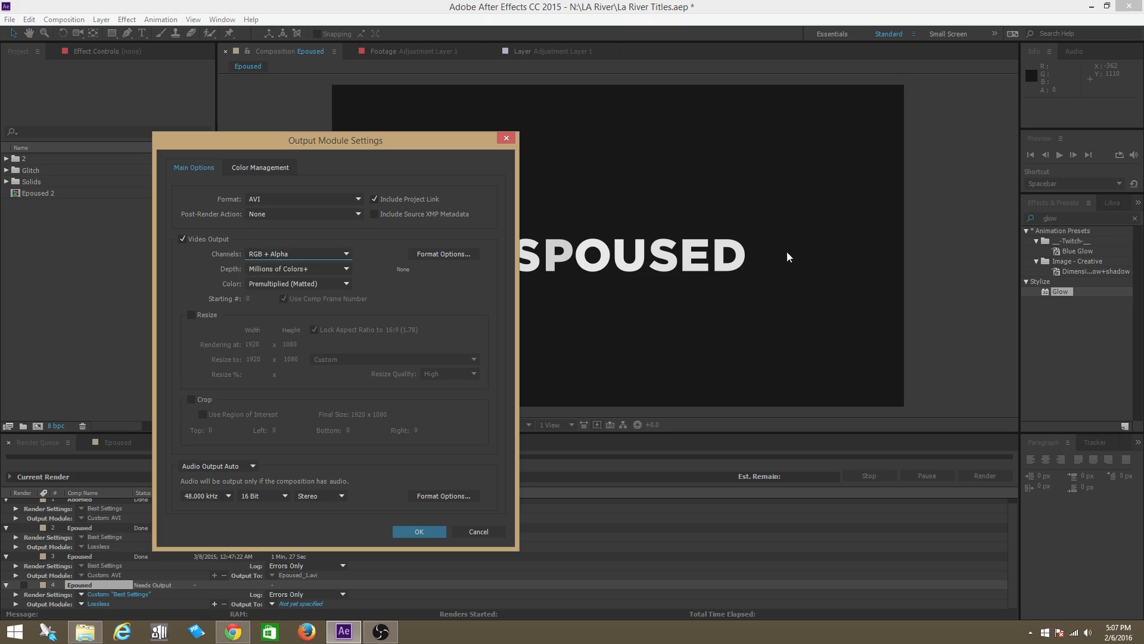
mouse_move(862, 267)
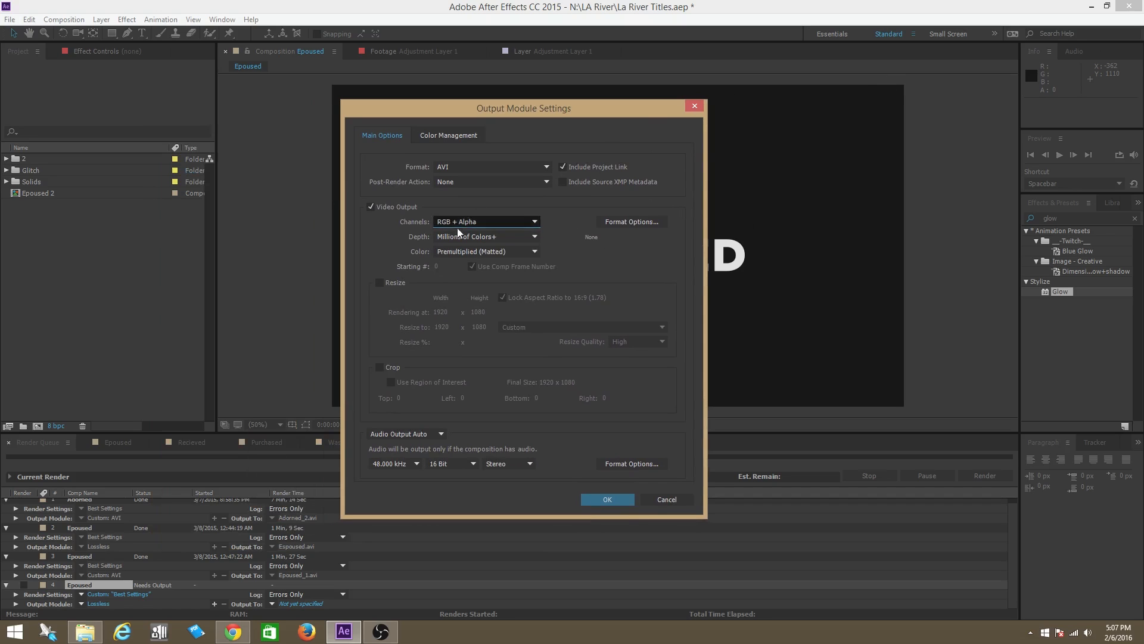
mouse_move(594, 469)
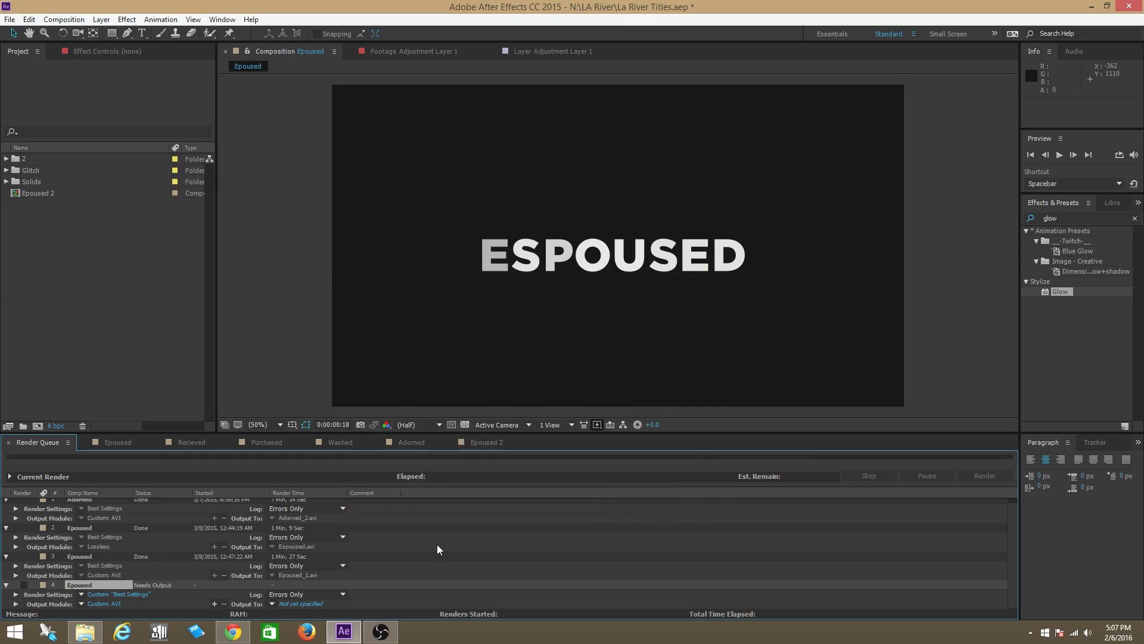
- Open the Output To destination window for the Epoused.avi render
click(301, 603)
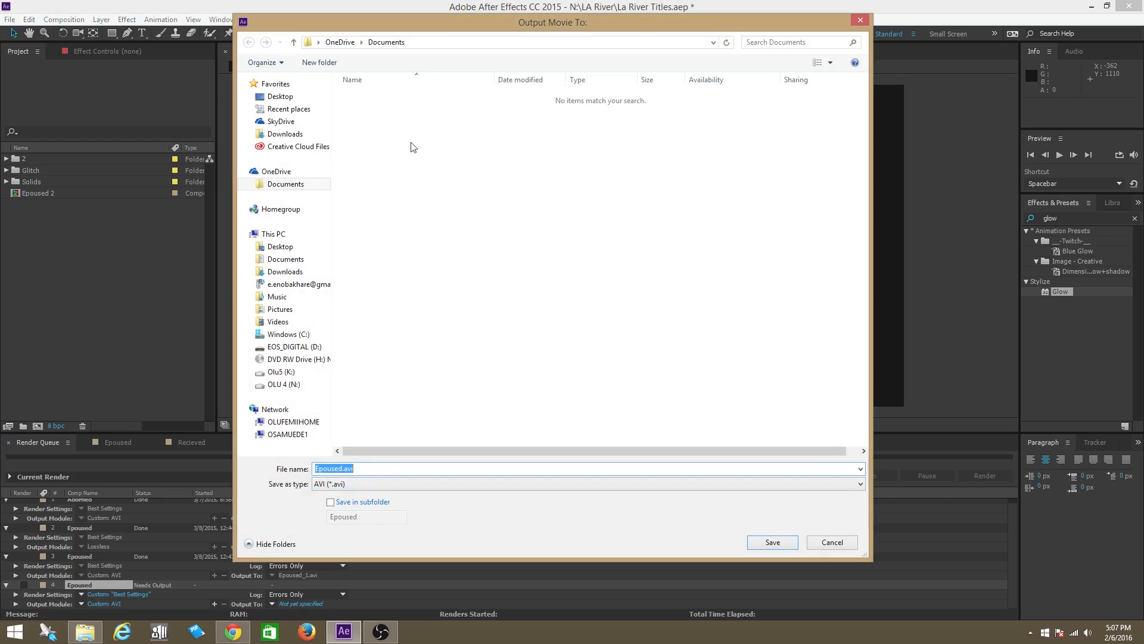
click(280, 96)
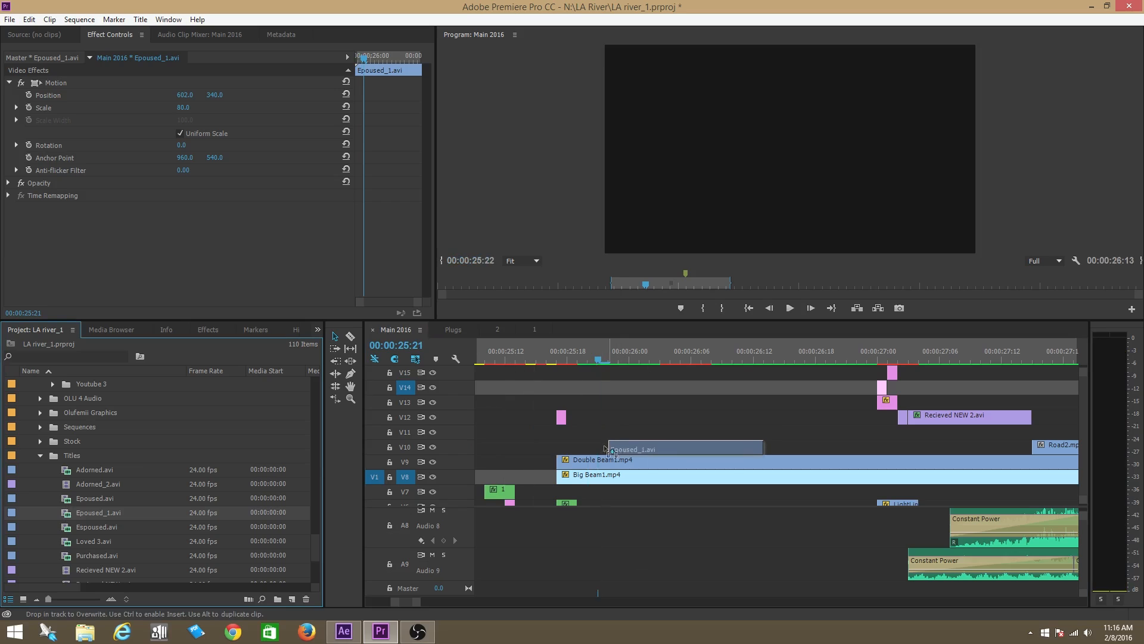
- Place Epoused_1.avi on V10 over the woman footage and nudge it to 665, 331
click(593, 357)
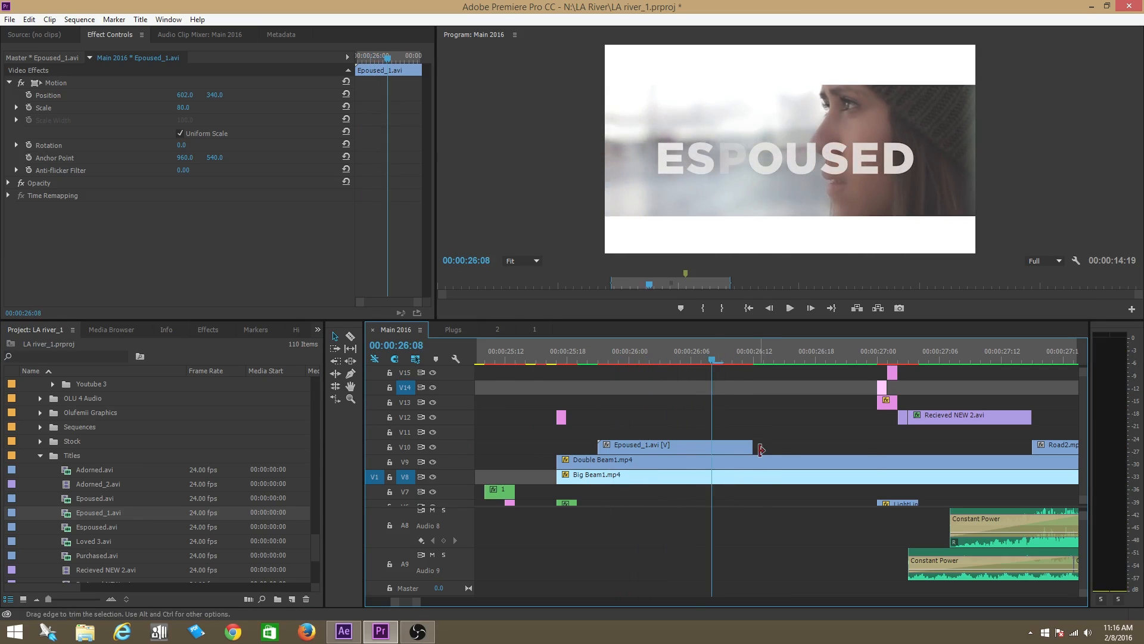
click(10, 82)
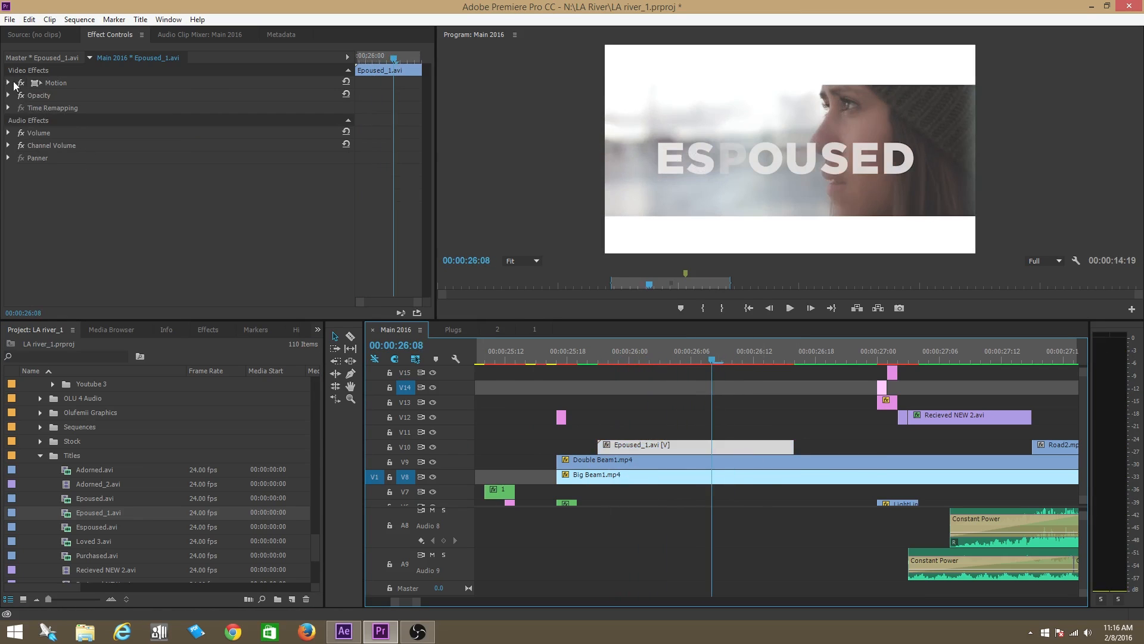
click(10, 83)
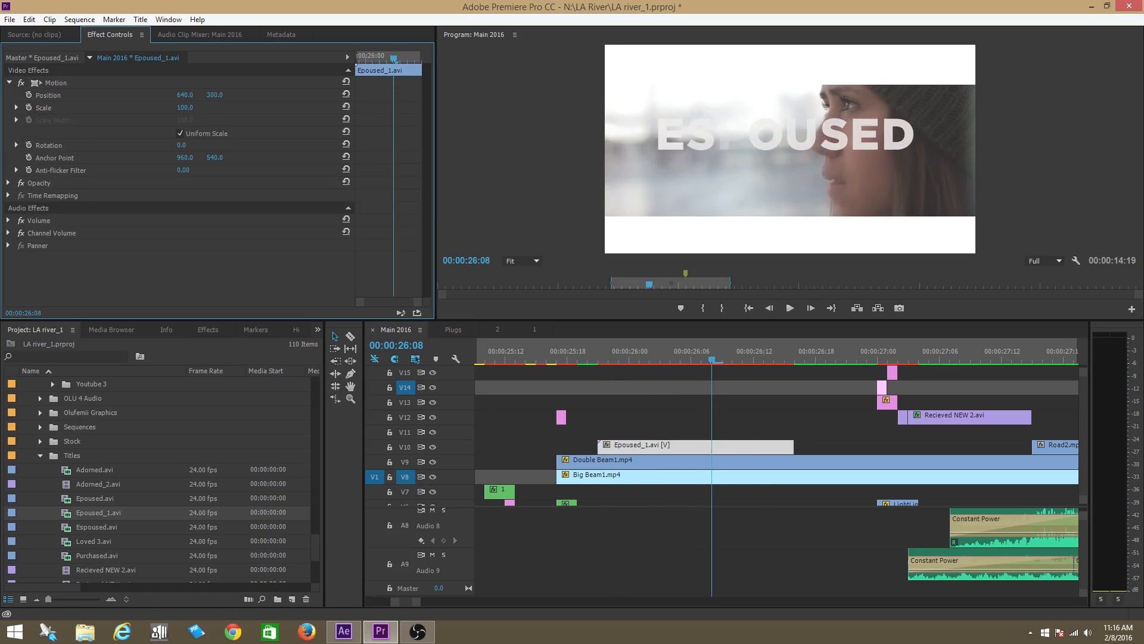
drag(214, 95, 214, 116)
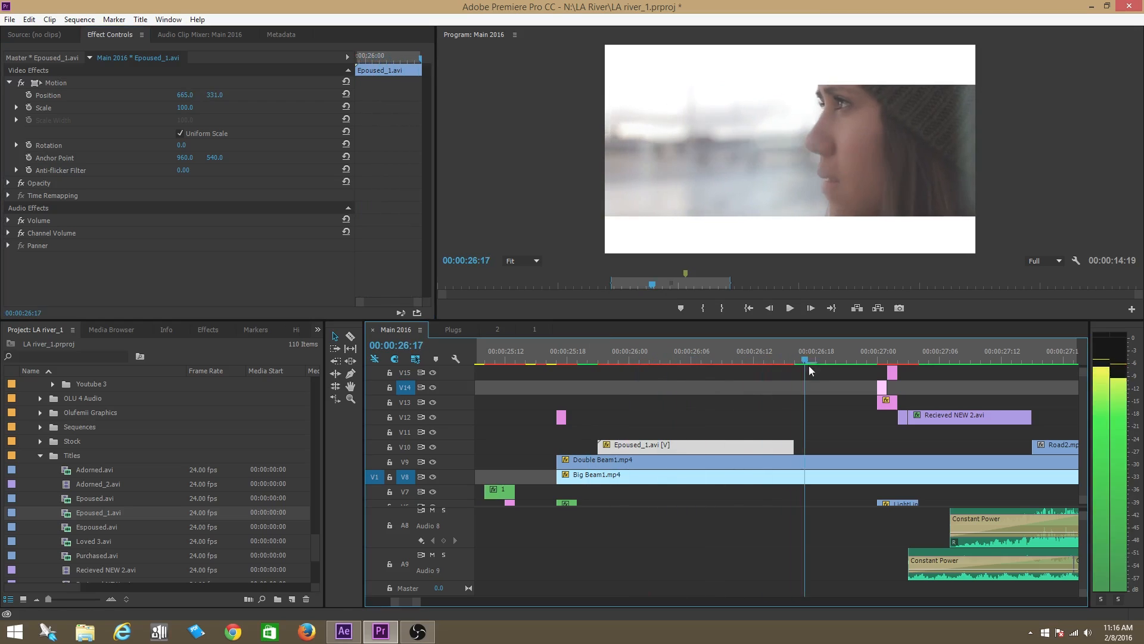
click(746, 361)
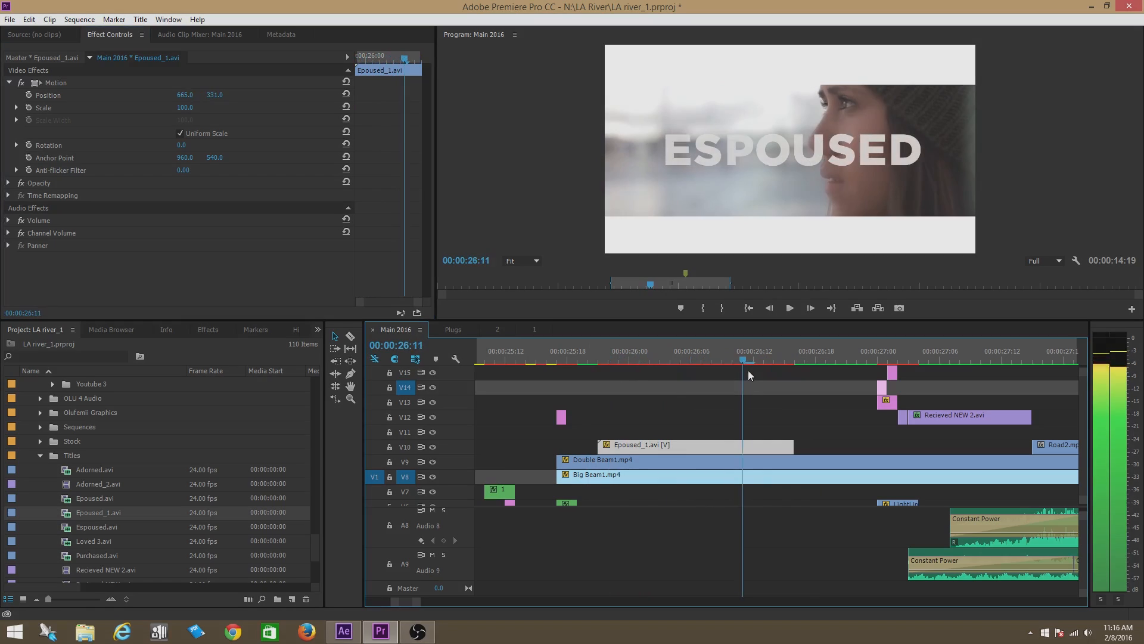